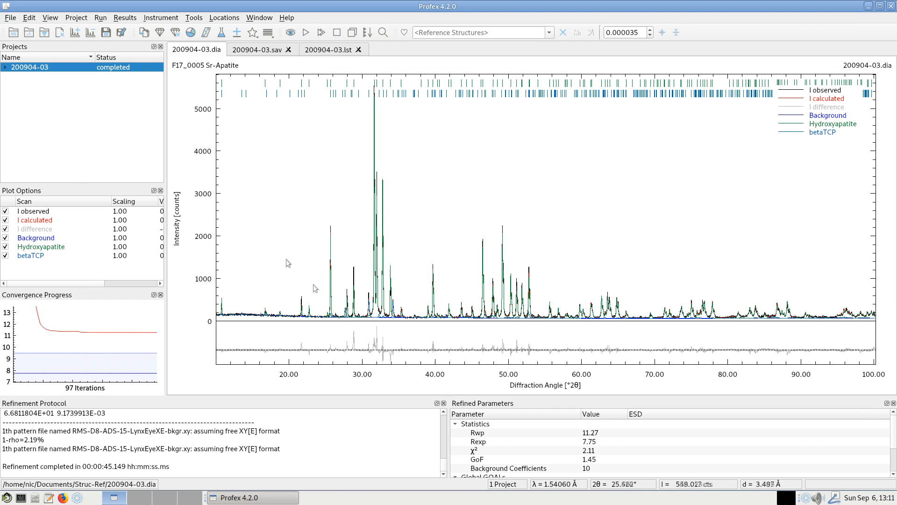
mouse_move(236, 313)
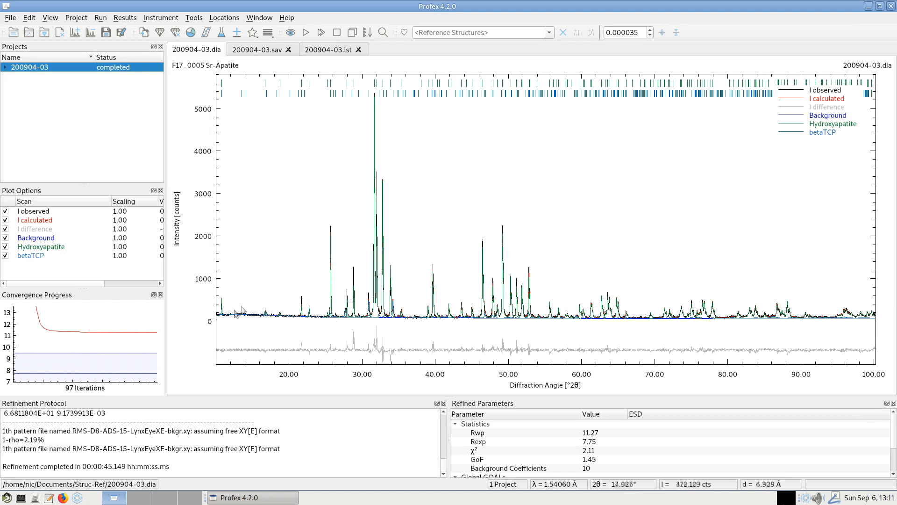
mouse_move(572, 291)
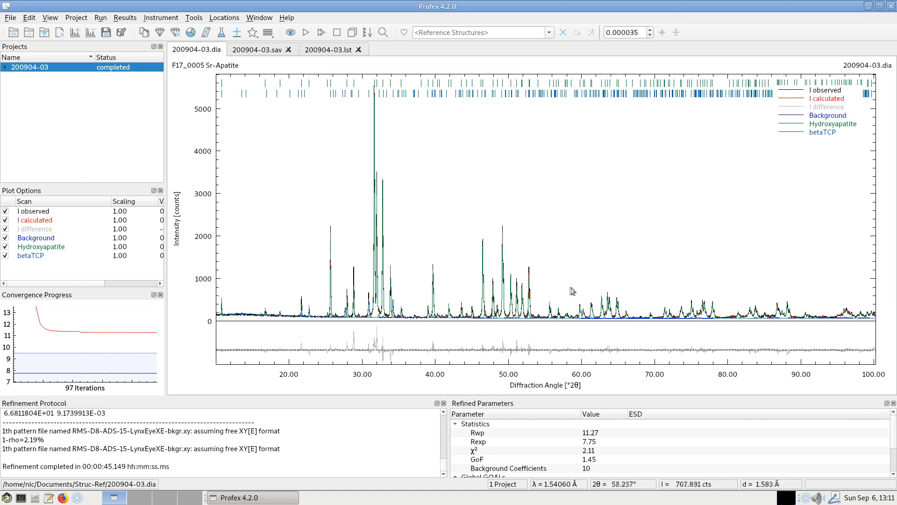
mouse_move(300, 179)
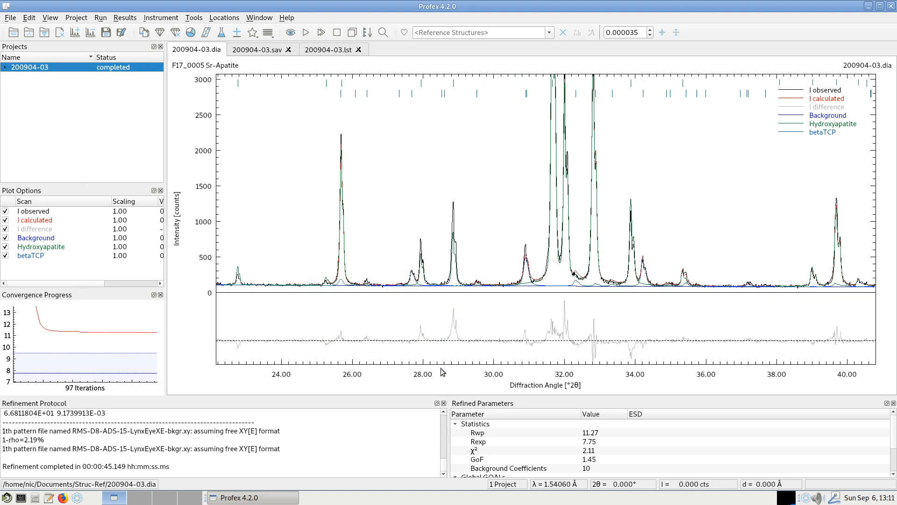
mouse_move(439, 240)
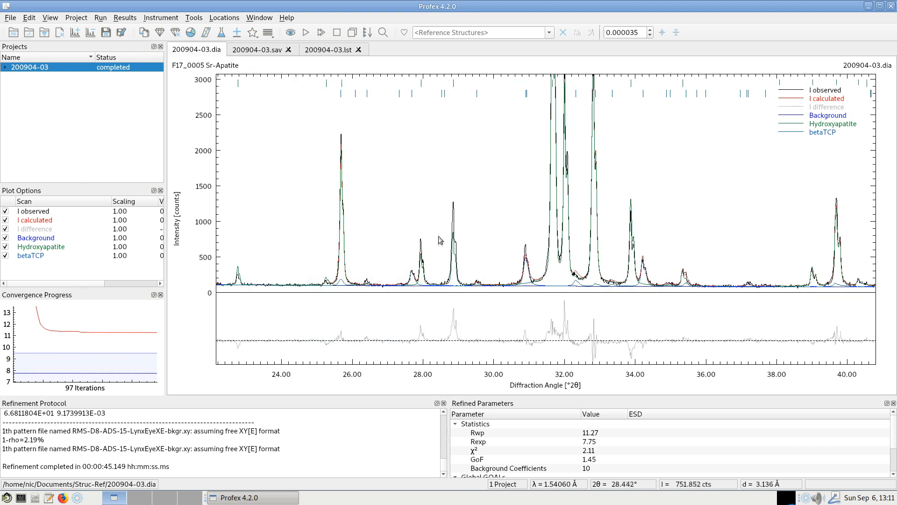
mouse_move(407, 193)
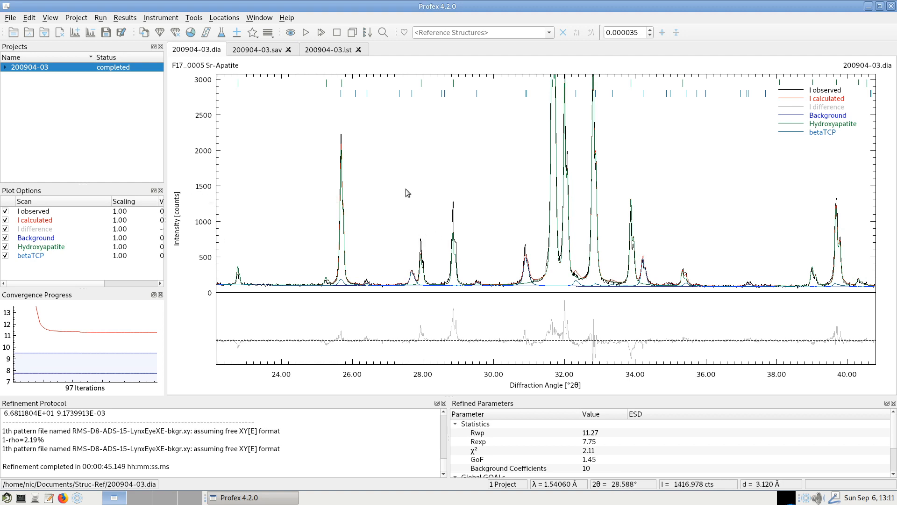
mouse_move(479, 206)
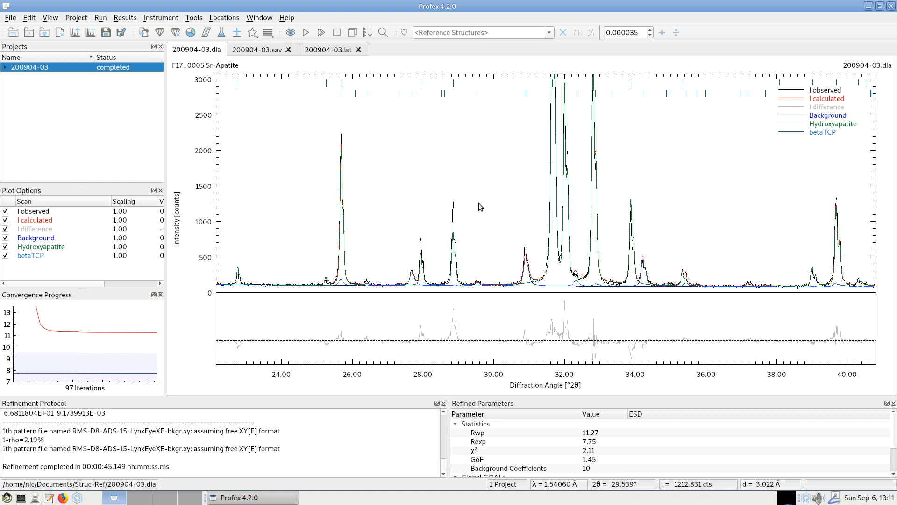
mouse_move(429, 202)
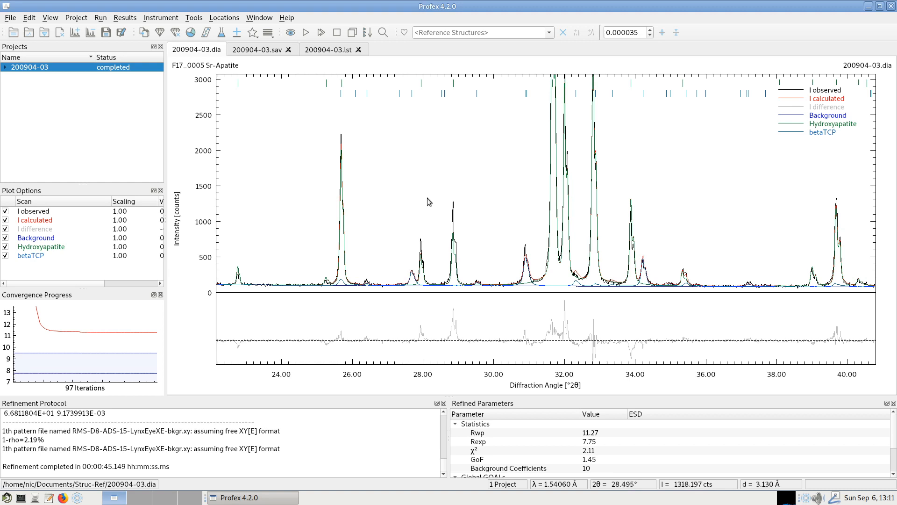
mouse_move(334, 198)
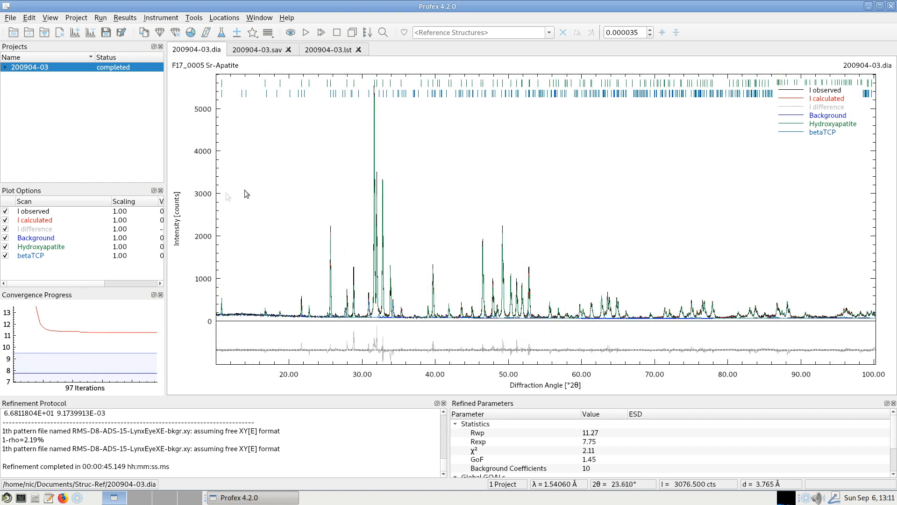
mouse_move(229, 108)
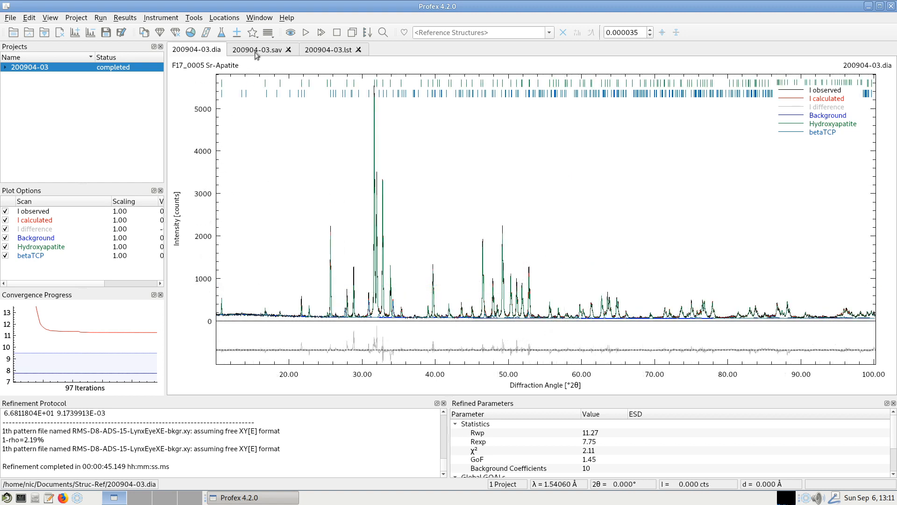
- Add RESOUT and FCFOUT output entries (Apatite-OH-200904-03.fcf/.res) to the STRUC[1] line
click(259, 49)
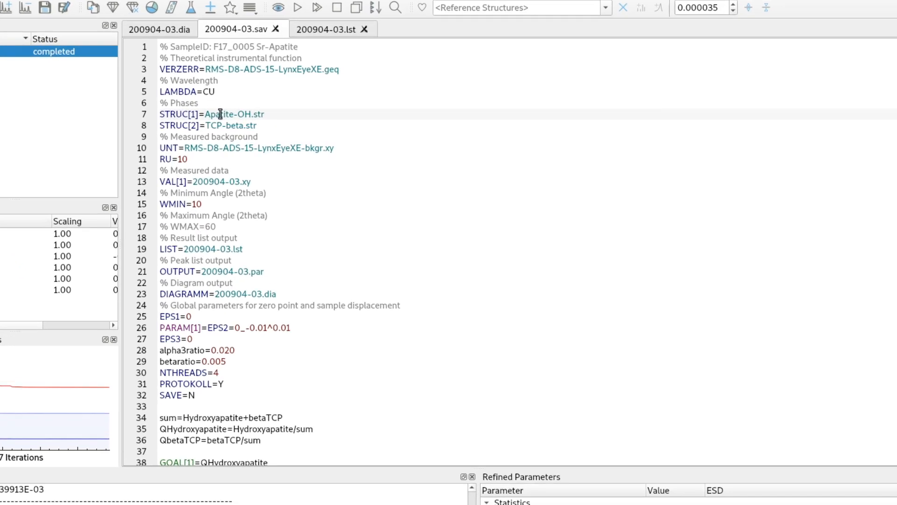
right_click(221, 113)
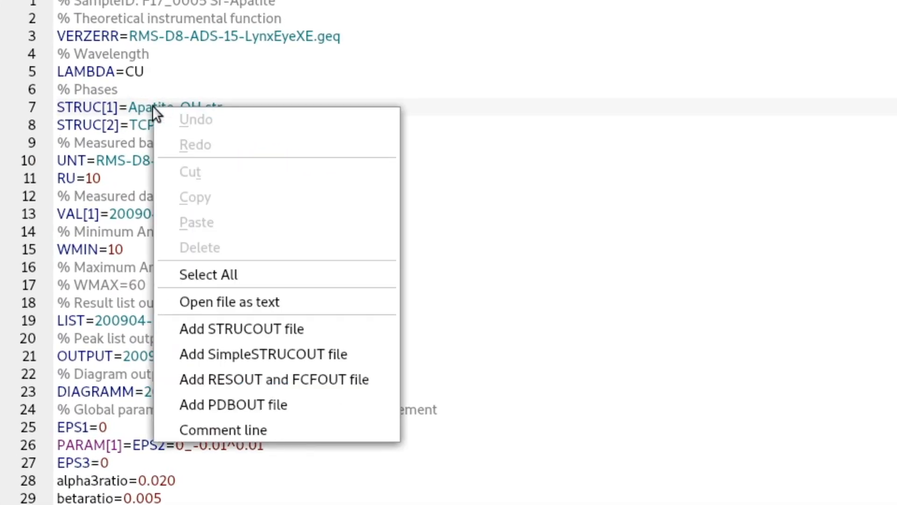
mouse_move(114, 226)
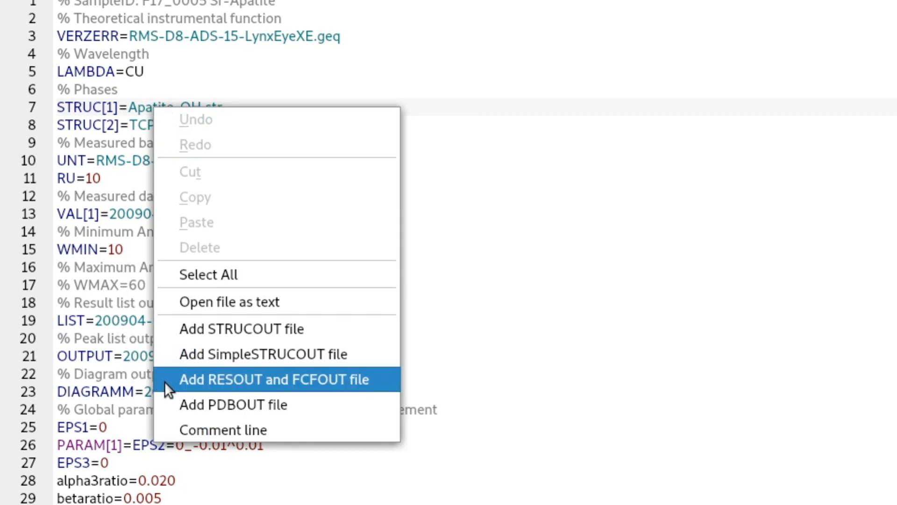
click(274, 379)
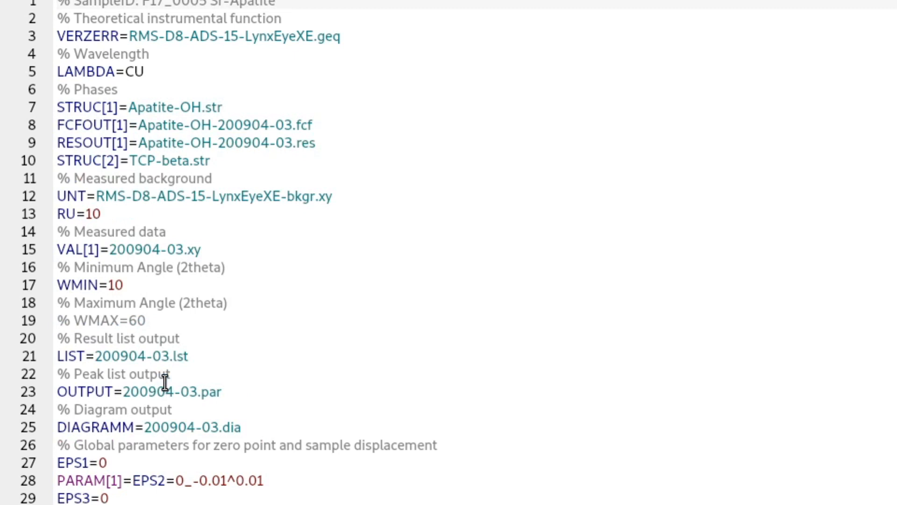
mouse_move(62, 124)
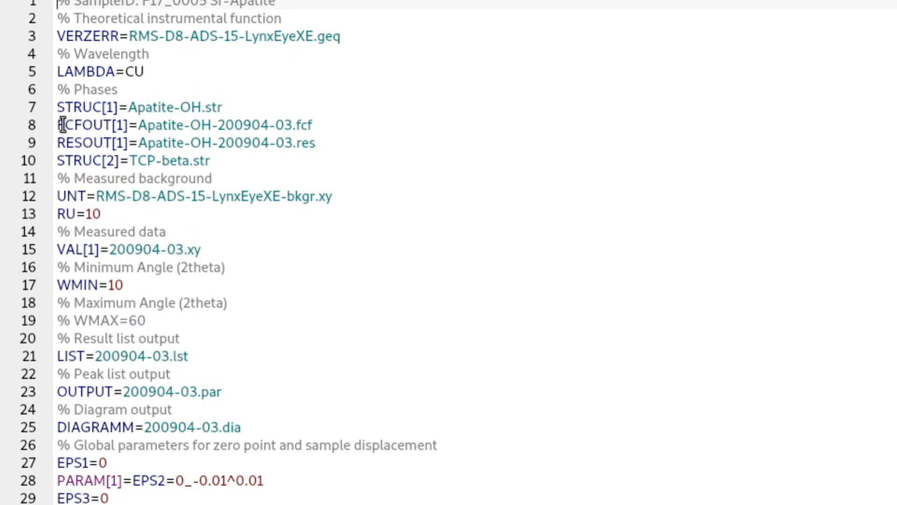
mouse_move(180, 138)
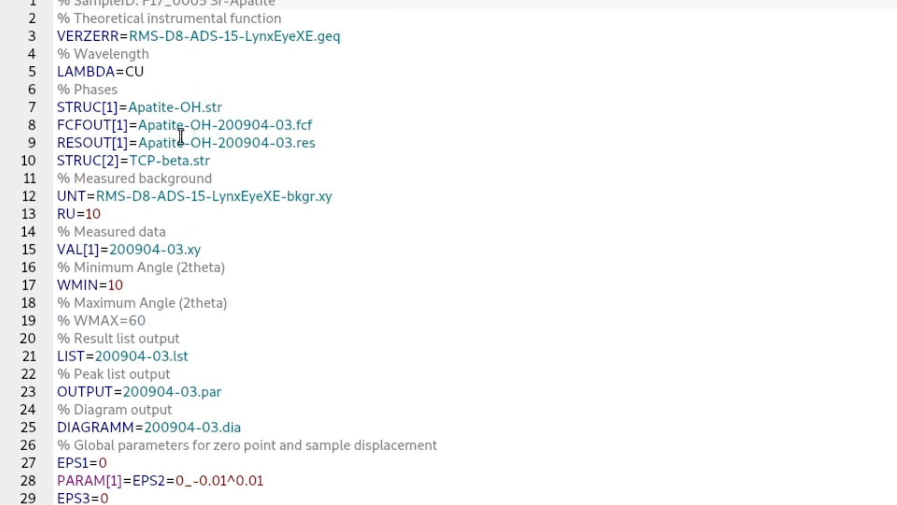
double_click(225, 124)
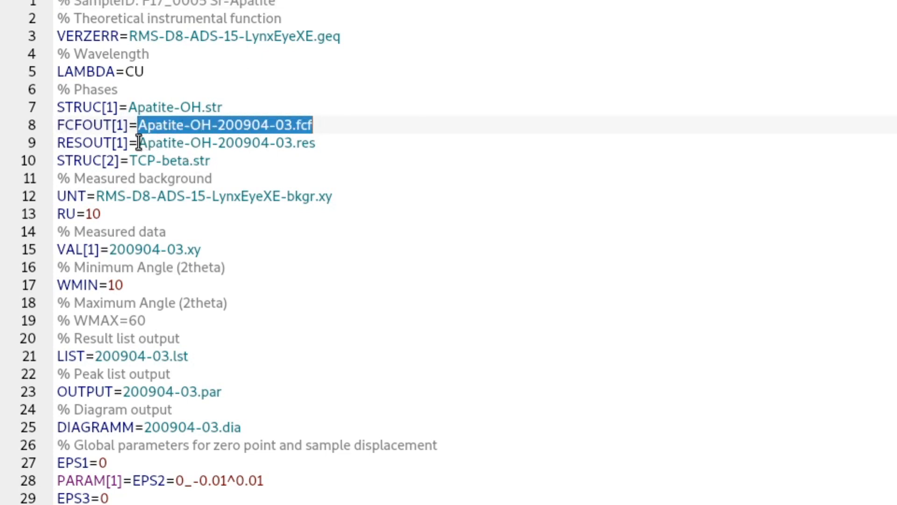
click(368, 119)
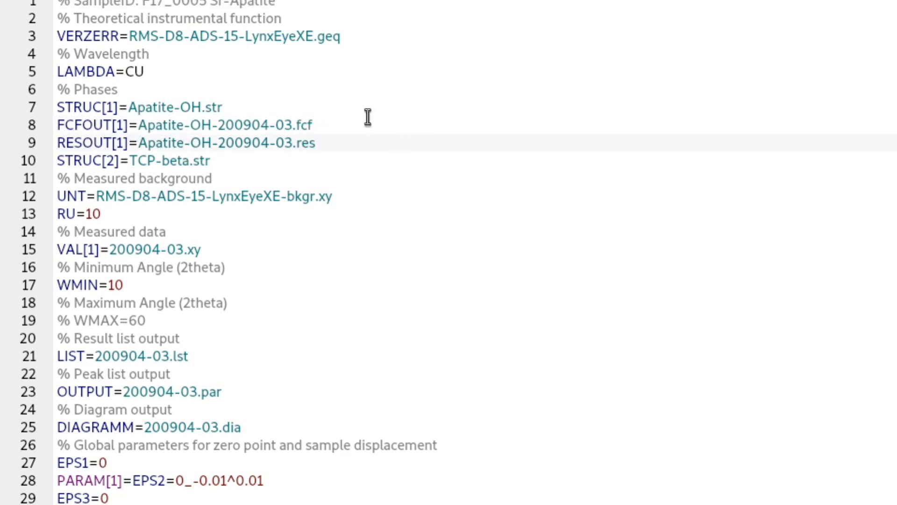
mouse_move(293, 145)
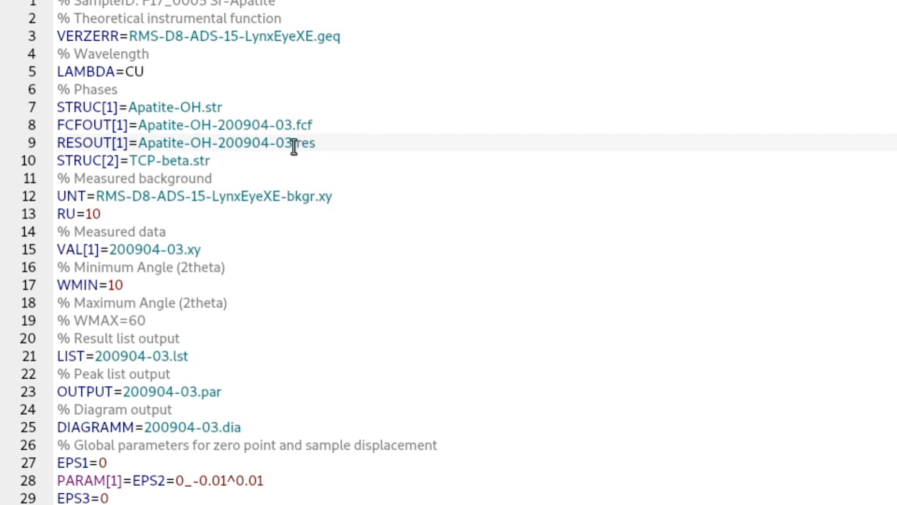
mouse_move(337, 127)
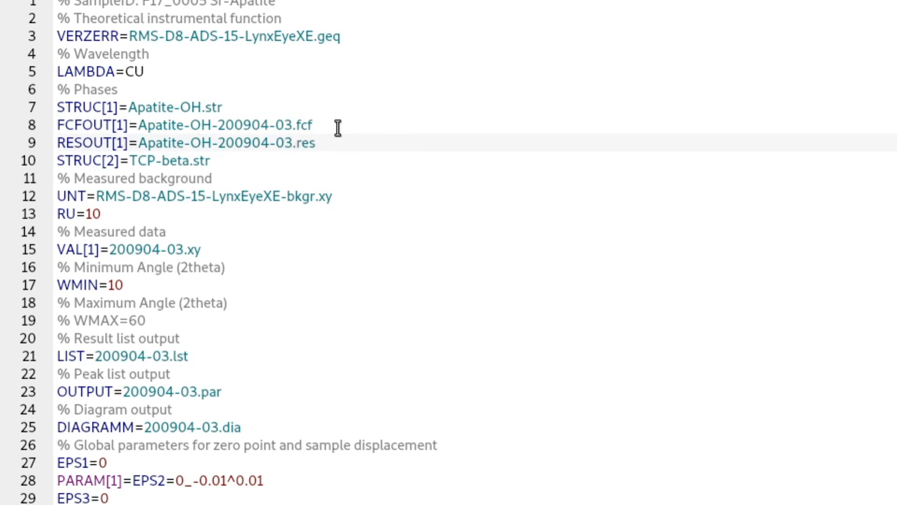
- Rerun the refinement with the edited control file until Refinement Complete appears
click(316, 143)
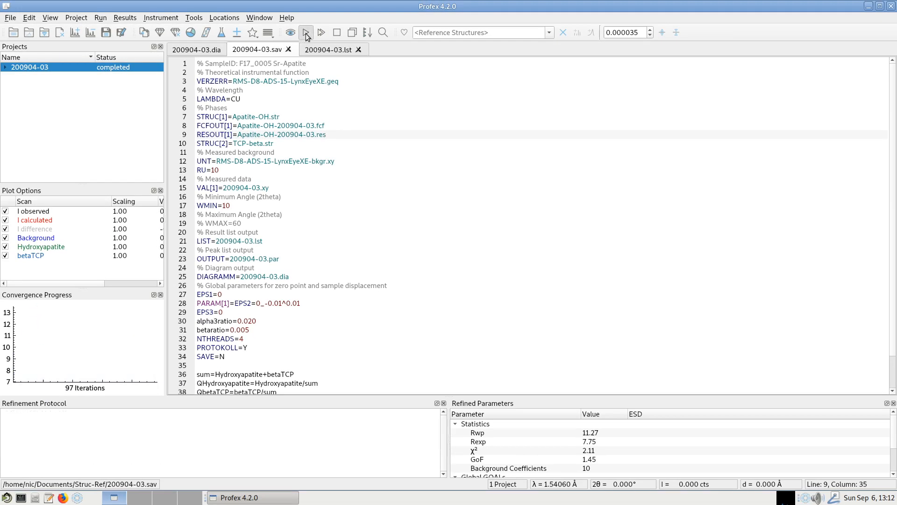
click(321, 32)
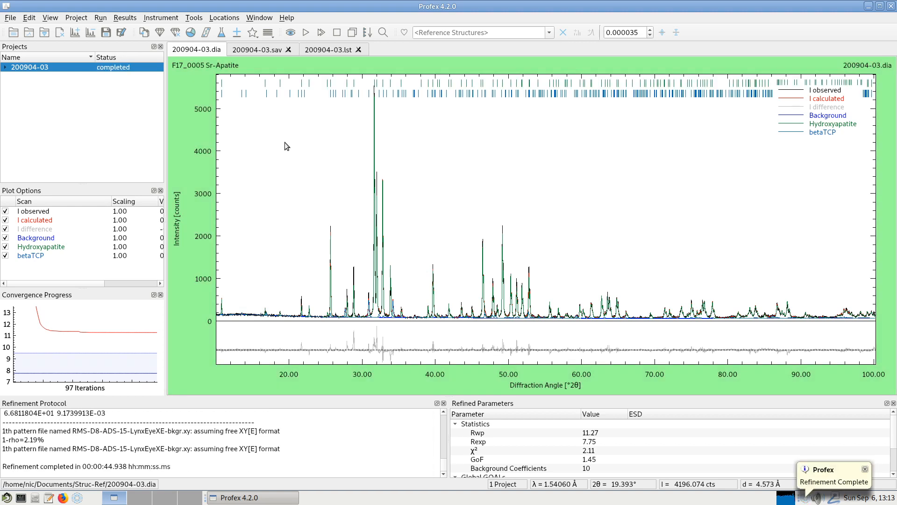
mouse_move(287, 154)
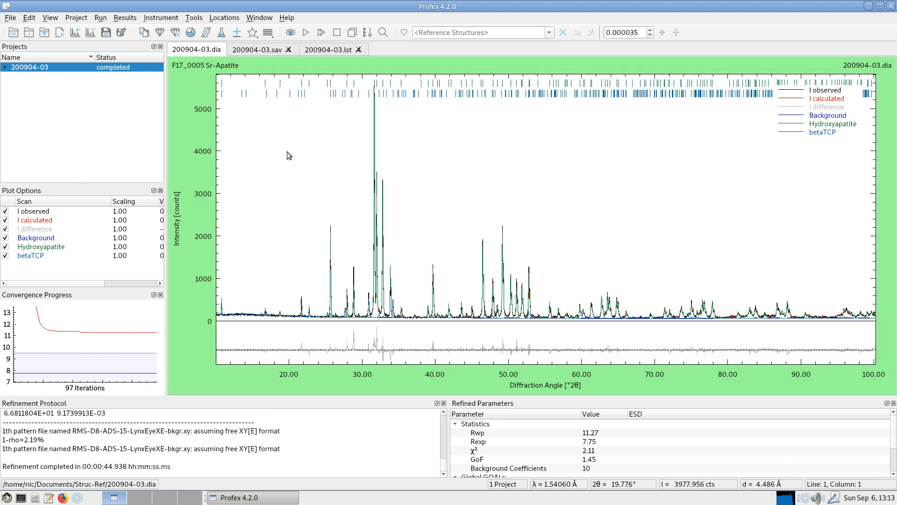
mouse_move(270, 72)
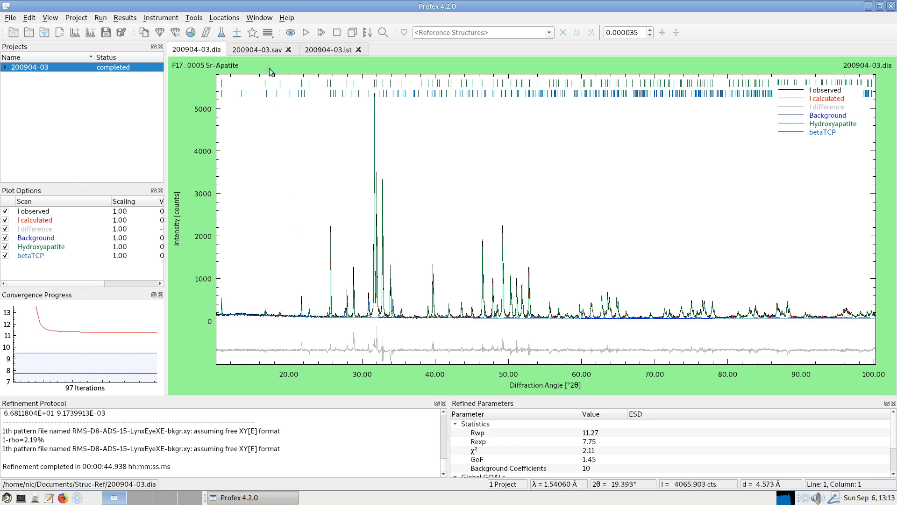
mouse_move(238, 156)
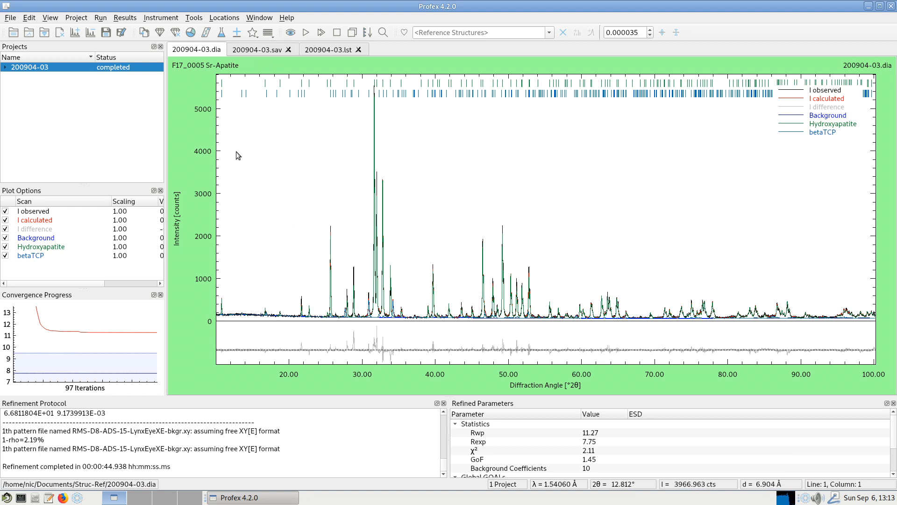
mouse_move(254, 282)
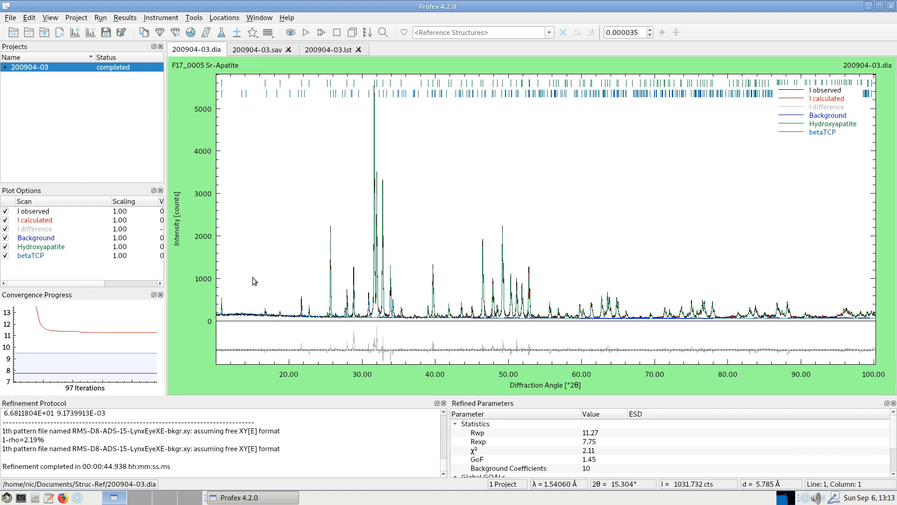
mouse_move(281, 107)
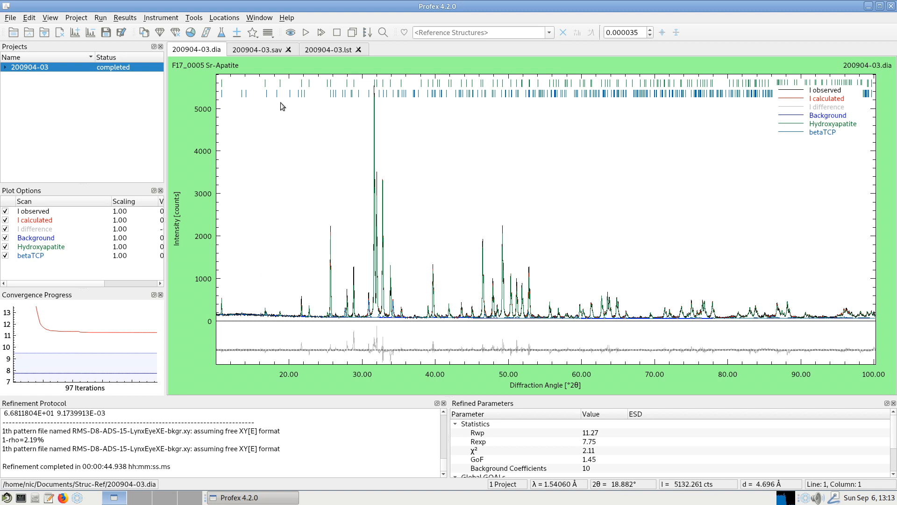
mouse_move(238, 18)
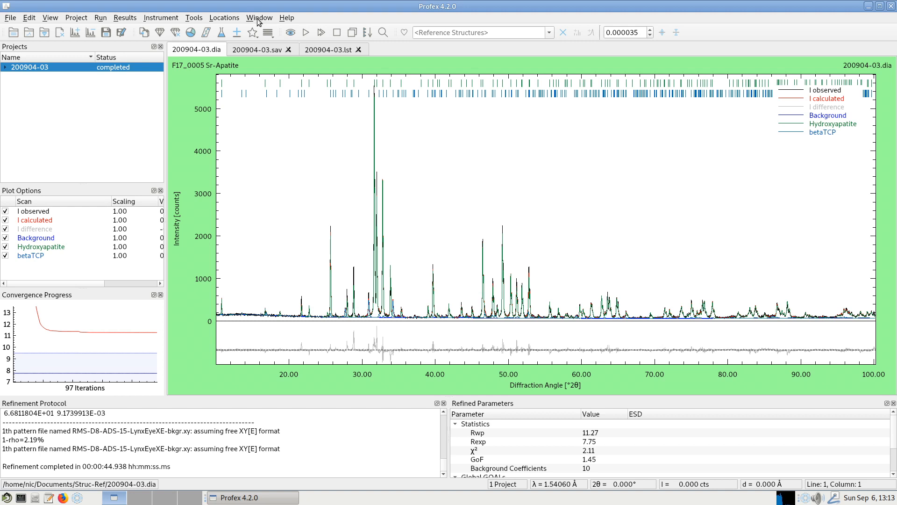
mouse_move(193, 17)
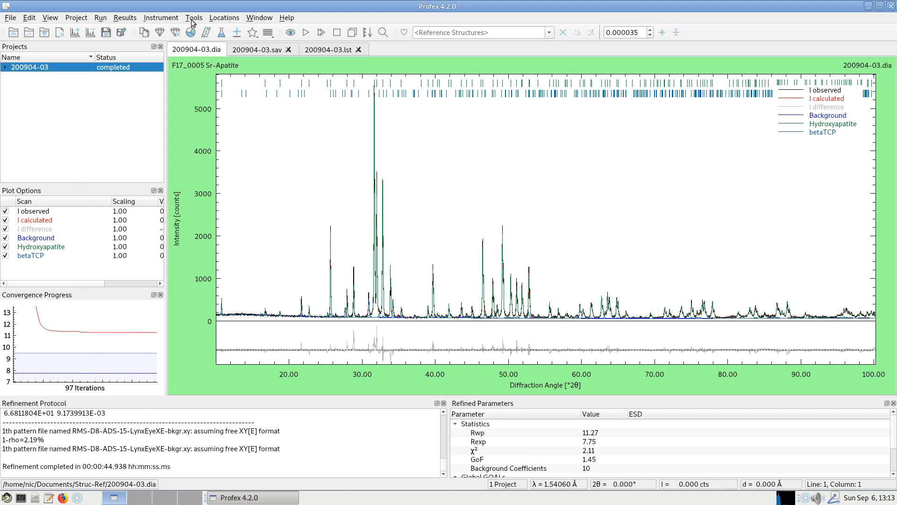
click(194, 17)
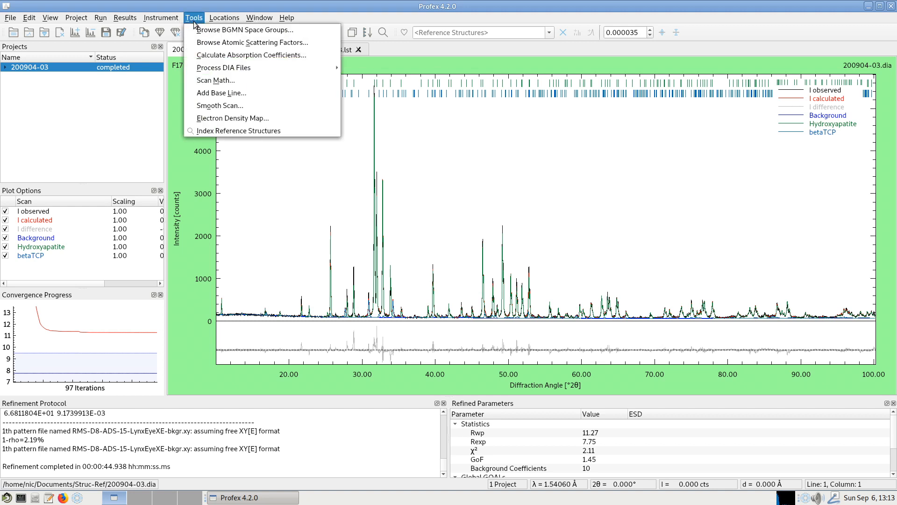
mouse_move(233, 118)
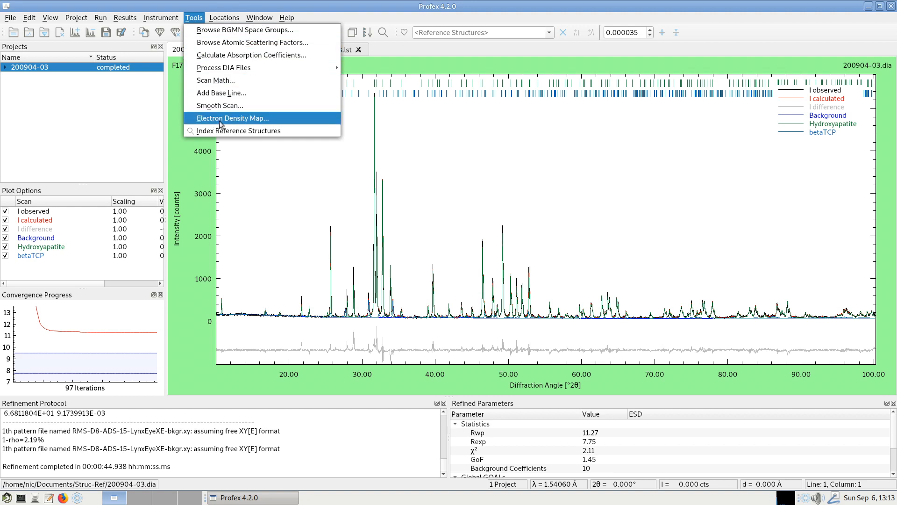
click(232, 118)
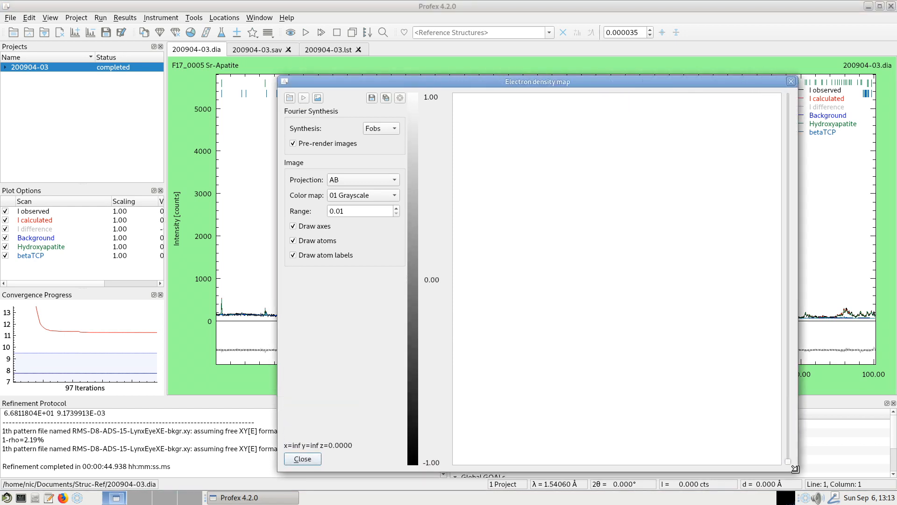
mouse_move(406, 205)
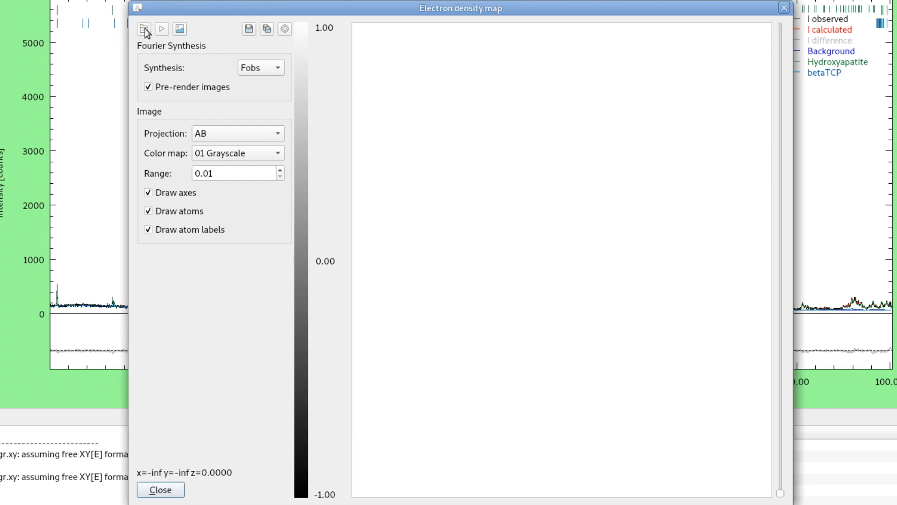
mouse_move(144, 29)
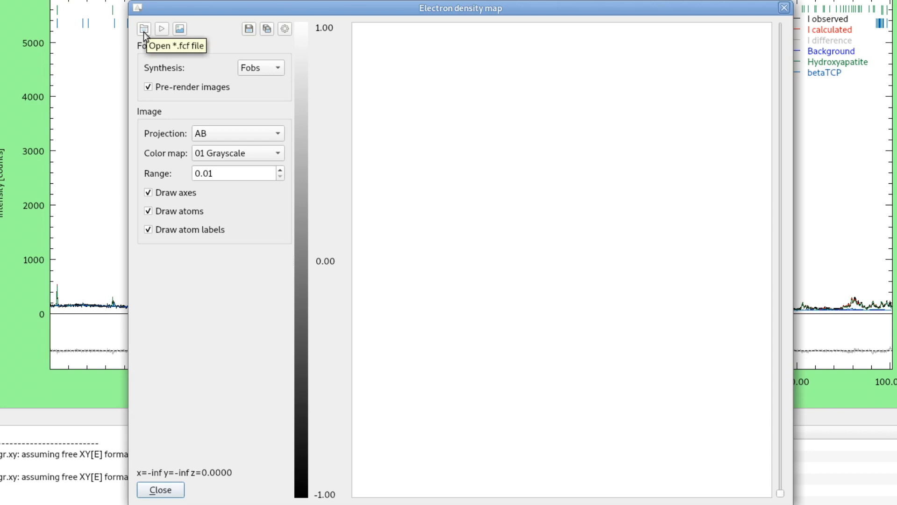
- Load Apatite-OH-200904-03.fcf from Struc-Ref into the electron density map
click(143, 28)
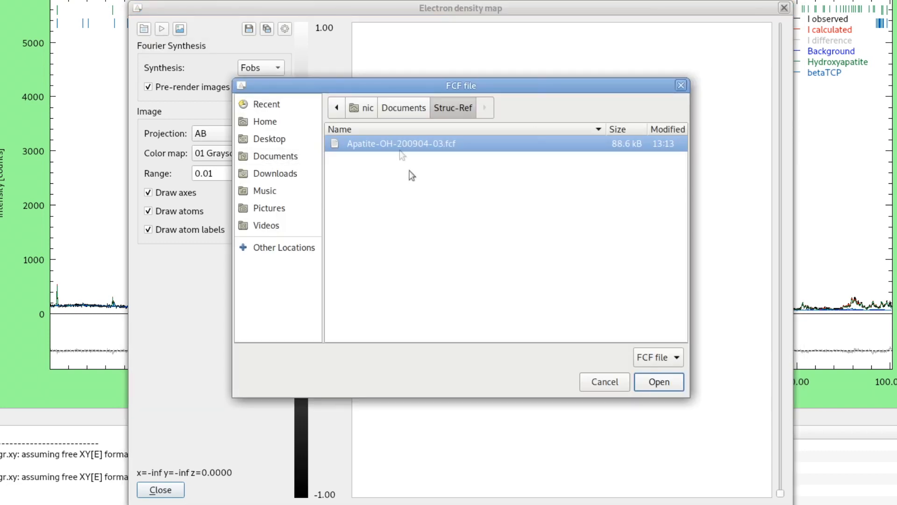
mouse_move(393, 149)
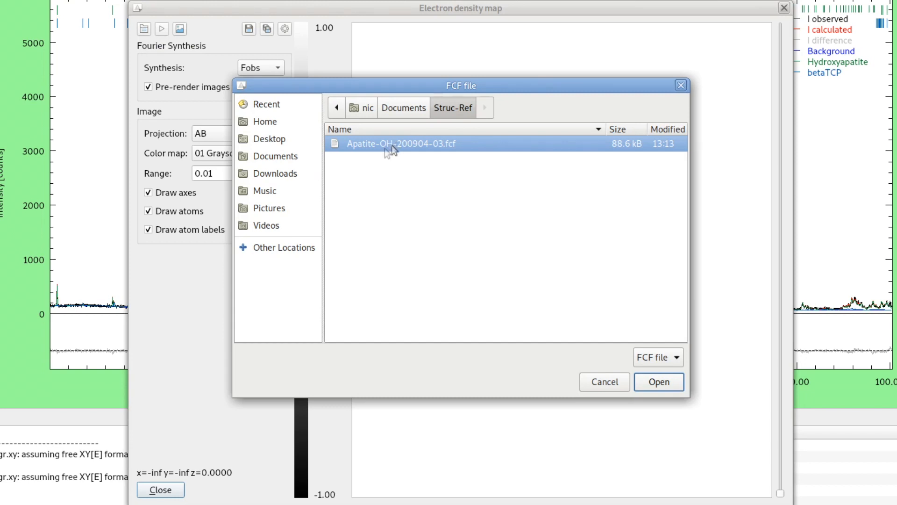
mouse_move(650, 305)
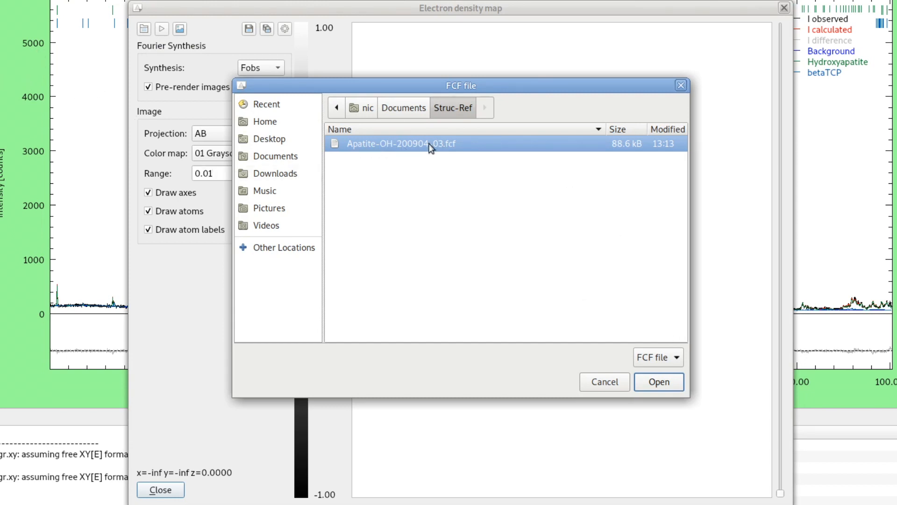
mouse_move(658, 382)
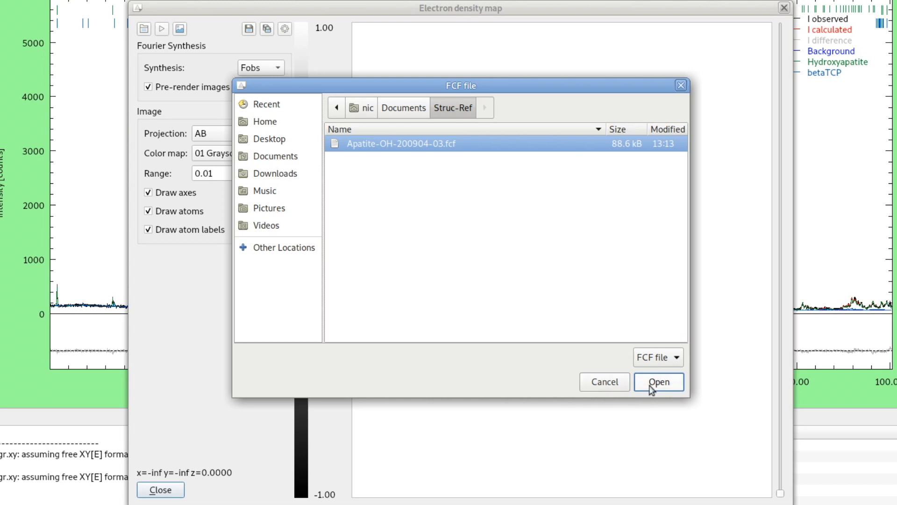
click(658, 382)
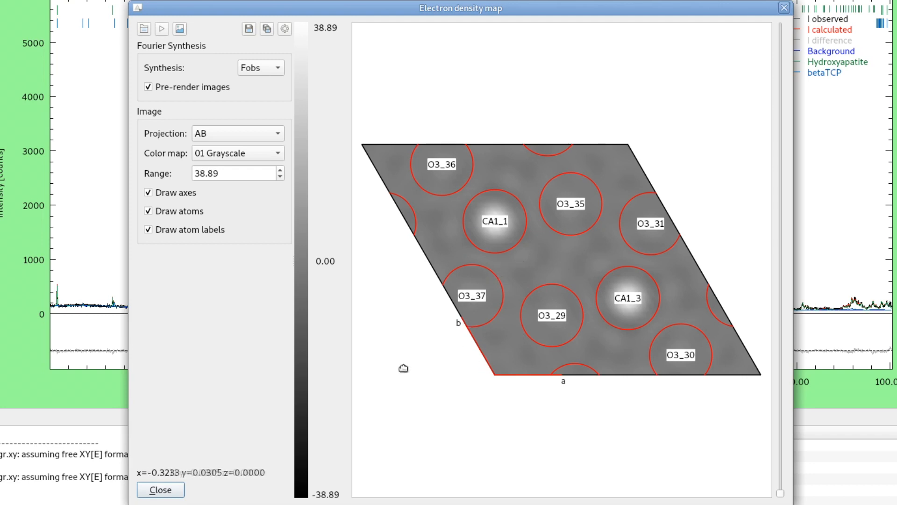
mouse_move(342, 367)
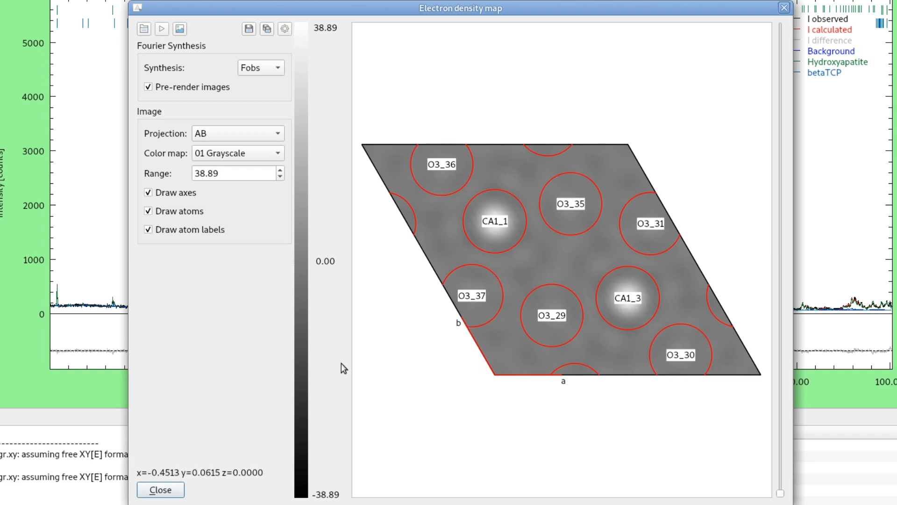
mouse_move(547, 184)
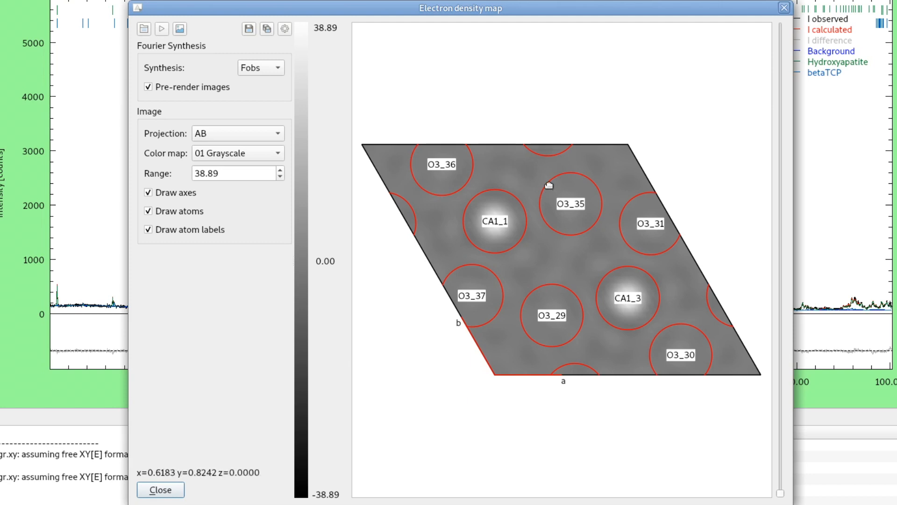
mouse_move(517, 342)
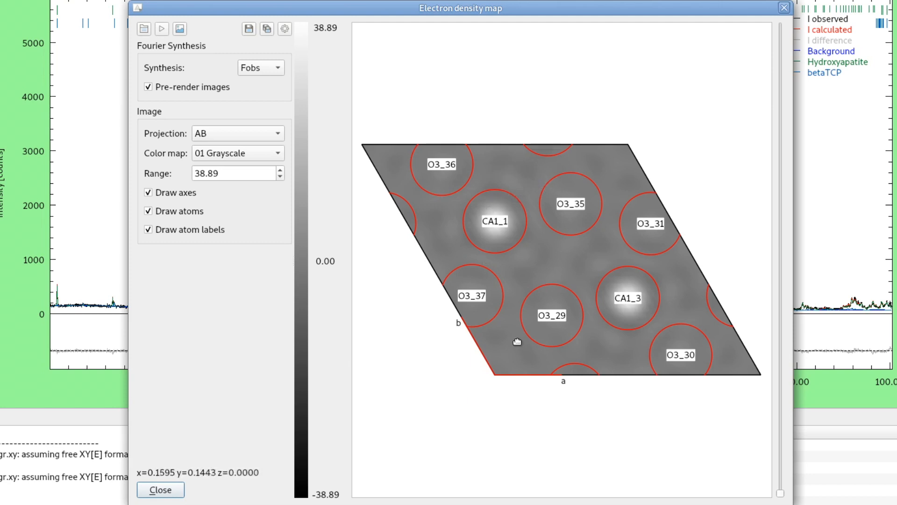
mouse_move(590, 226)
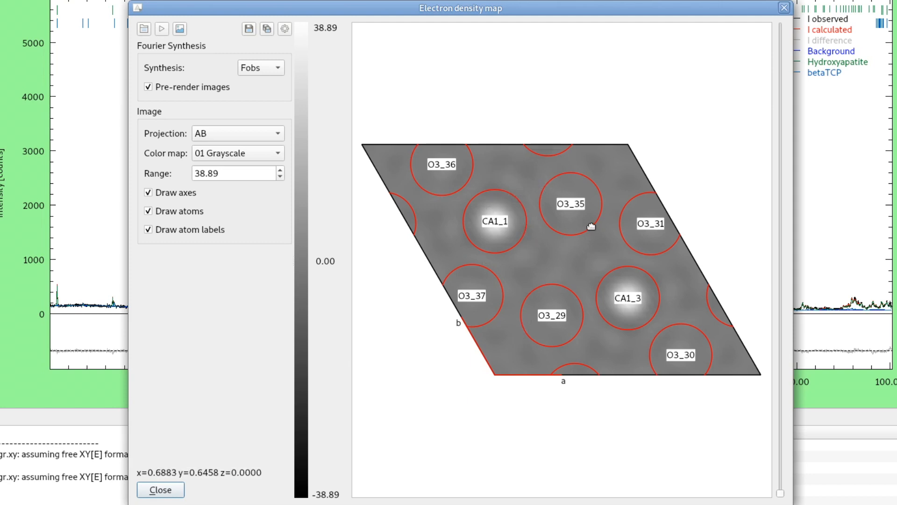
mouse_move(384, 332)
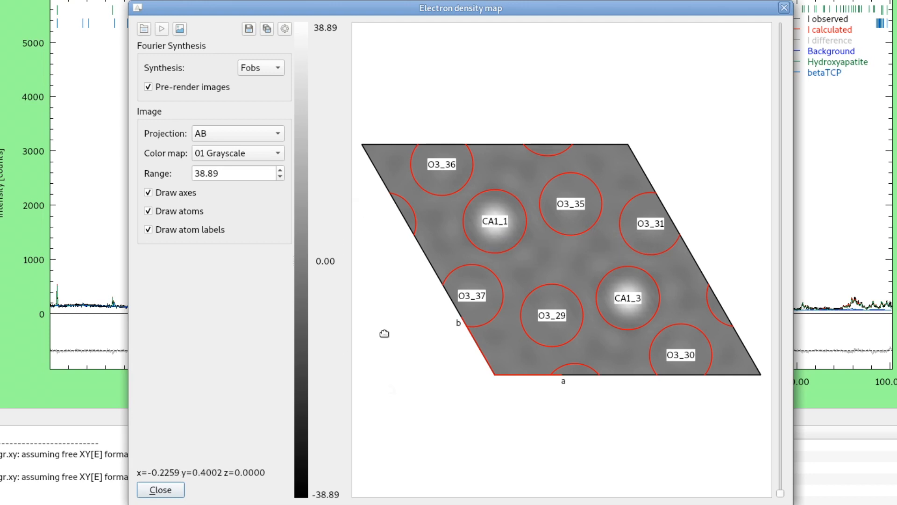
mouse_move(477, 395)
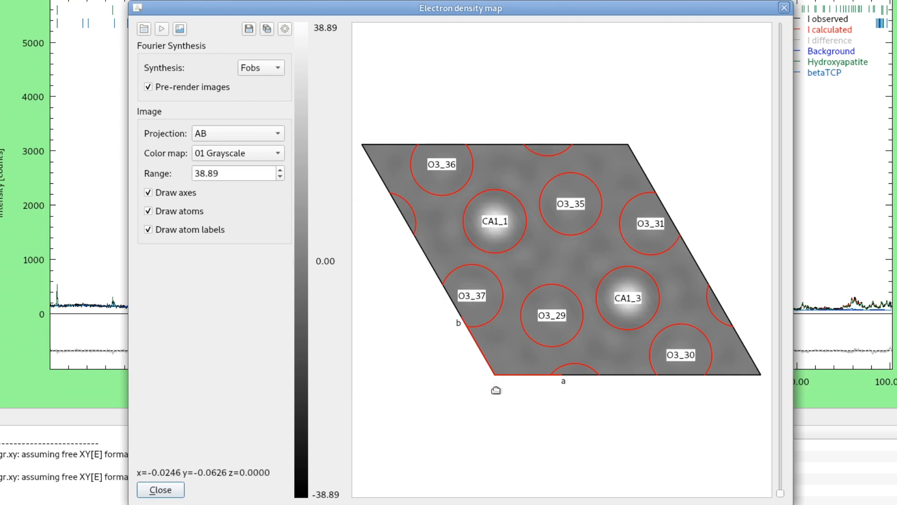
mouse_move(463, 240)
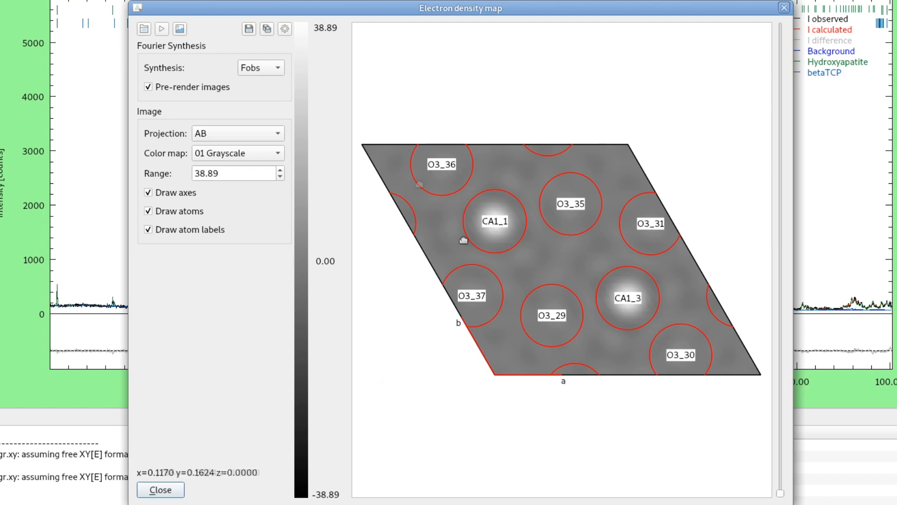
mouse_move(606, 411)
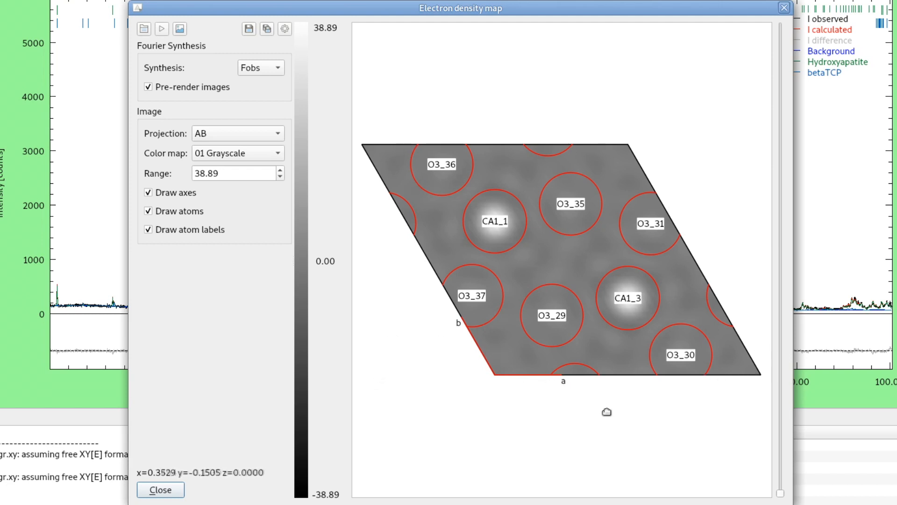
mouse_move(719, 256)
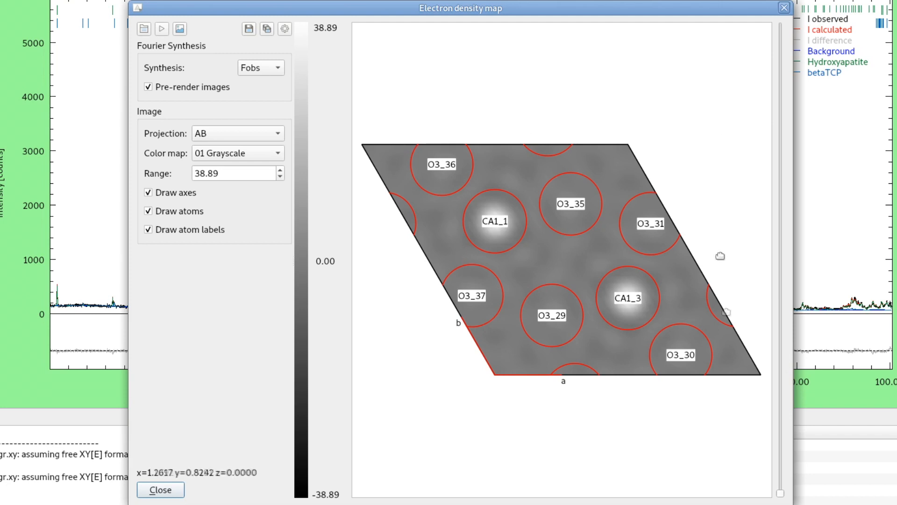
mouse_move(481, 364)
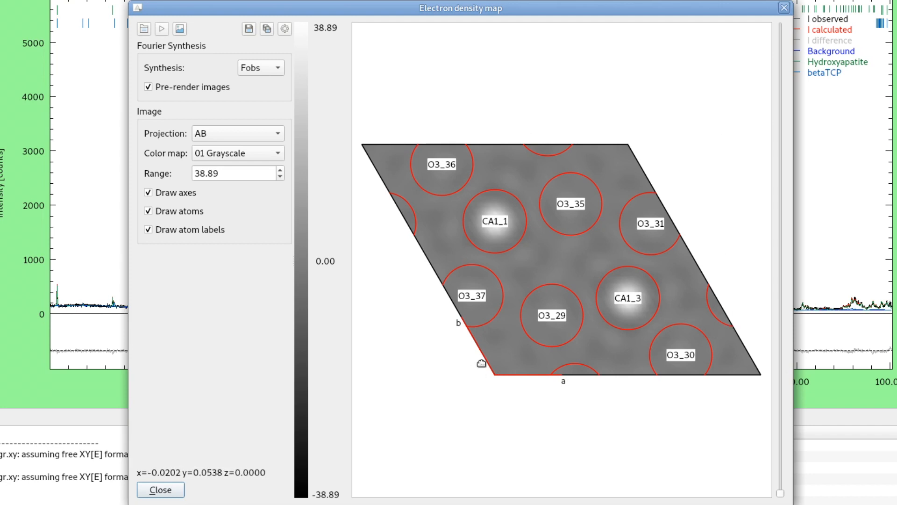
mouse_move(480, 381)
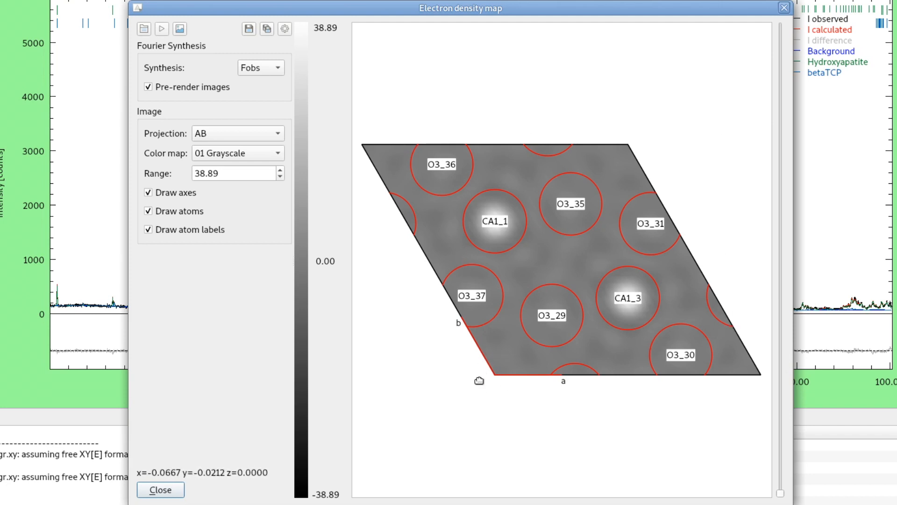
mouse_move(474, 416)
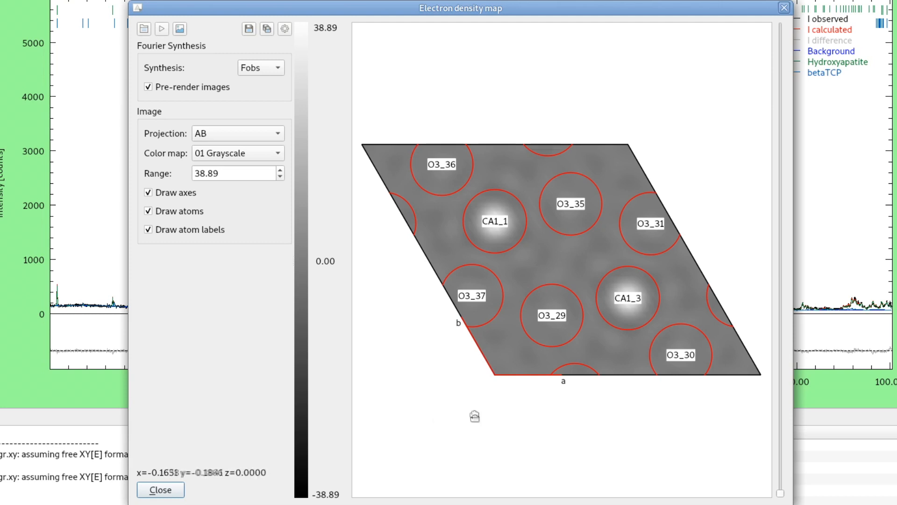
mouse_move(443, 363)
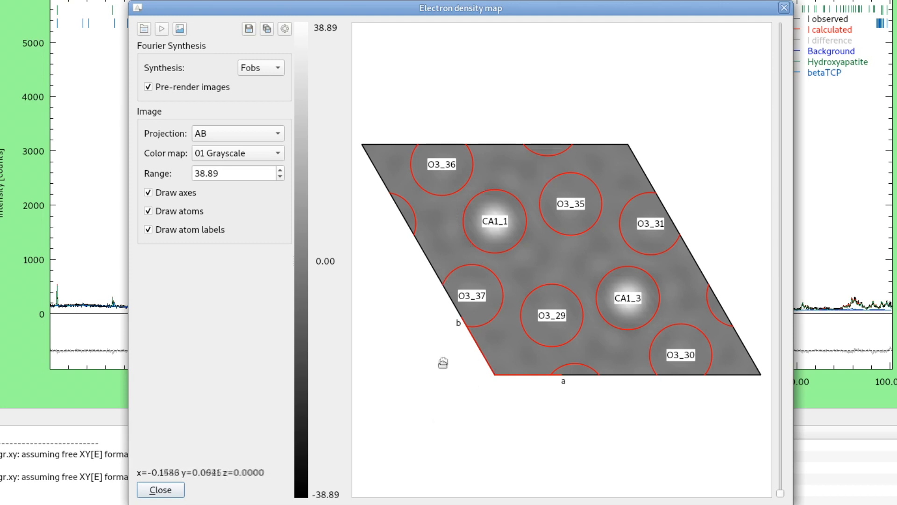
mouse_move(249, 484)
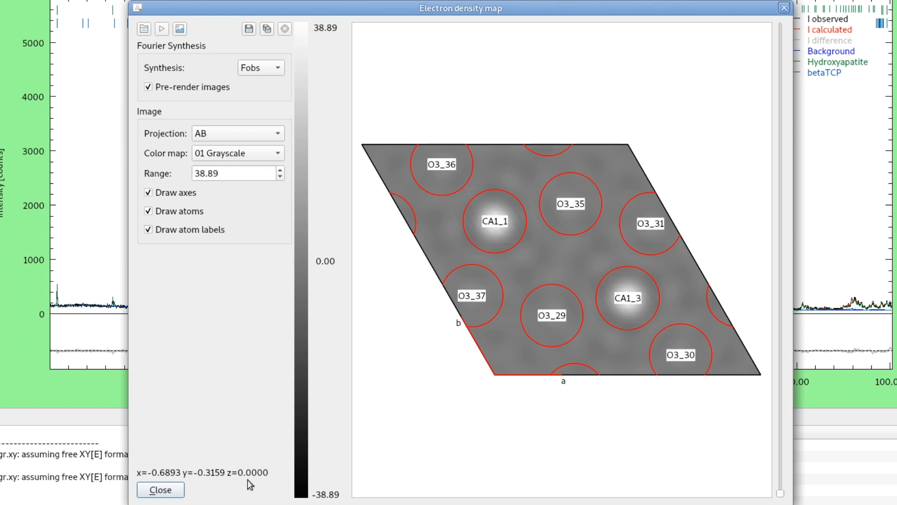
mouse_move(225, 477)
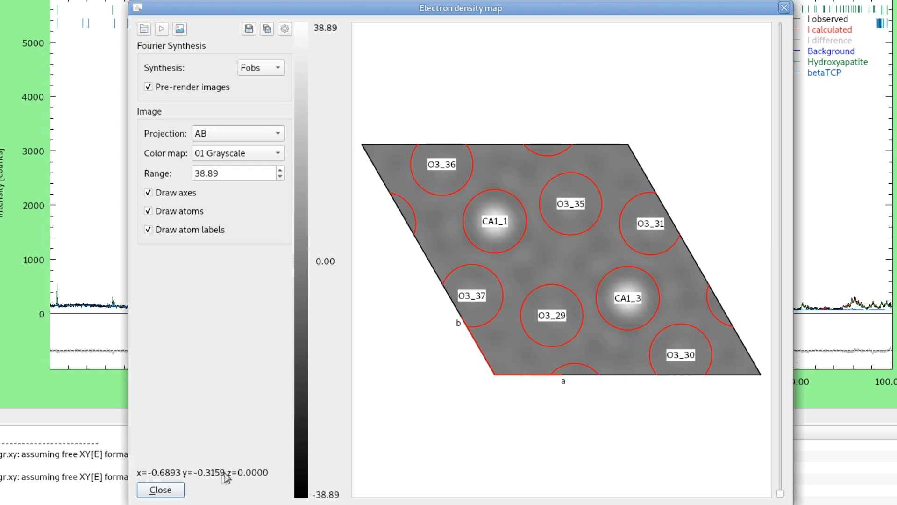
mouse_move(421, 191)
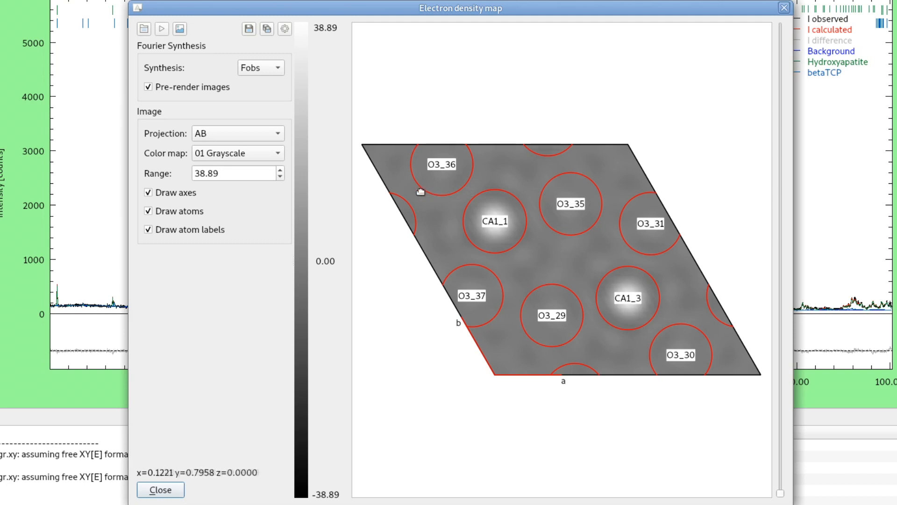
mouse_move(491, 373)
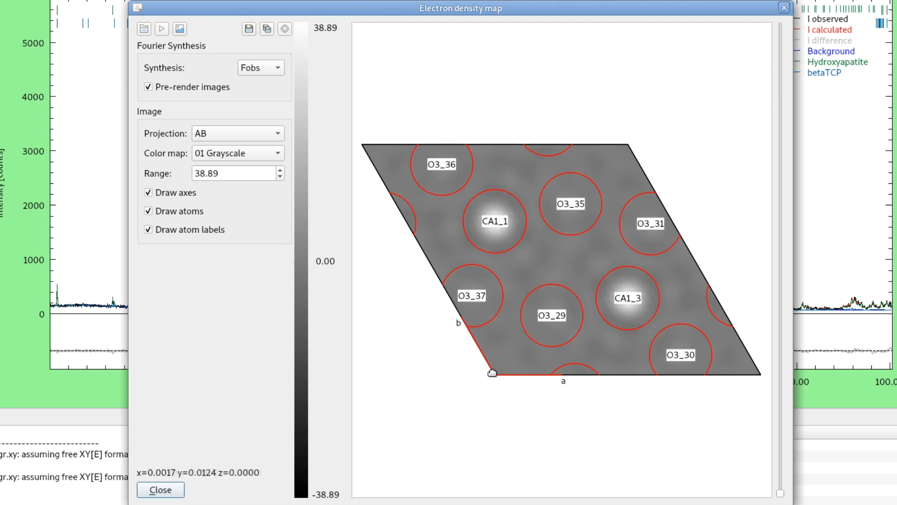
mouse_move(496, 365)
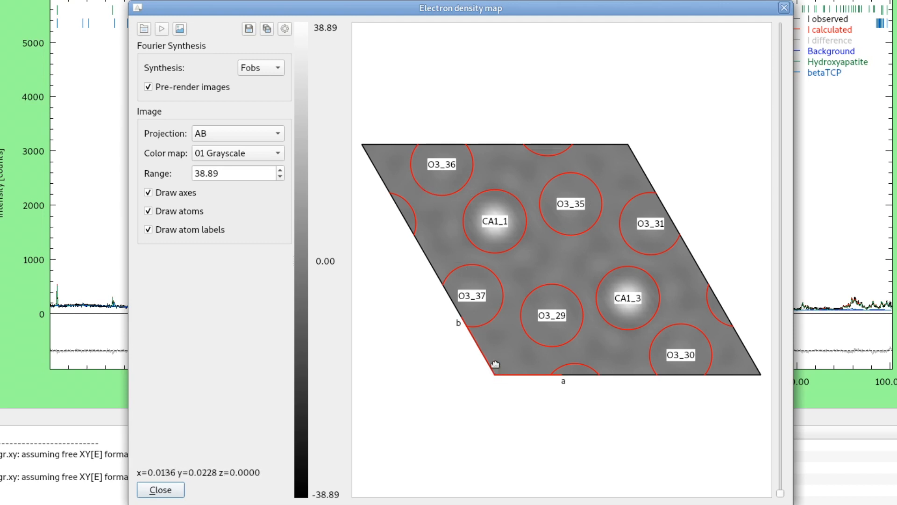
mouse_move(629, 147)
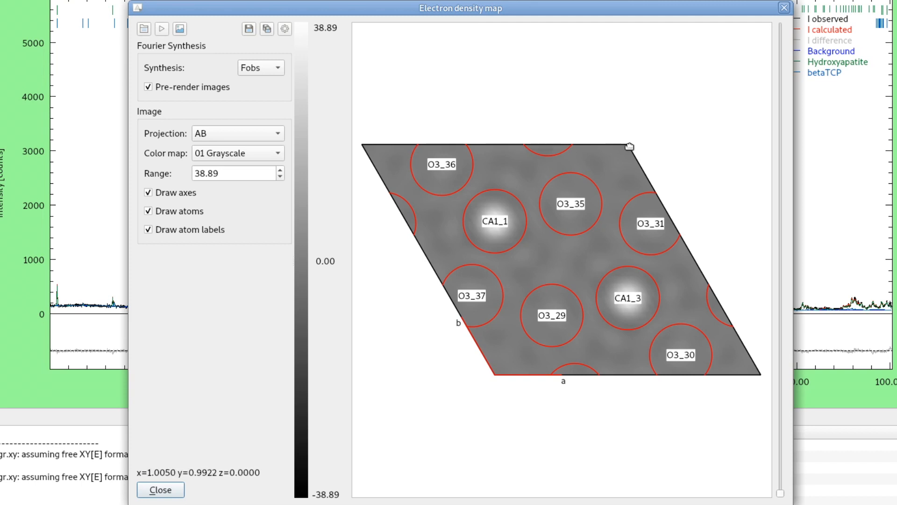
mouse_move(628, 146)
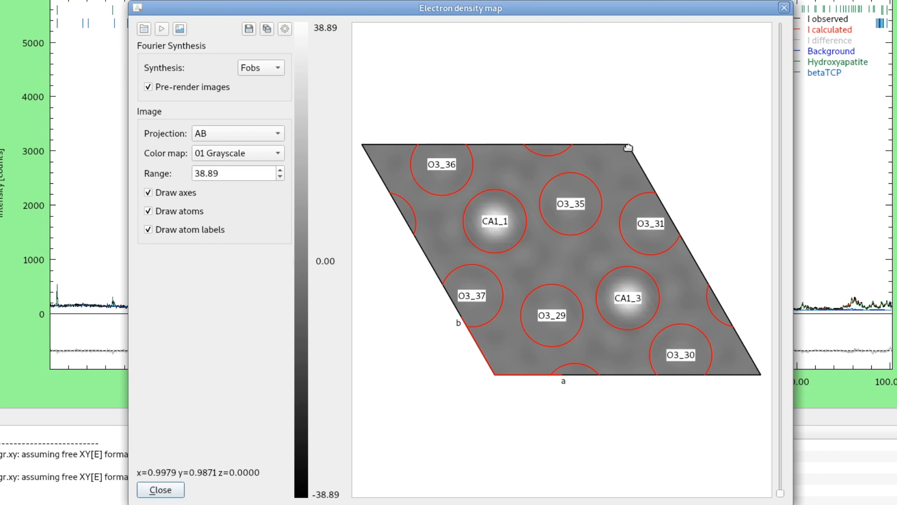
mouse_move(717, 147)
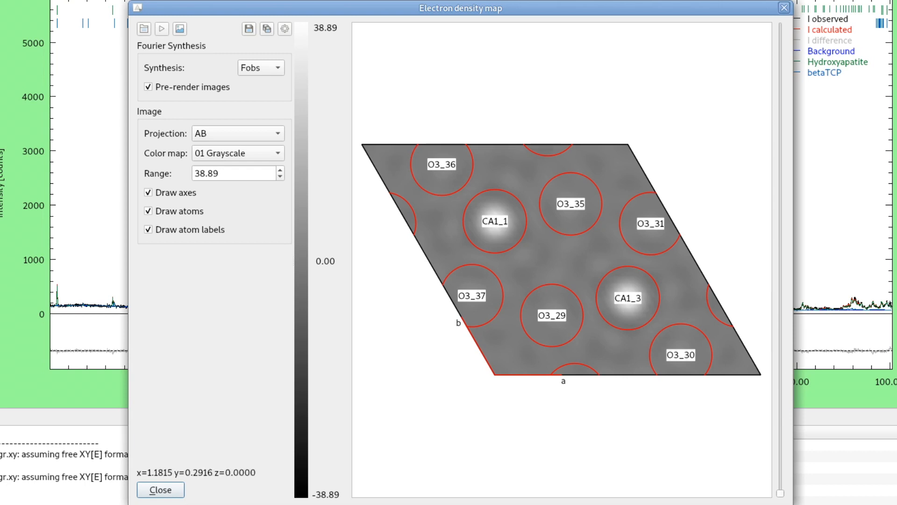
mouse_move(780, 499)
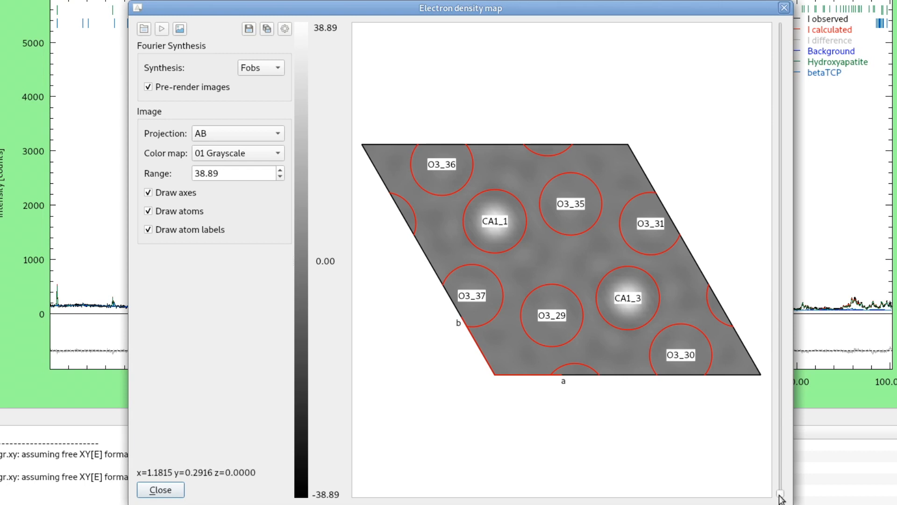
mouse_move(783, 496)
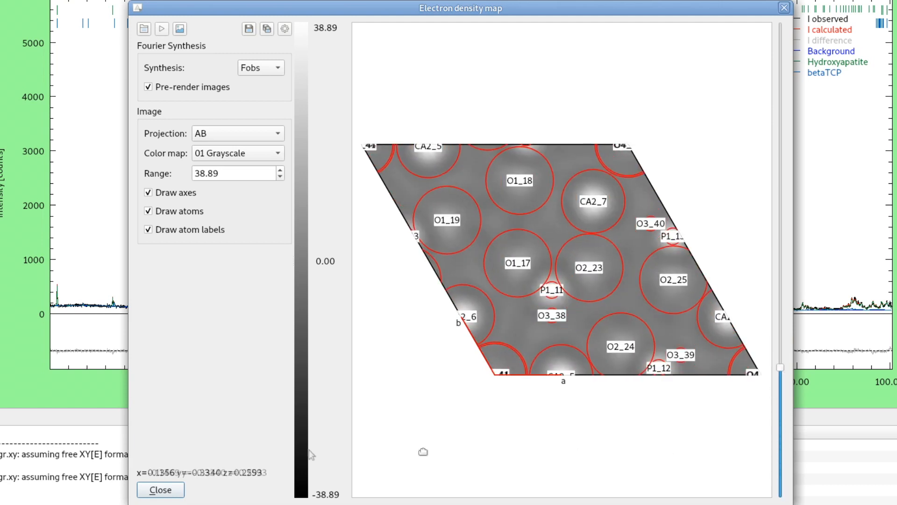
mouse_move(779, 328)
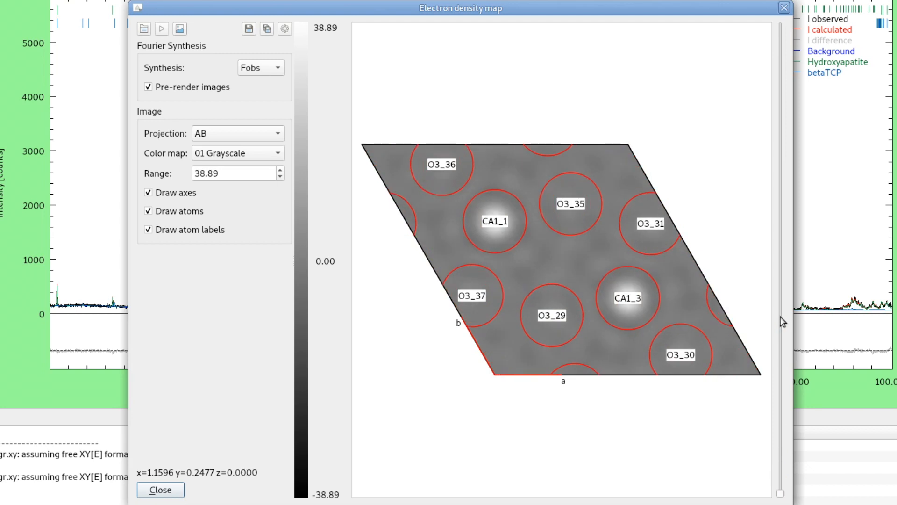
mouse_move(305, 51)
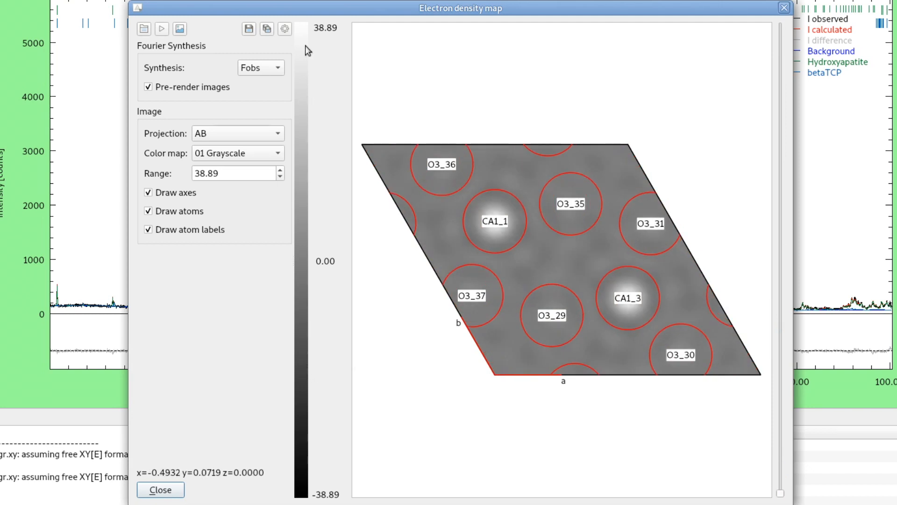
mouse_move(322, 225)
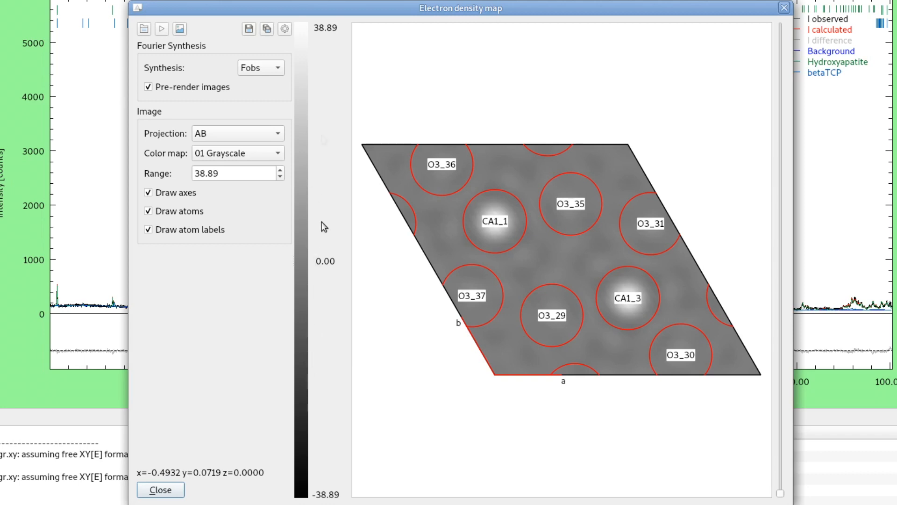
mouse_move(321, 289)
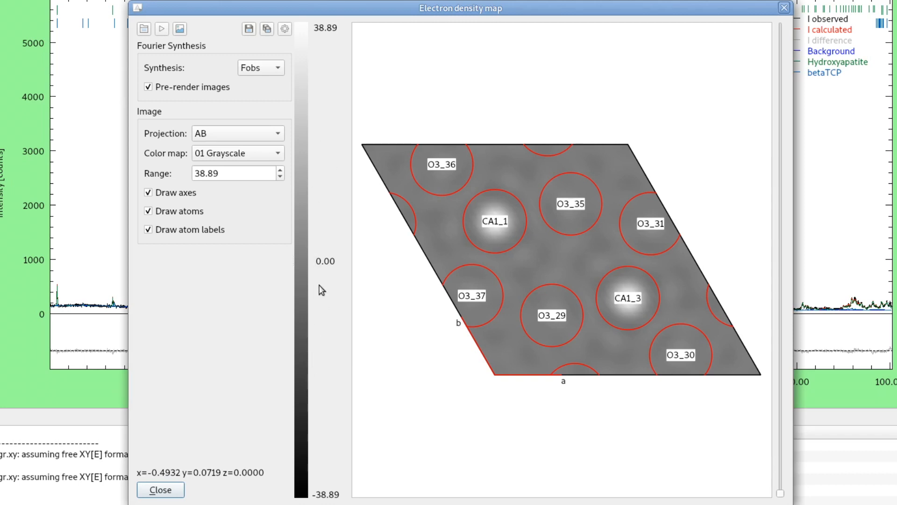
mouse_move(317, 94)
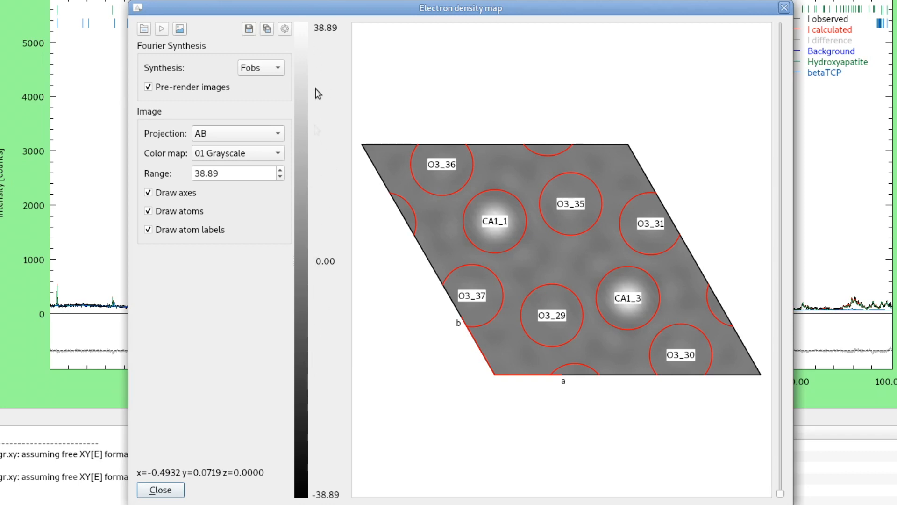
mouse_move(313, 441)
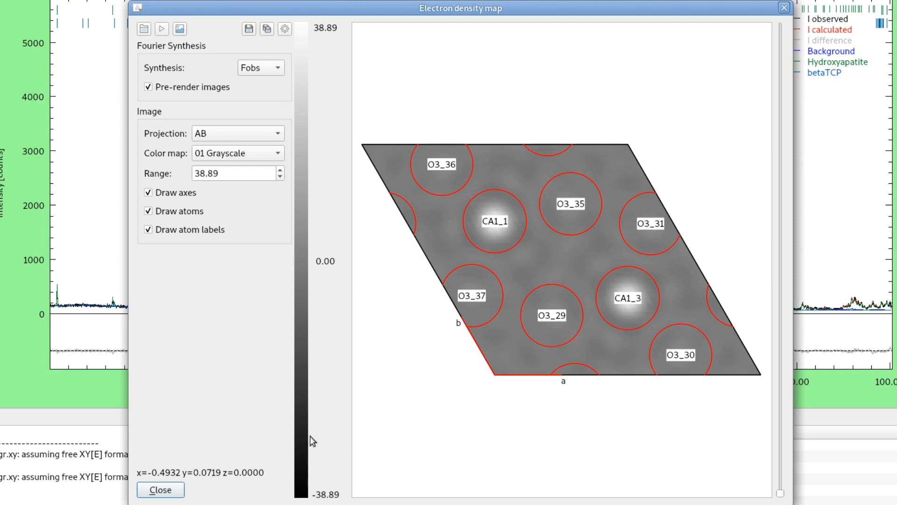
mouse_move(336, 363)
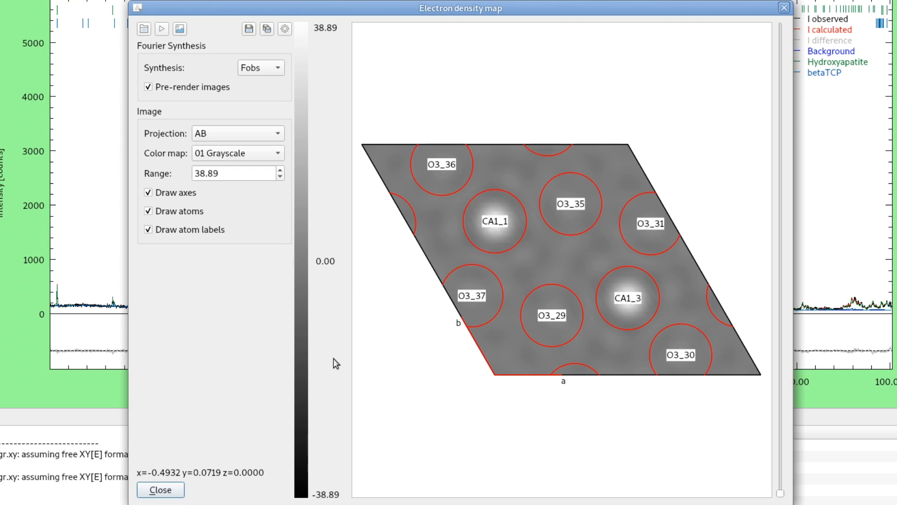
mouse_move(318, 269)
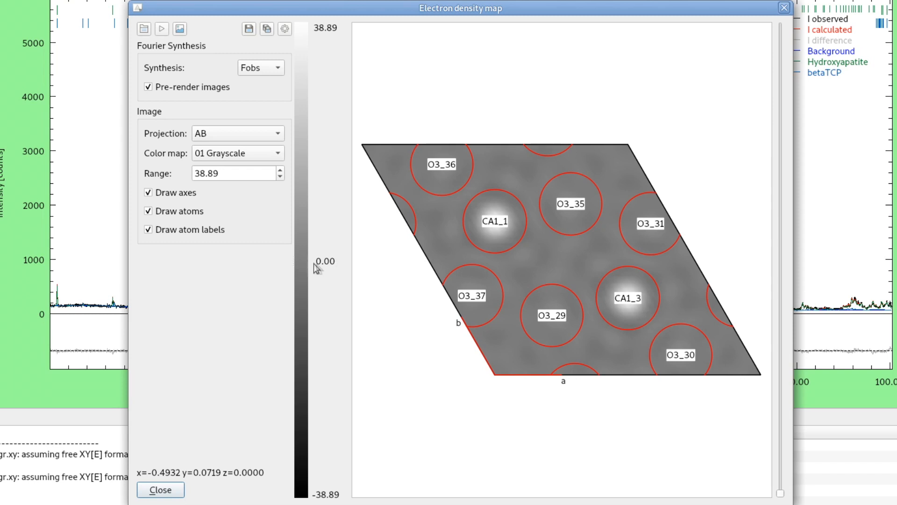
mouse_move(463, 201)
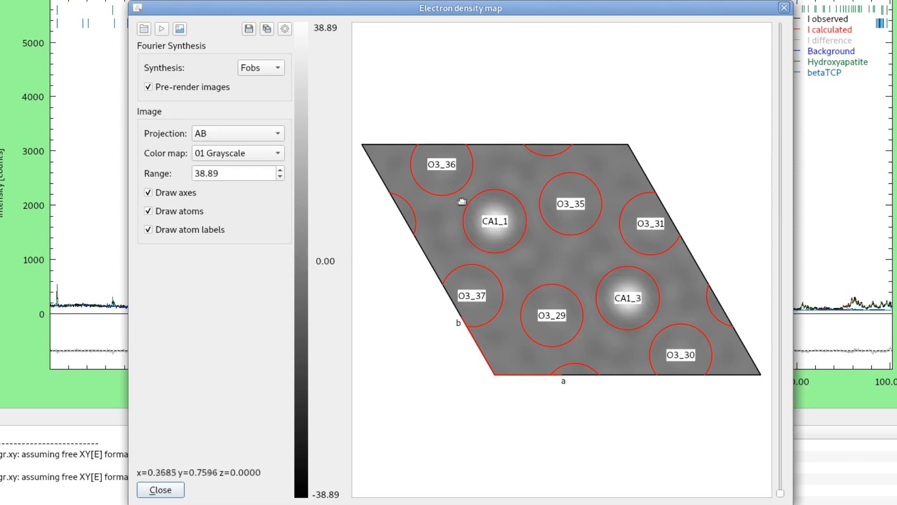
mouse_move(469, 238)
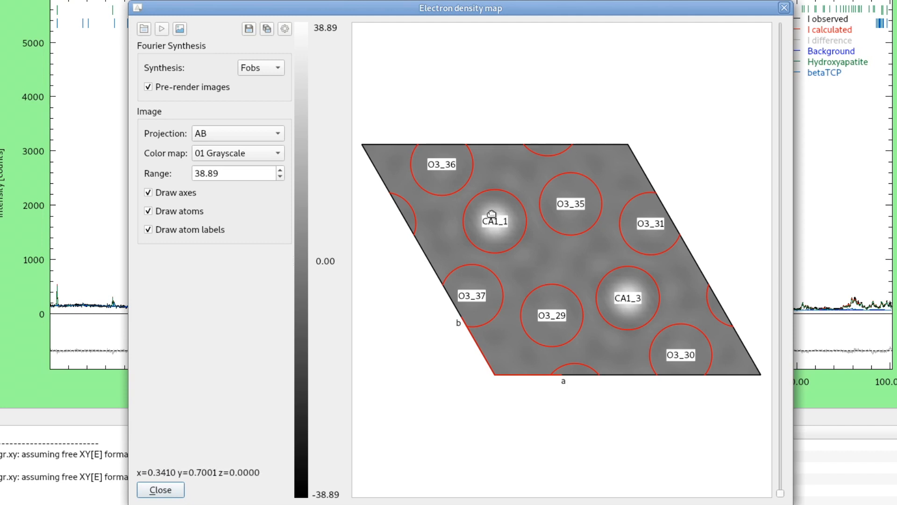
mouse_move(418, 246)
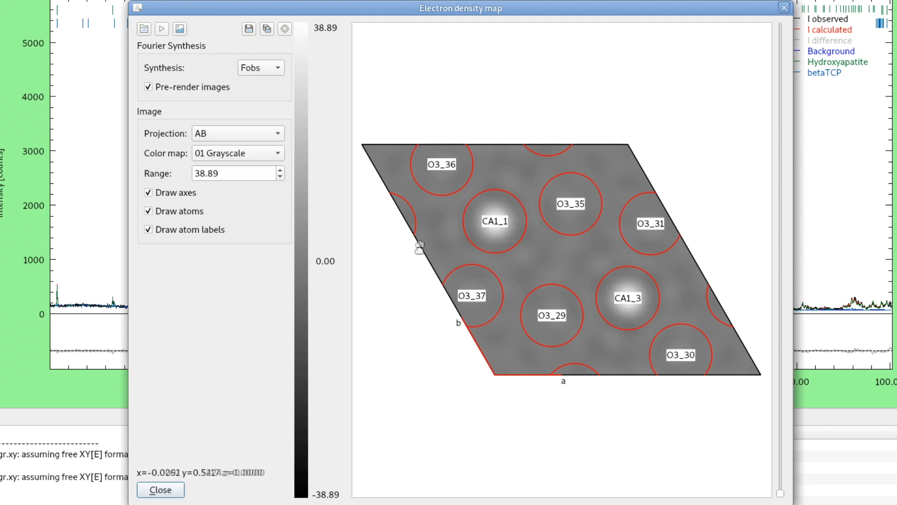
mouse_move(496, 218)
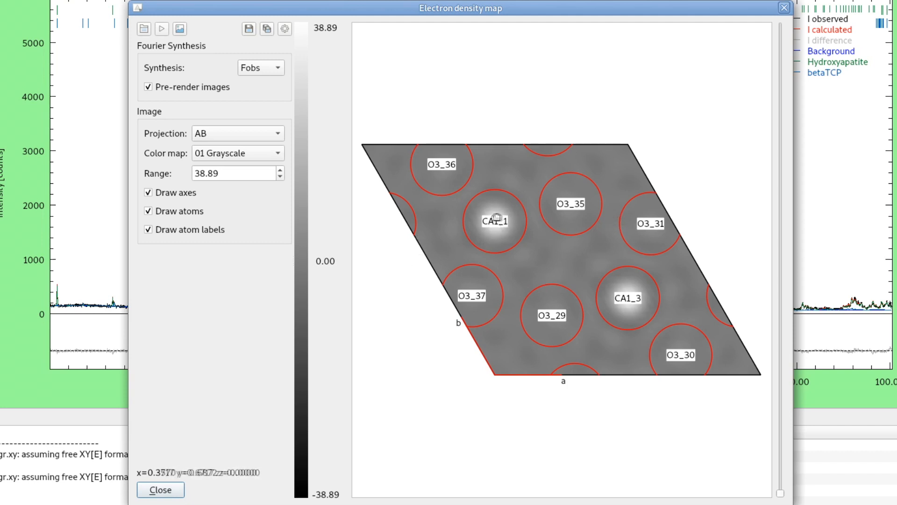
mouse_move(623, 297)
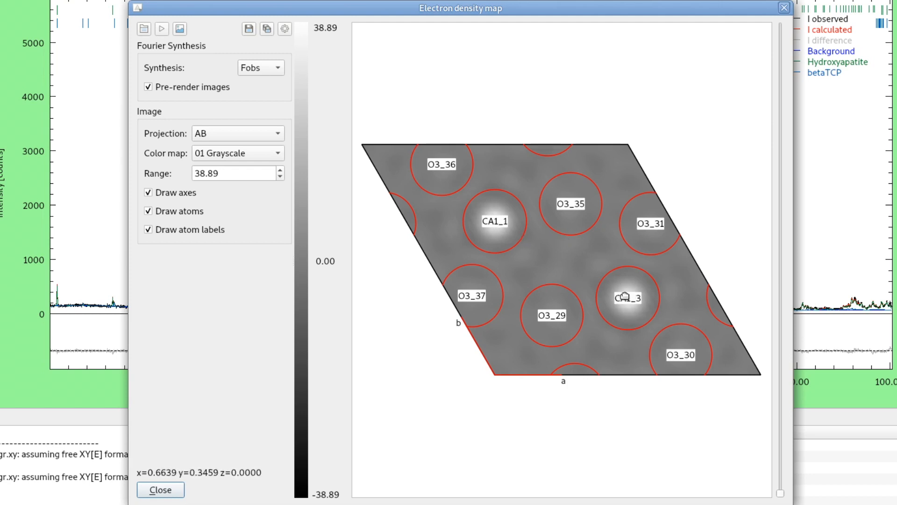
mouse_move(626, 296)
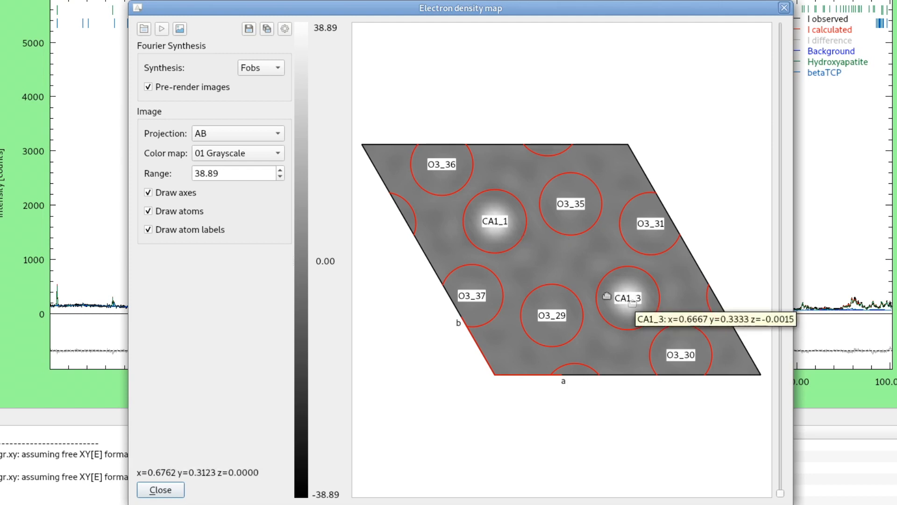
mouse_move(195, 69)
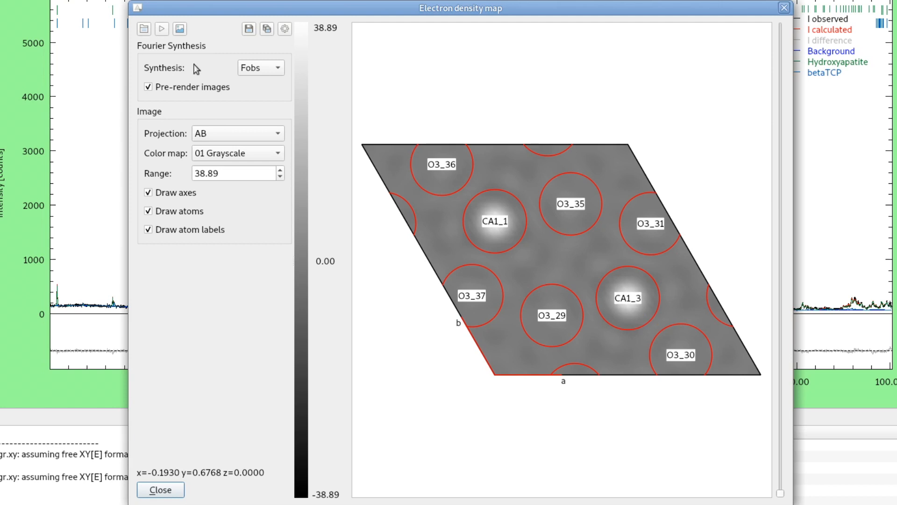
mouse_move(152, 83)
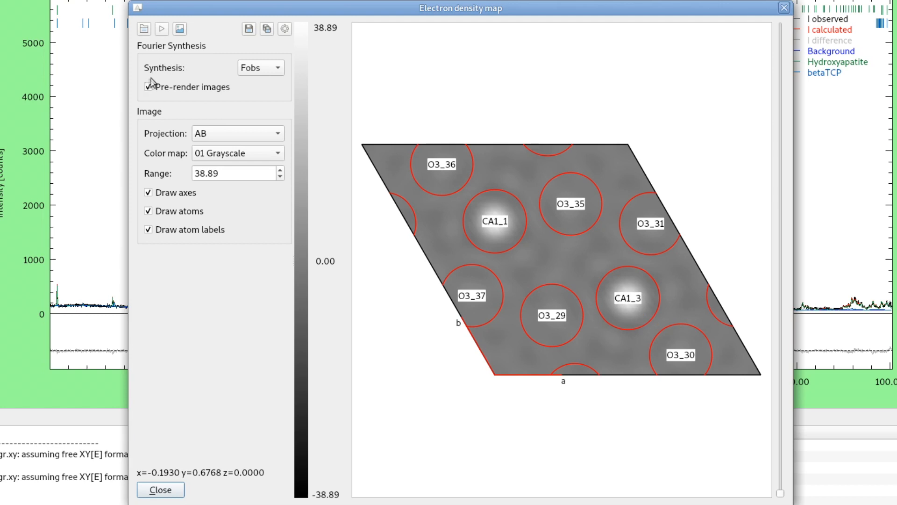
mouse_move(197, 76)
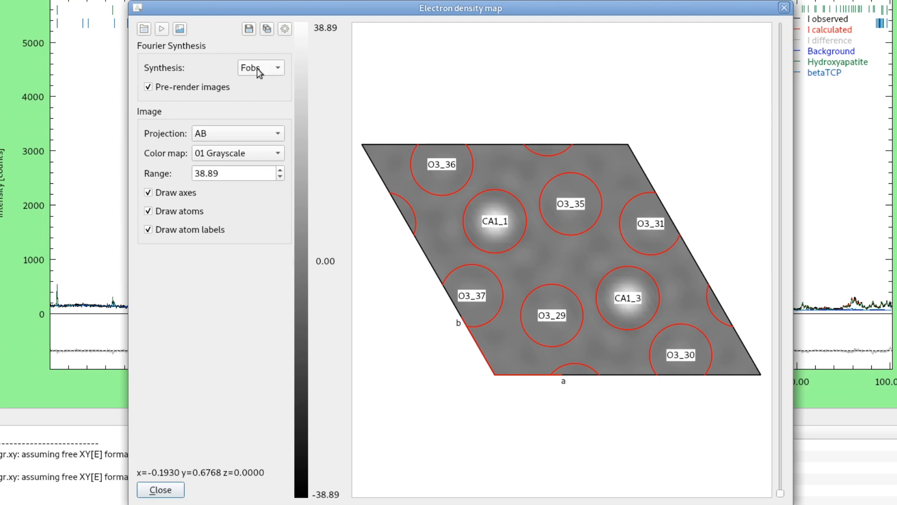
mouse_move(280, 72)
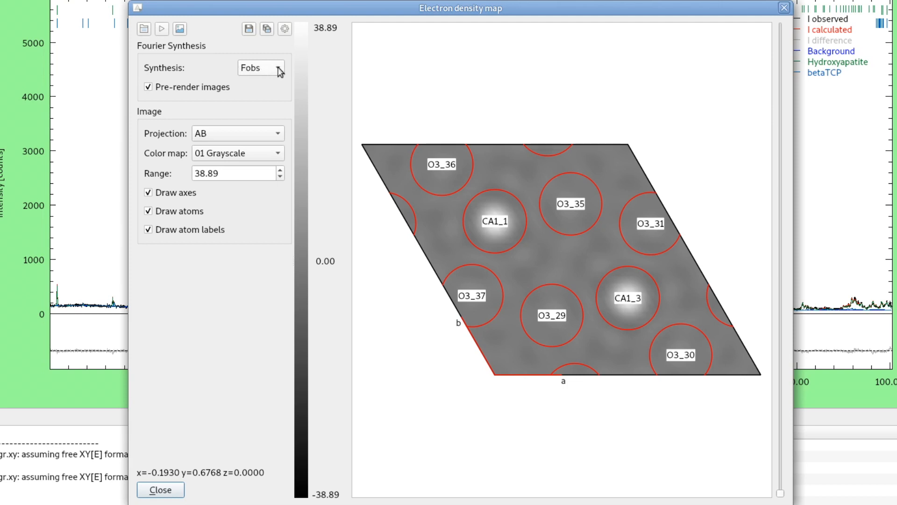
mouse_move(164, 108)
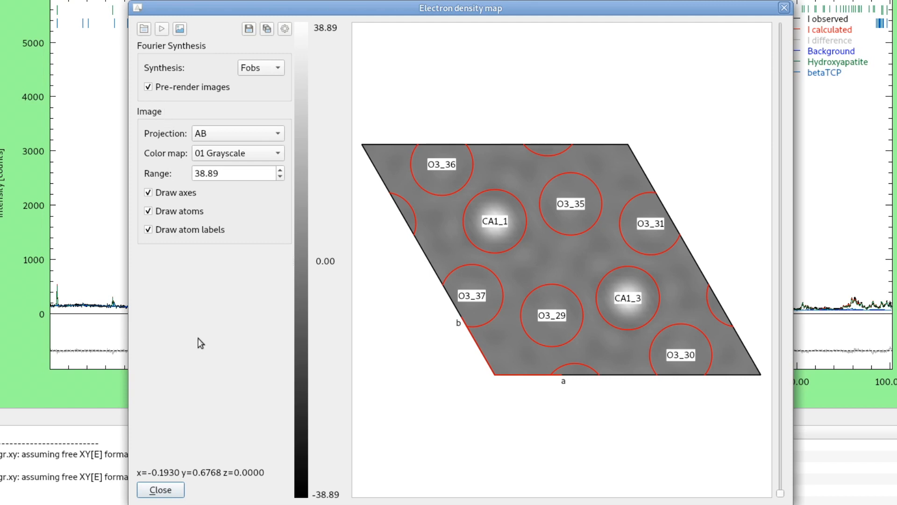
mouse_move(205, 346)
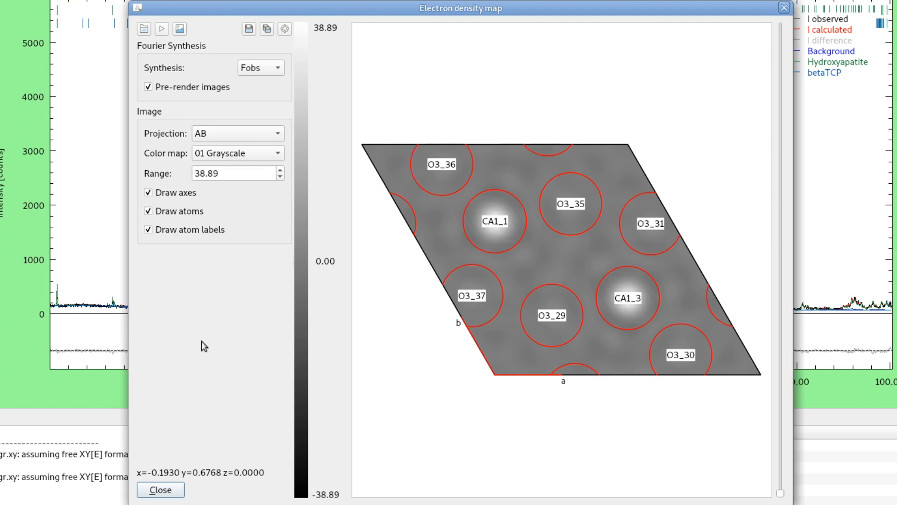
mouse_move(62, 334)
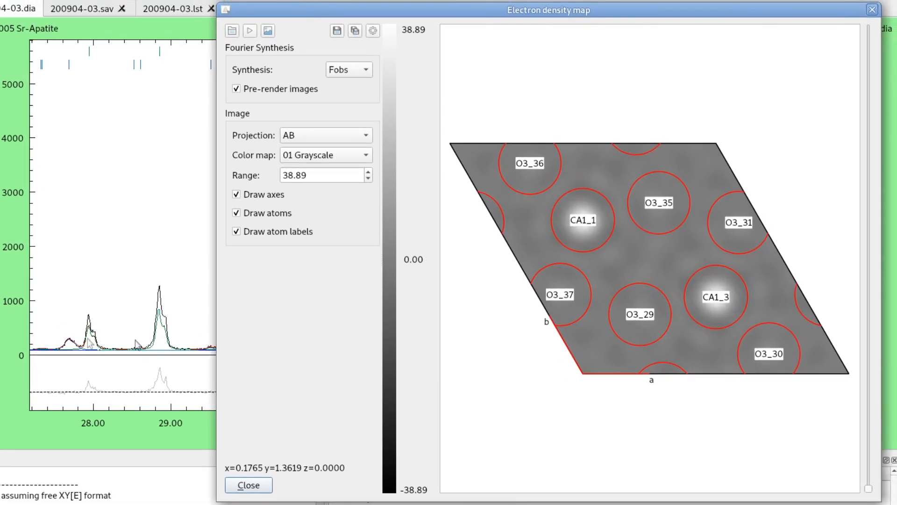
mouse_move(9, 329)
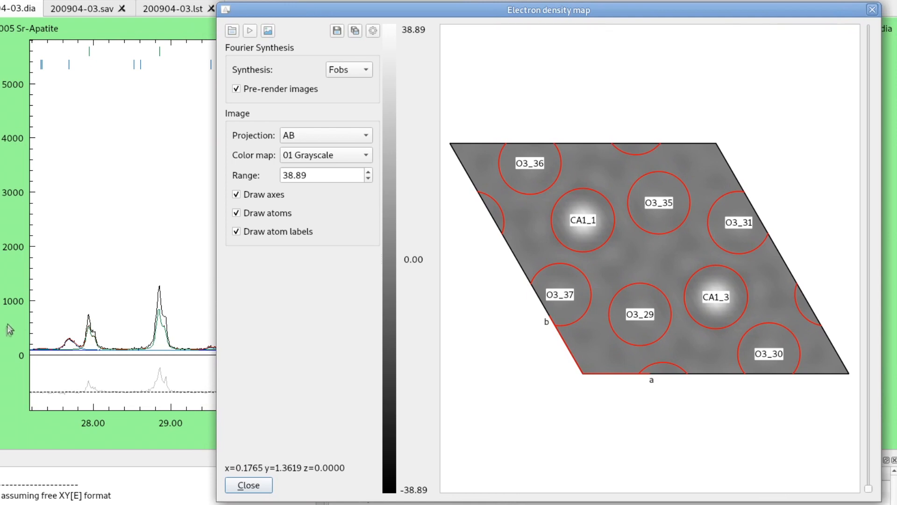
mouse_move(563, 134)
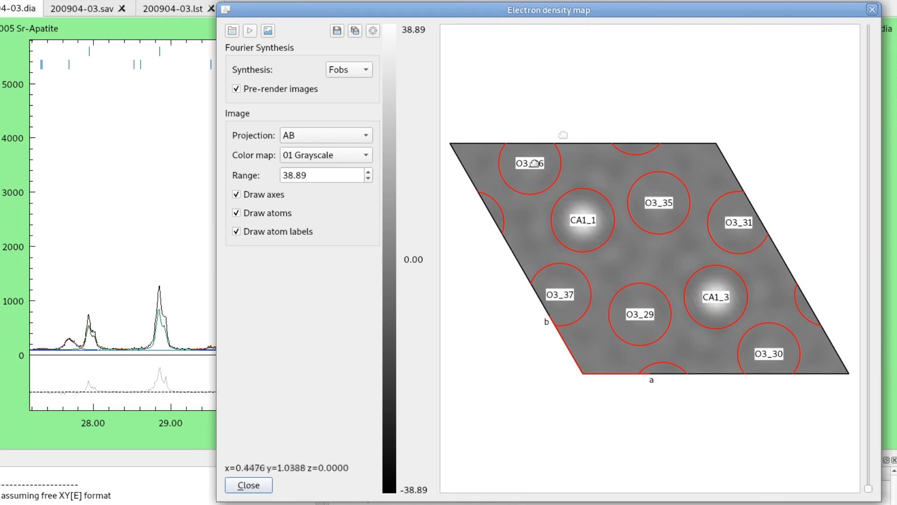
mouse_move(665, 311)
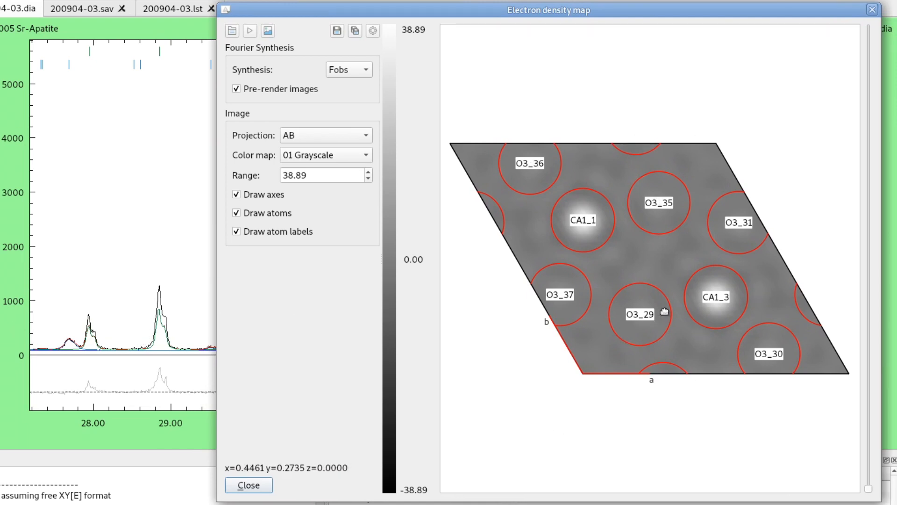
- Set the map Synthesis to Fcalc, keeping the AB projection
click(347, 69)
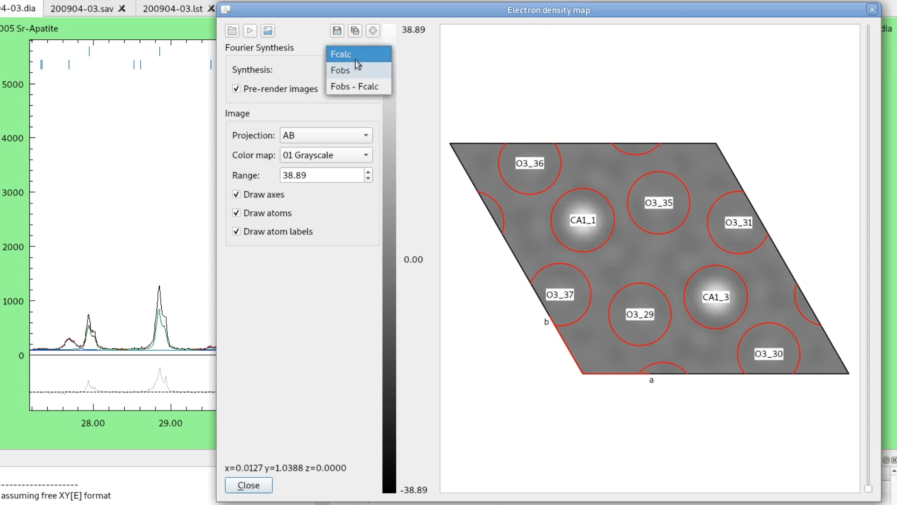
click(341, 54)
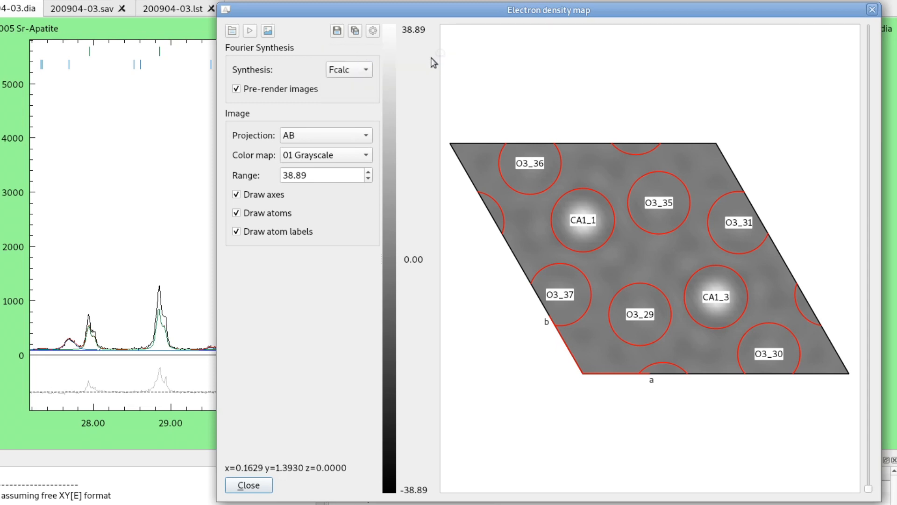
mouse_move(431, 62)
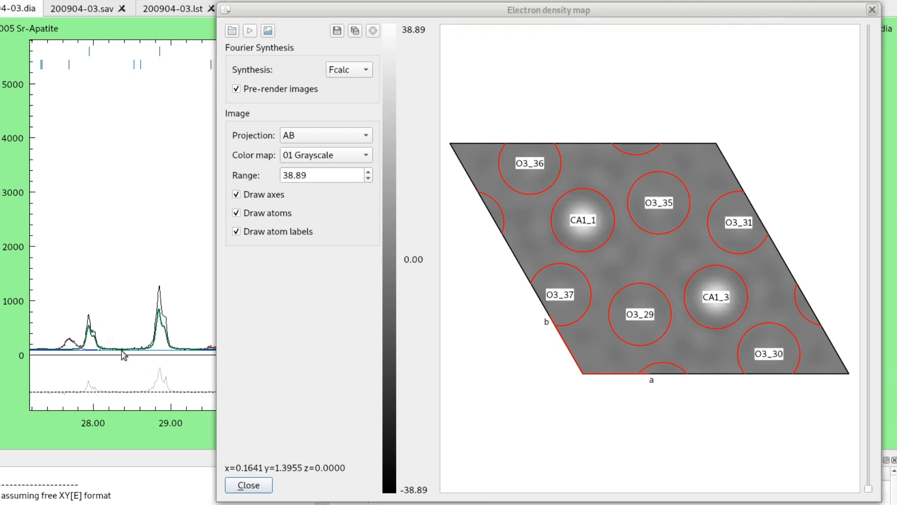
mouse_move(362, 64)
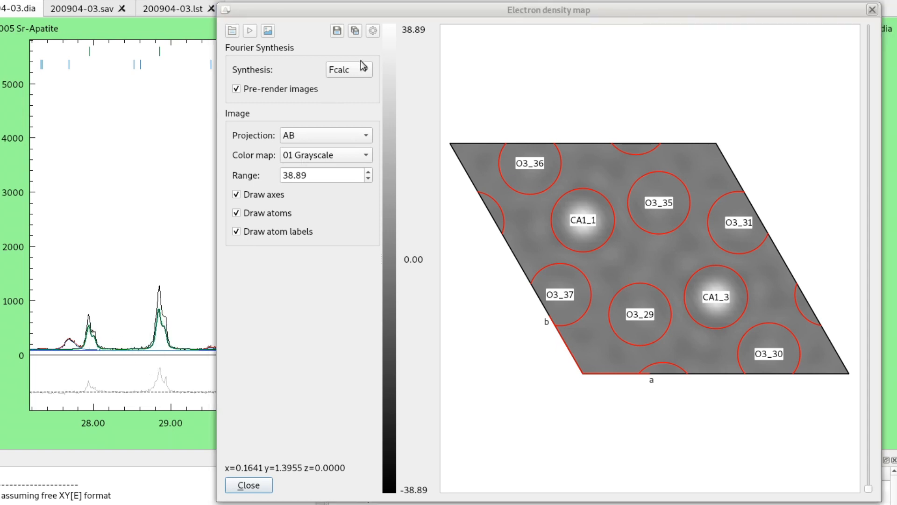
mouse_move(254, 38)
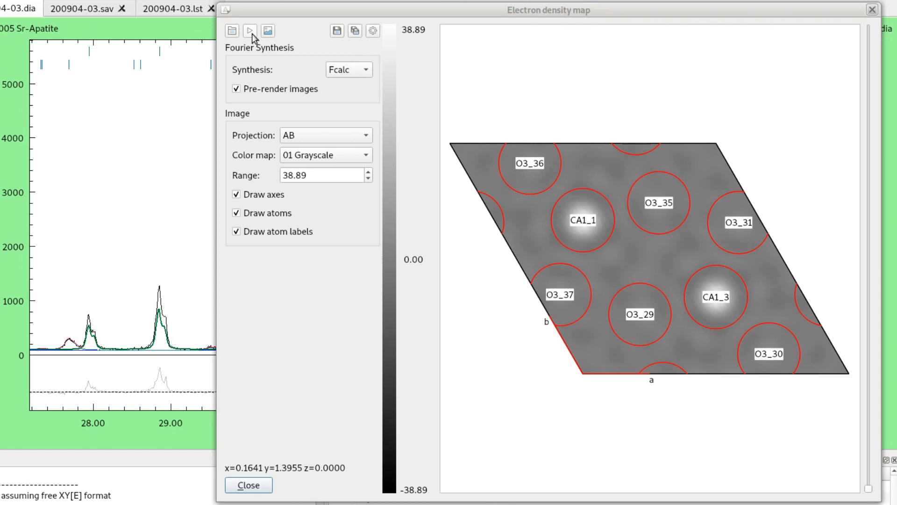
mouse_move(233, 31)
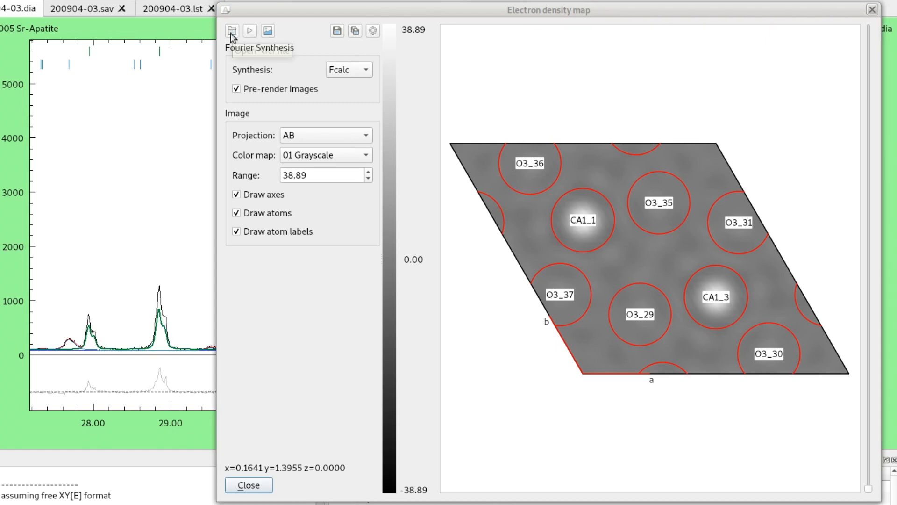
mouse_move(250, 30)
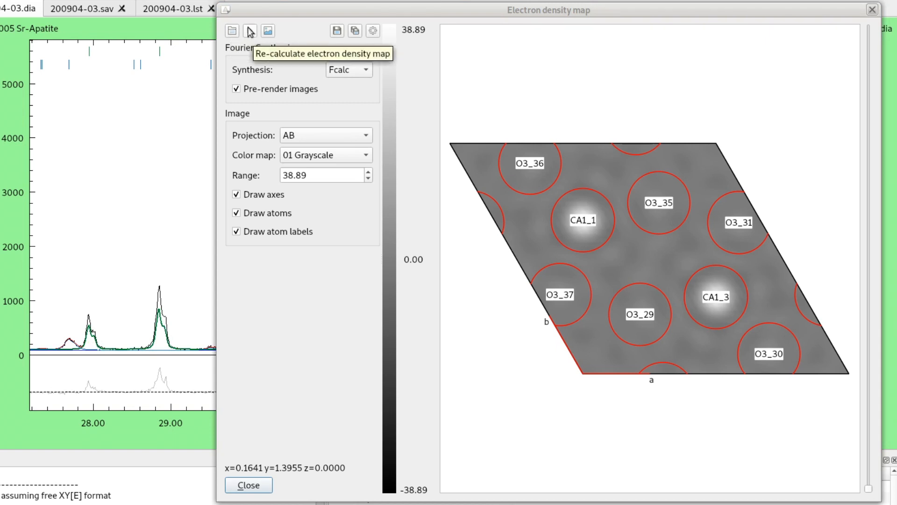
mouse_move(107, 287)
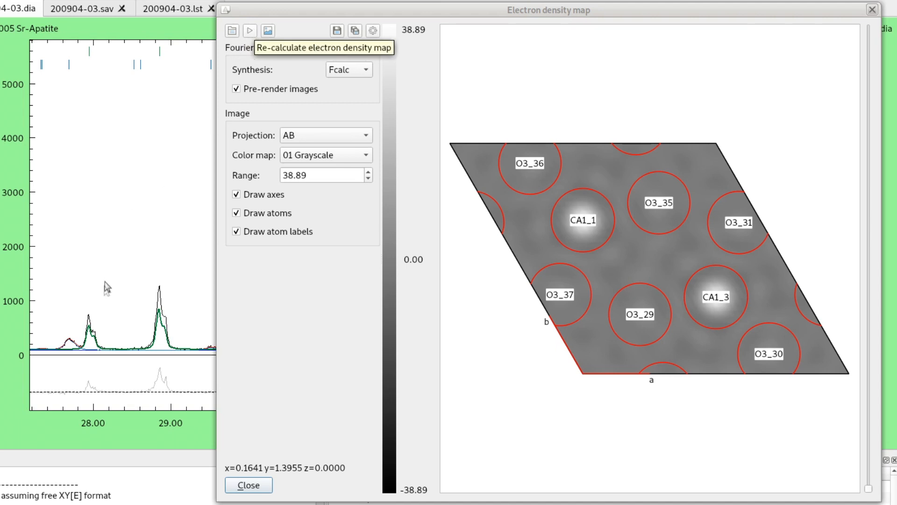
mouse_move(251, 31)
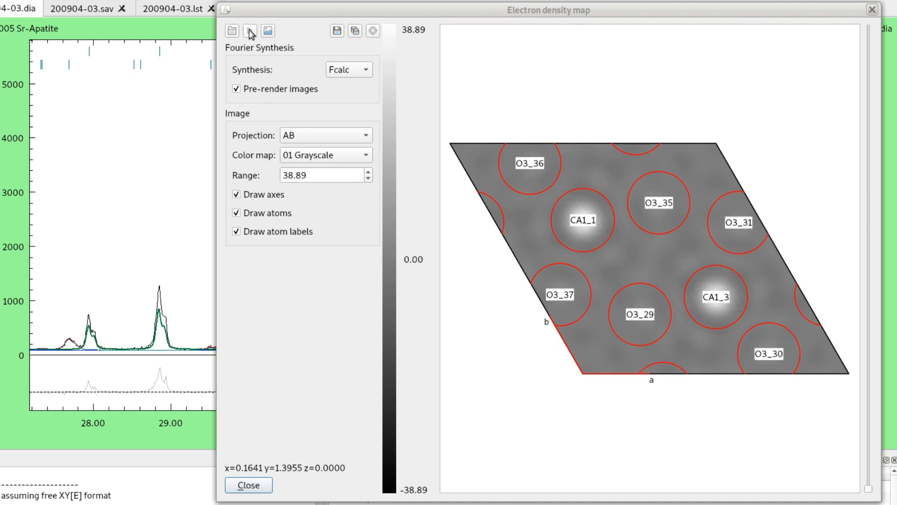
mouse_move(250, 33)
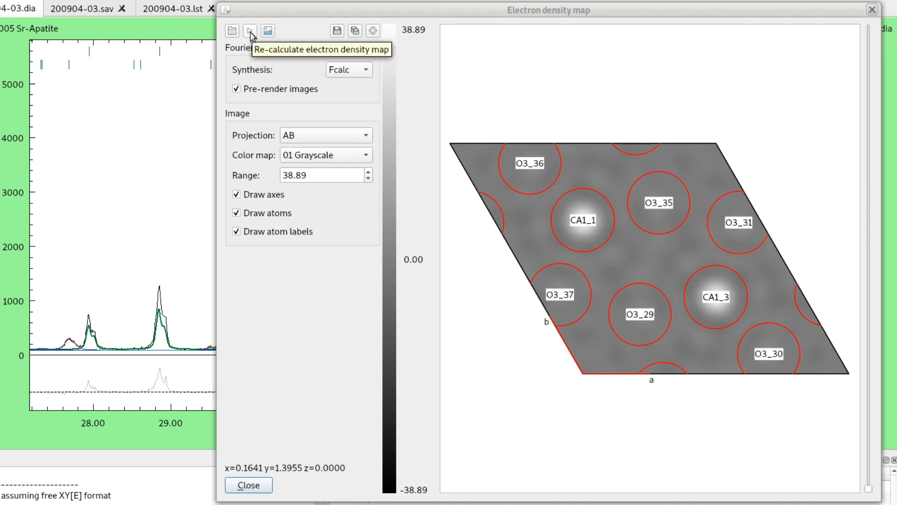
- Recalculate the Fcalc density map so it ranges ±38.22
click(249, 30)
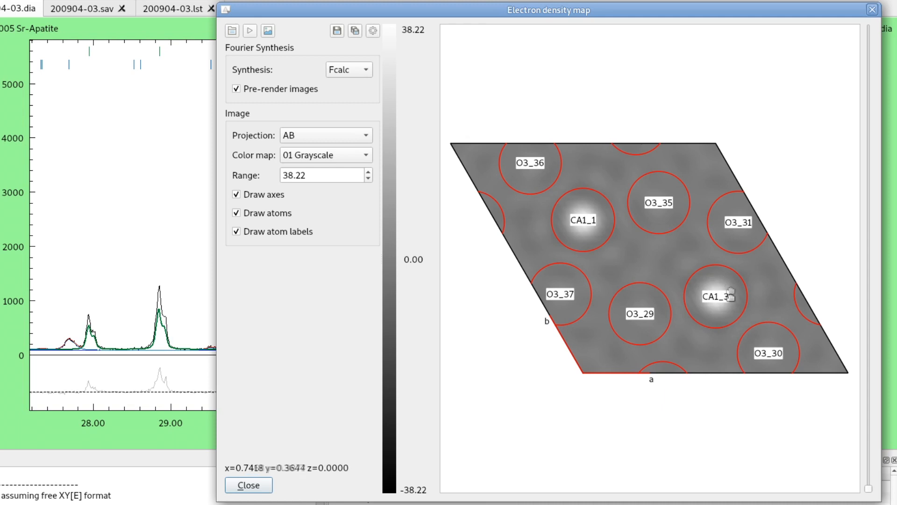
mouse_move(148, 332)
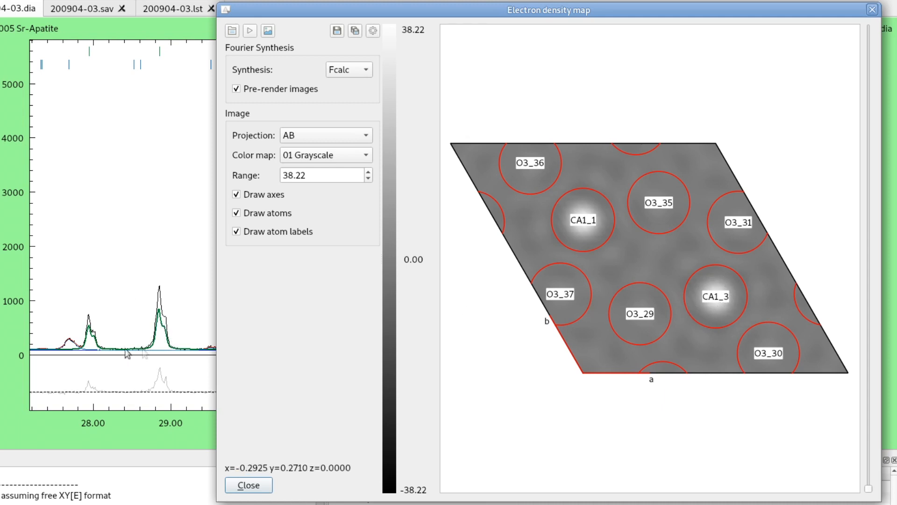
mouse_move(116, 338)
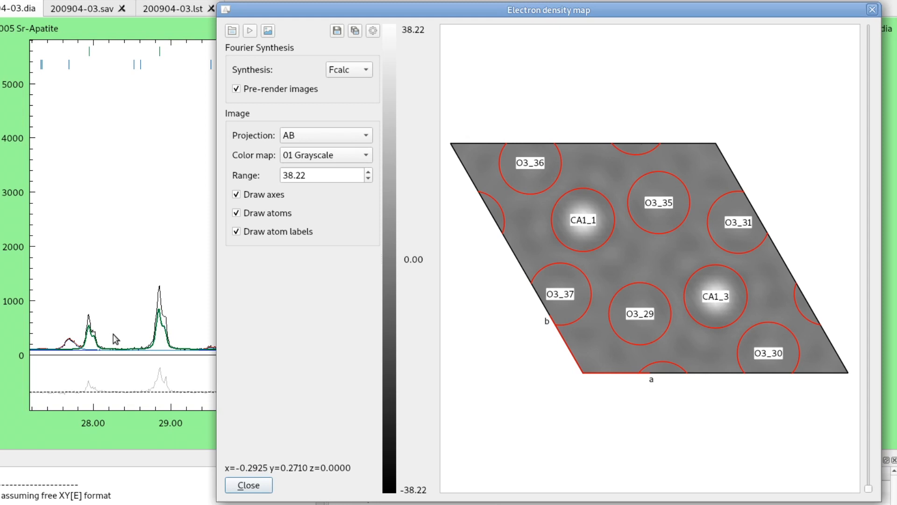
mouse_move(637, 212)
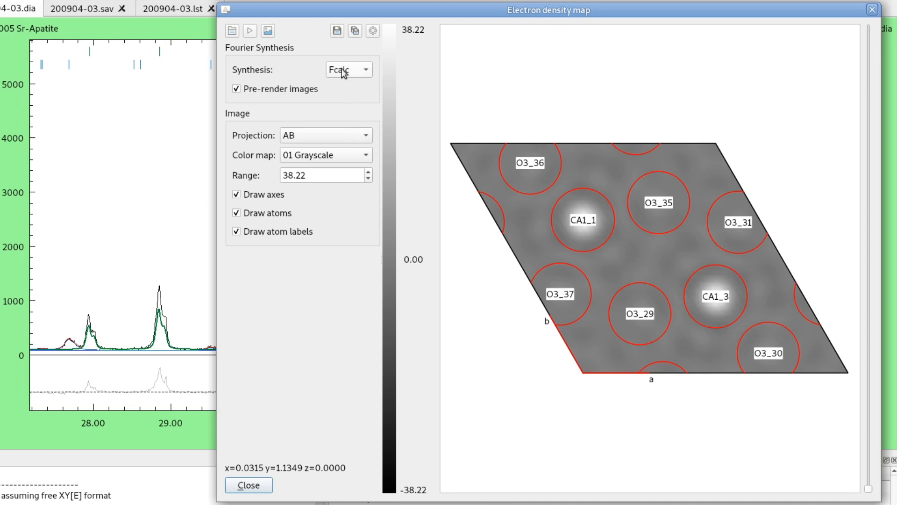
mouse_move(356, 87)
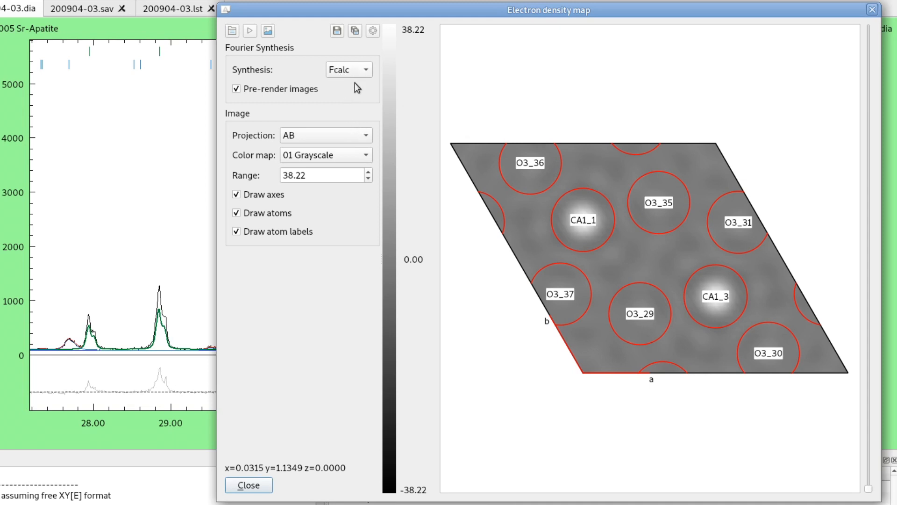
mouse_move(343, 73)
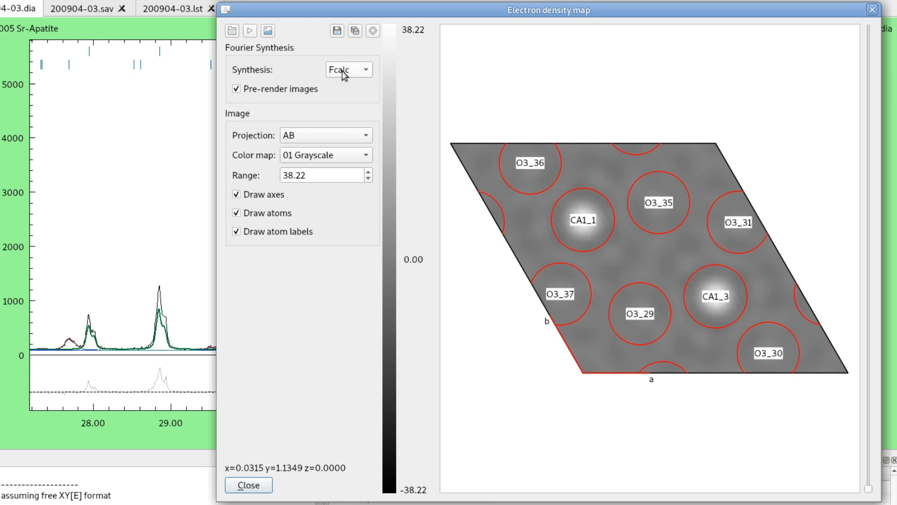
- Set the Synthesis to the Fobs - Fcalc difference
click(349, 69)
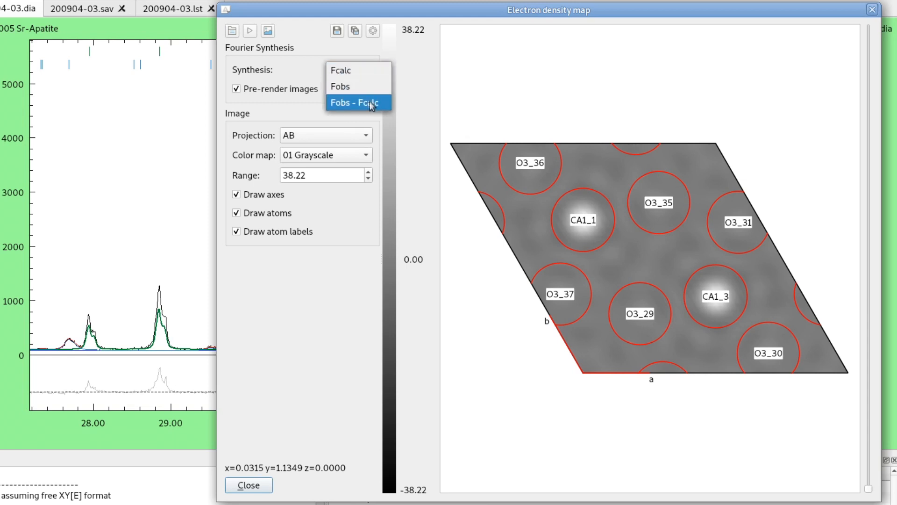
mouse_move(356, 112)
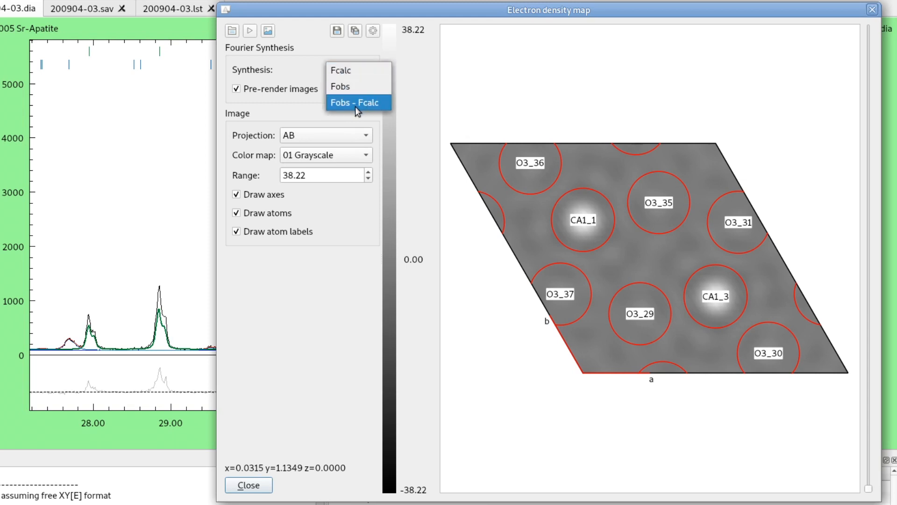
mouse_move(359, 106)
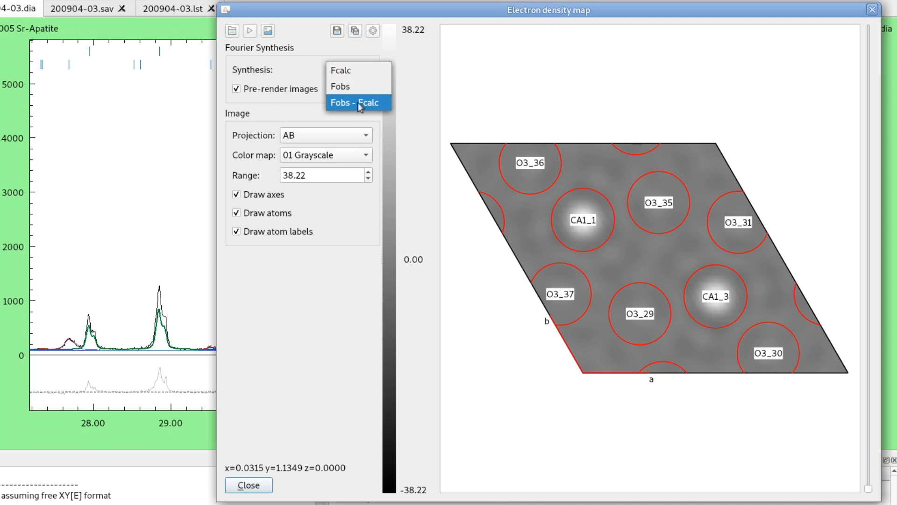
mouse_move(350, 106)
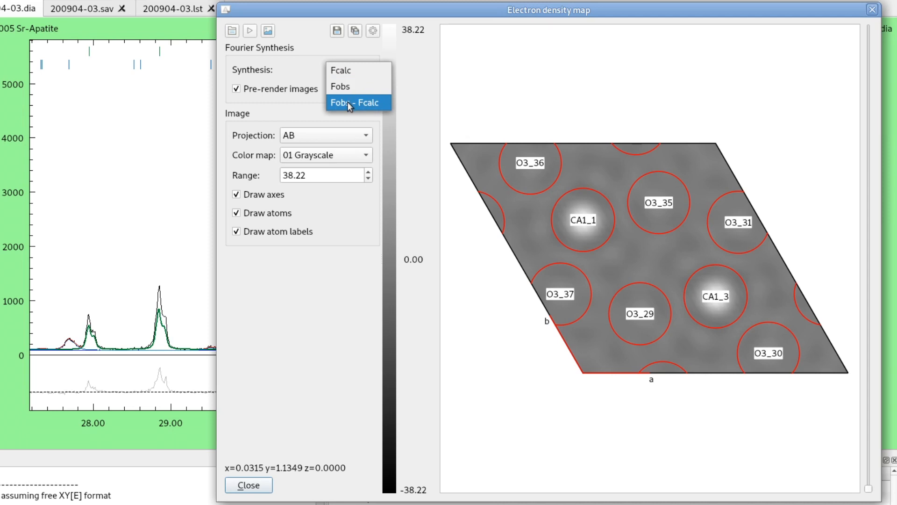
mouse_move(365, 108)
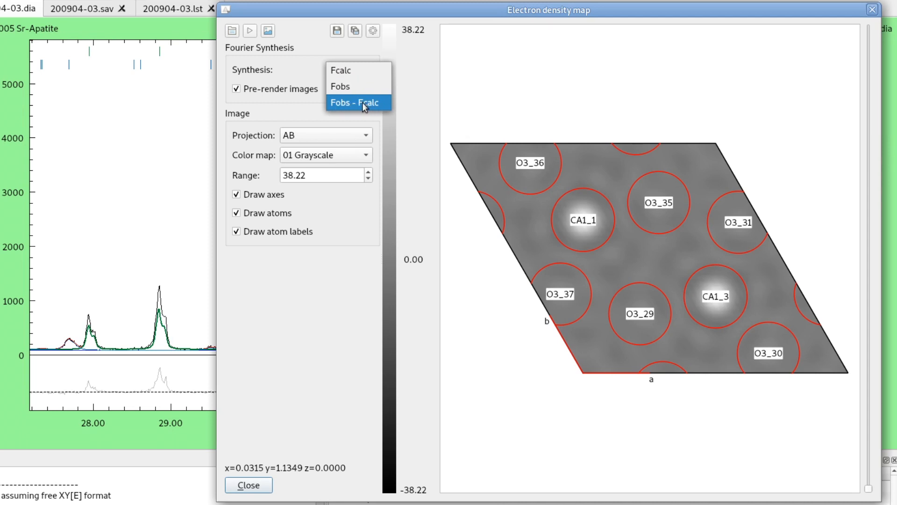
click(353, 101)
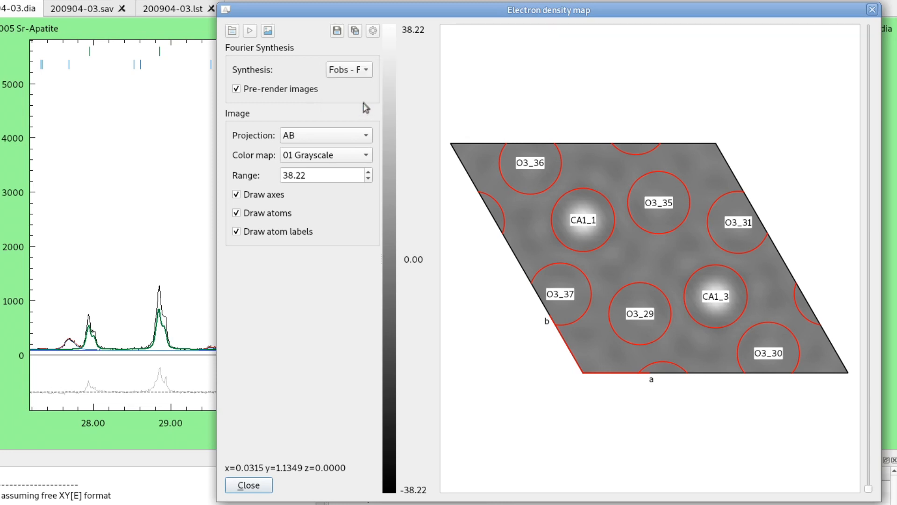
mouse_move(272, 60)
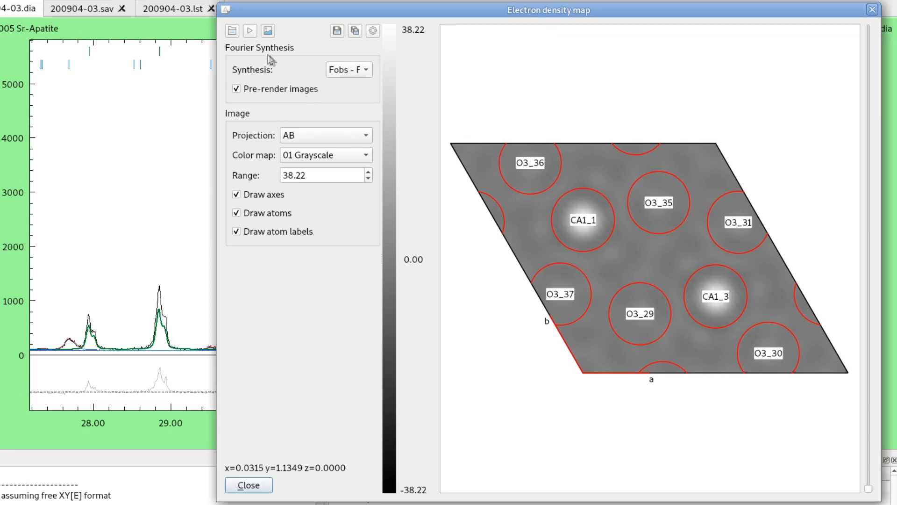
mouse_move(251, 30)
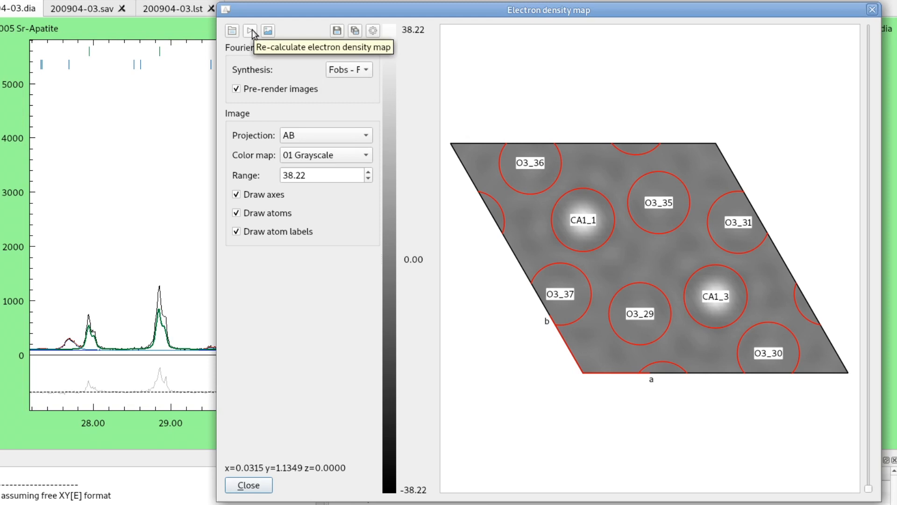
- Recalculate the map as an Fobs - Fcalc difference map ranging ±1.06
click(251, 30)
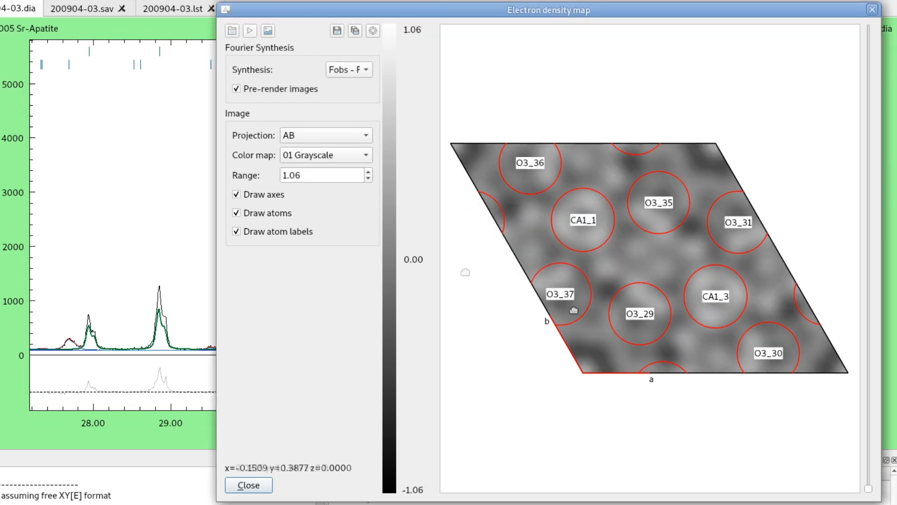
mouse_move(627, 233)
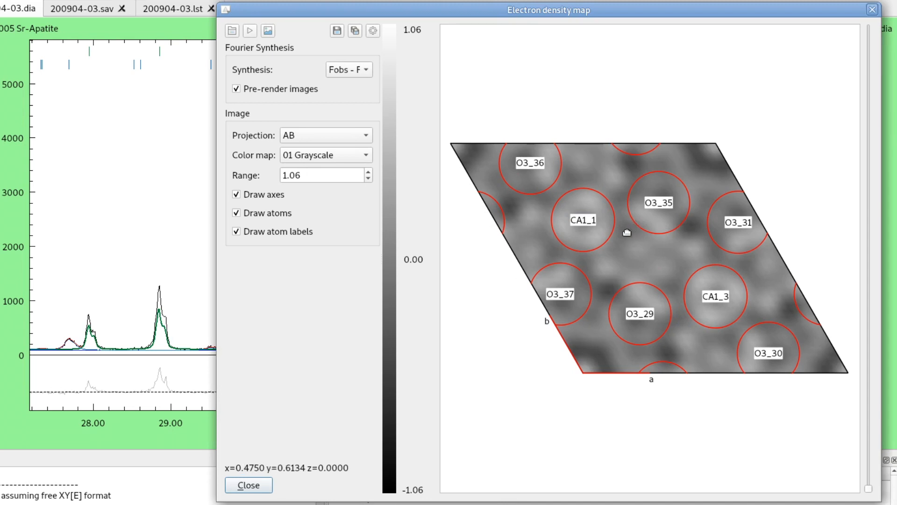
mouse_move(721, 321)
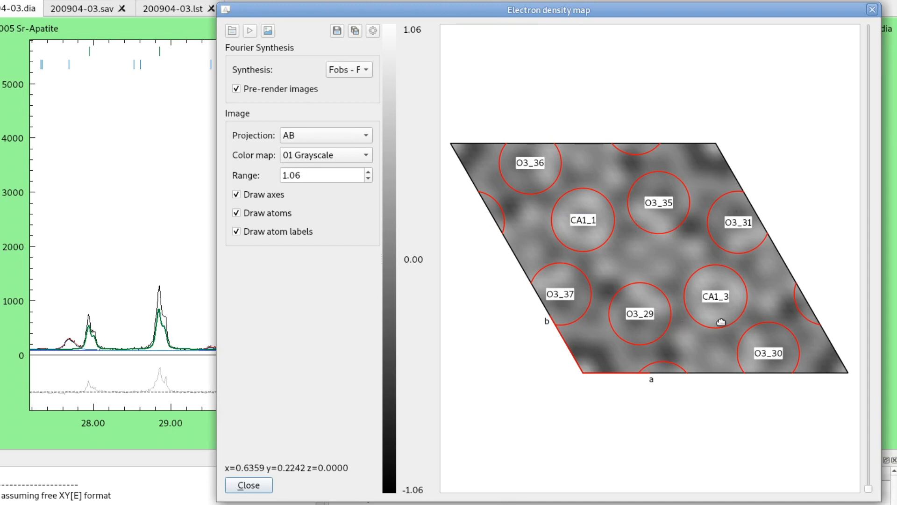
mouse_move(139, 269)
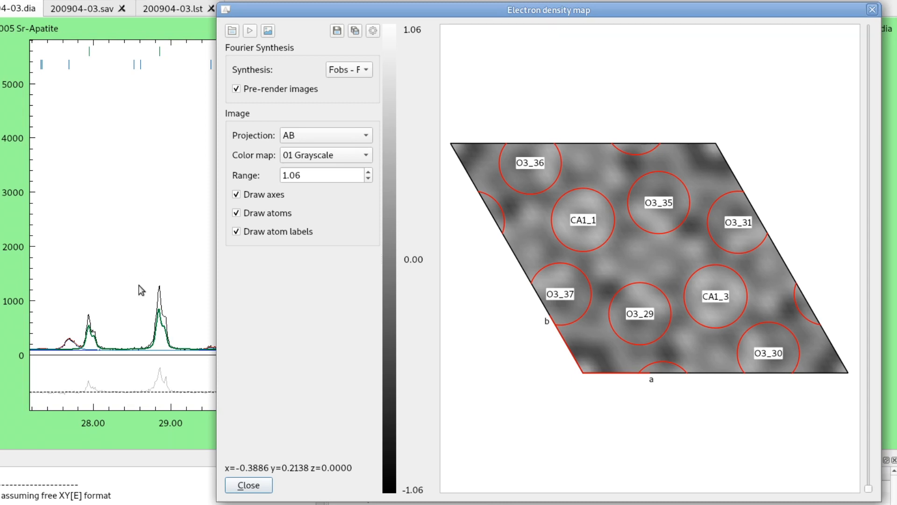
mouse_move(164, 313)
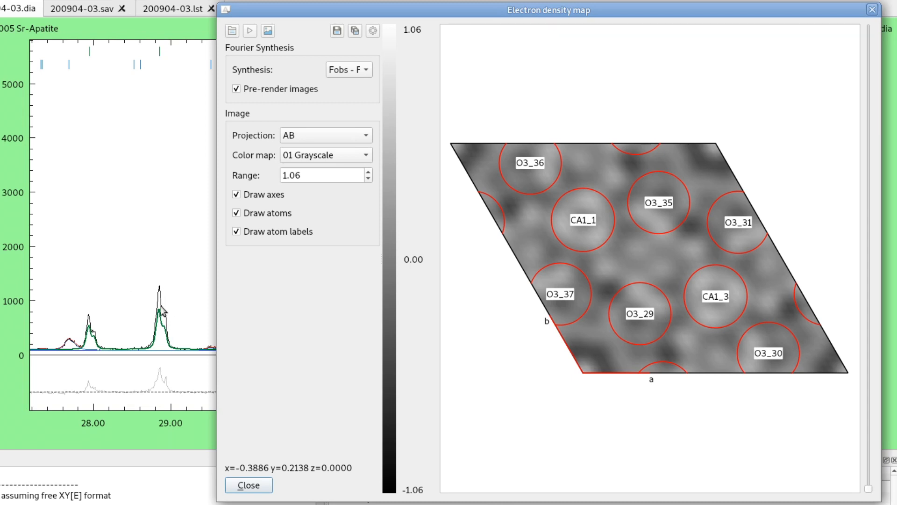
mouse_move(169, 328)
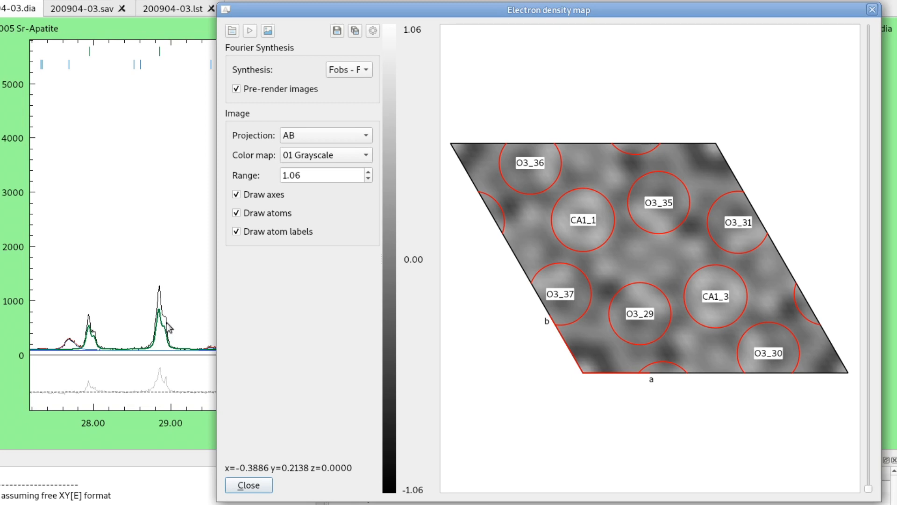
mouse_move(162, 345)
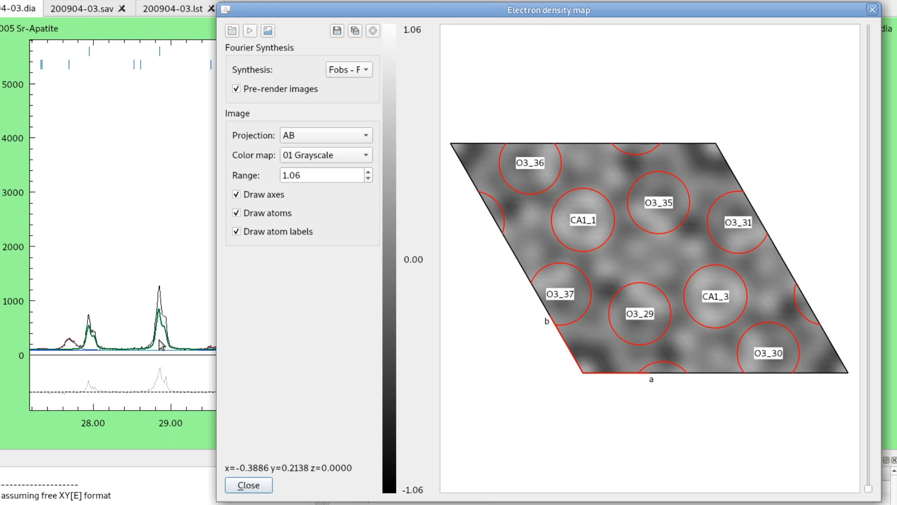
mouse_move(129, 317)
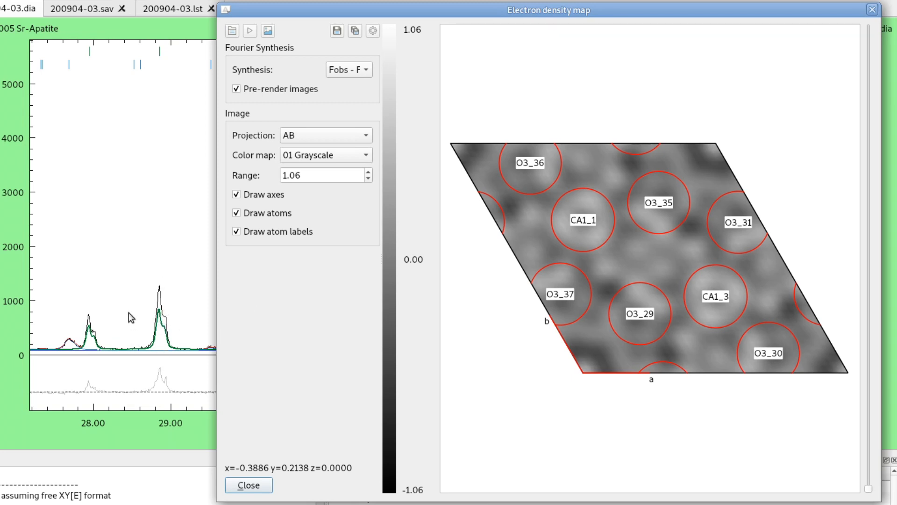
mouse_move(167, 282)
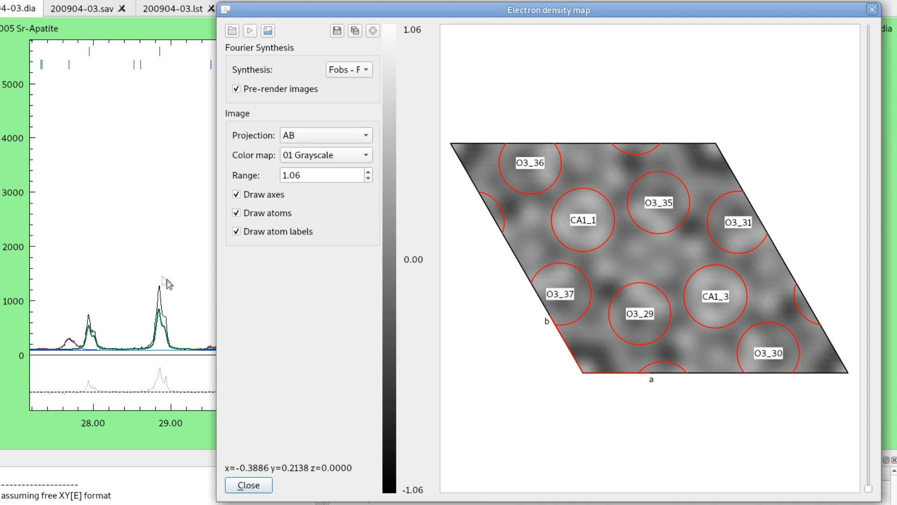
mouse_move(836, 453)
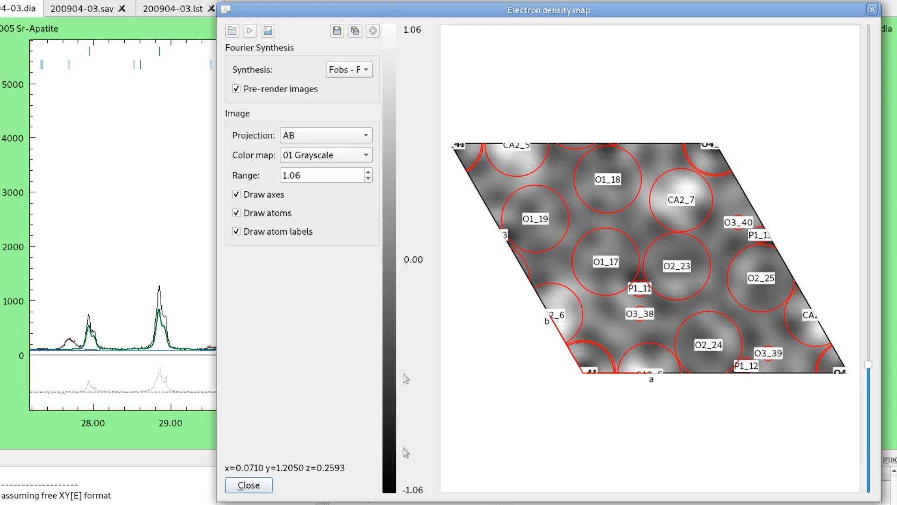
mouse_move(735, 312)
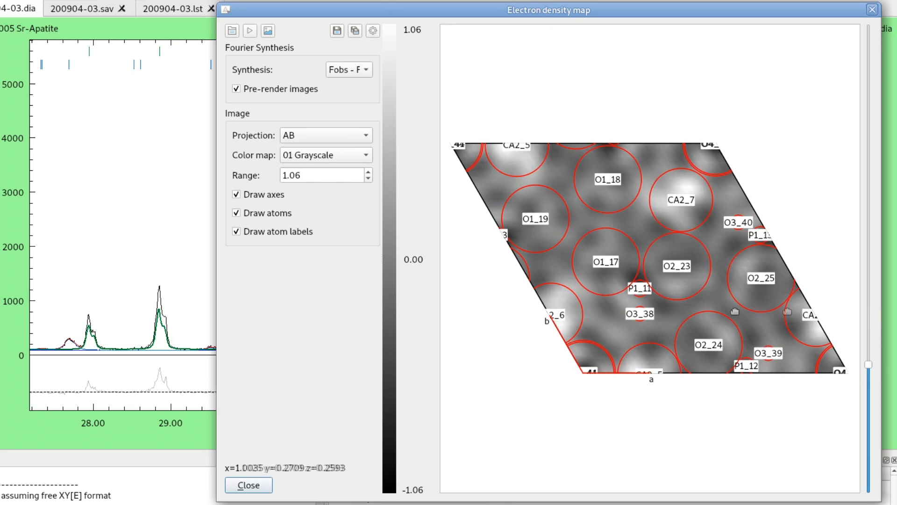
mouse_move(420, 486)
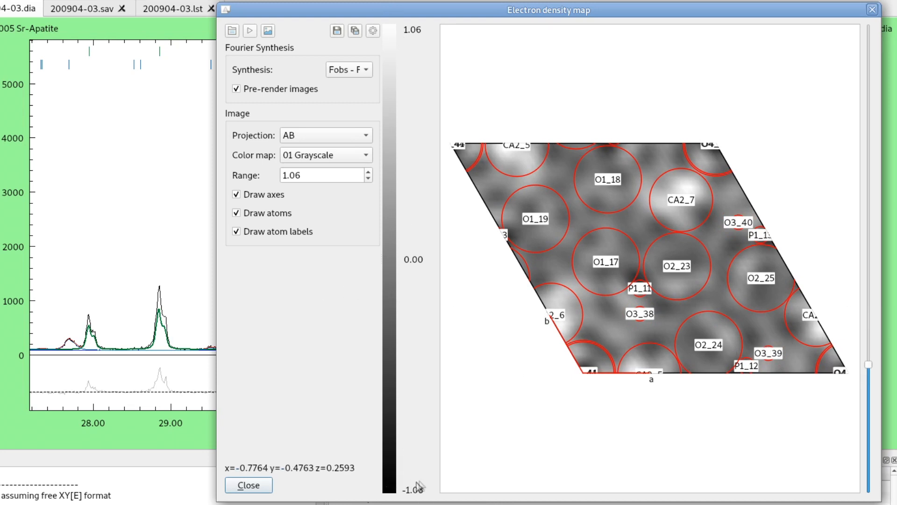
mouse_move(425, 440)
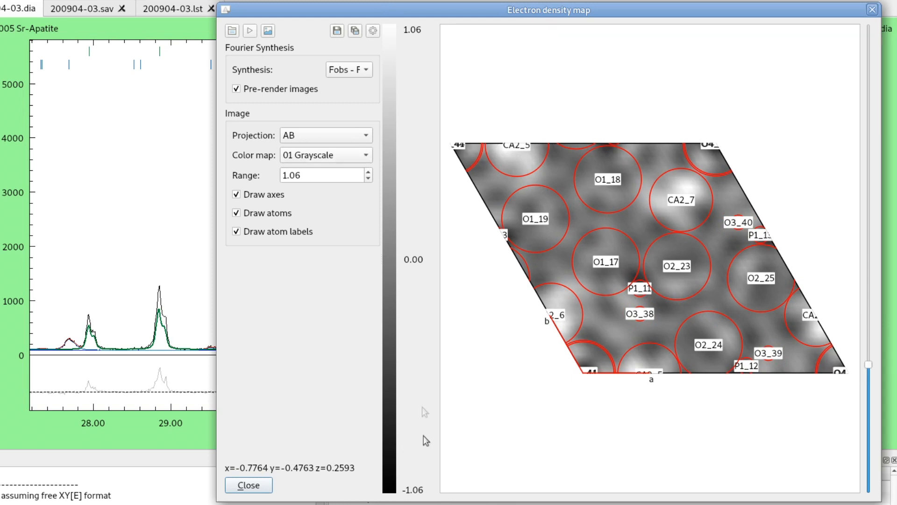
mouse_move(521, 381)
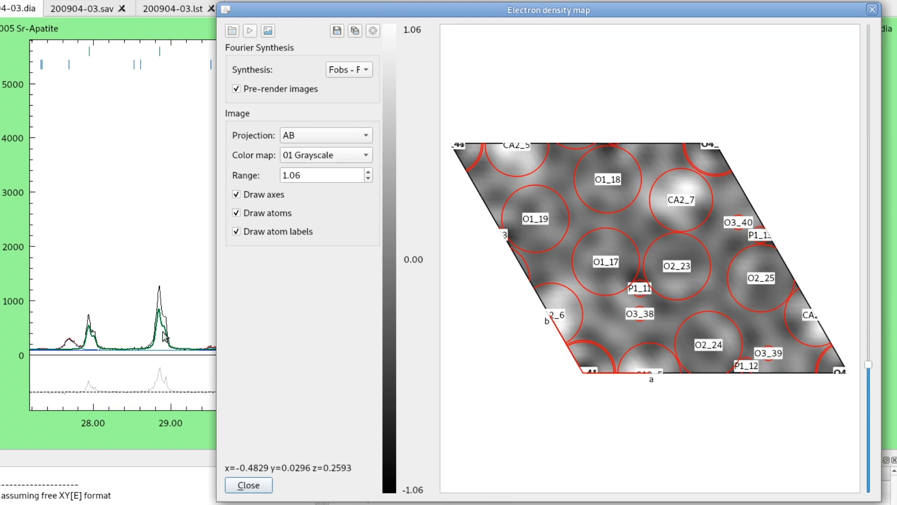
mouse_move(849, 272)
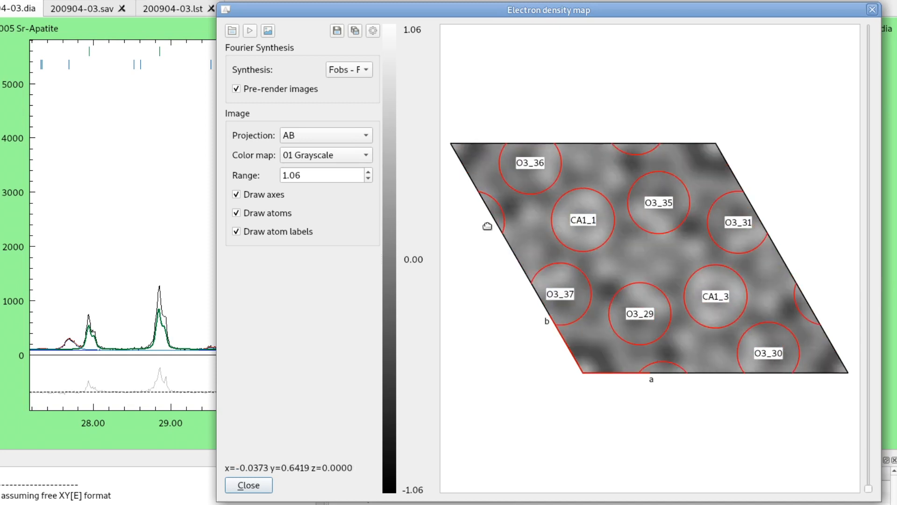
- Show the list of available colour maps for the density image
click(325, 154)
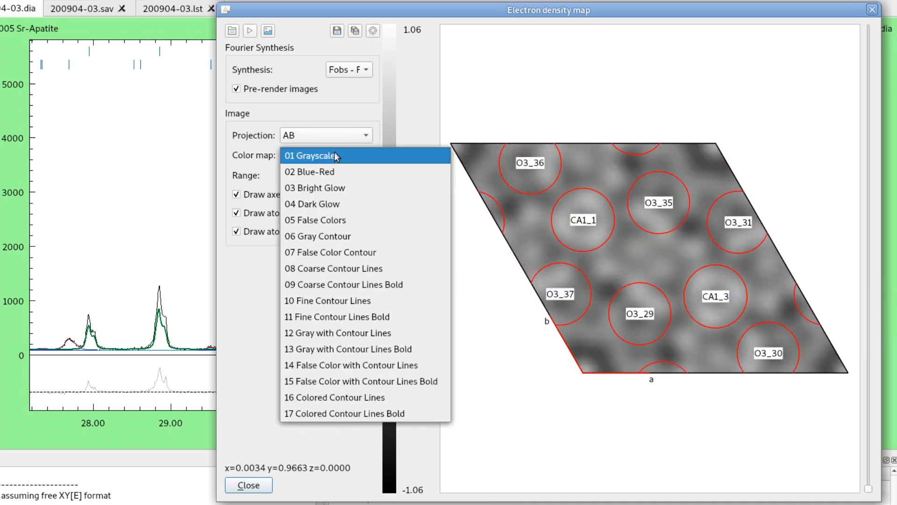
mouse_move(341, 159)
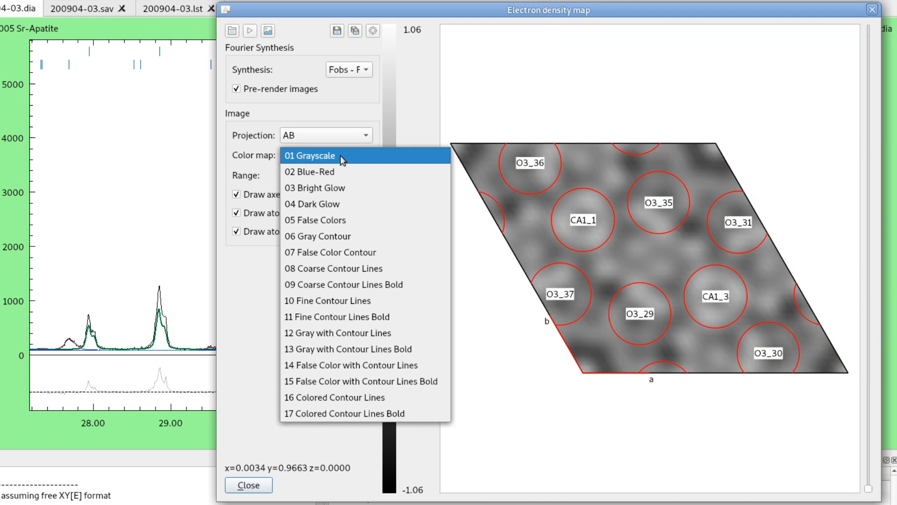
mouse_move(358, 268)
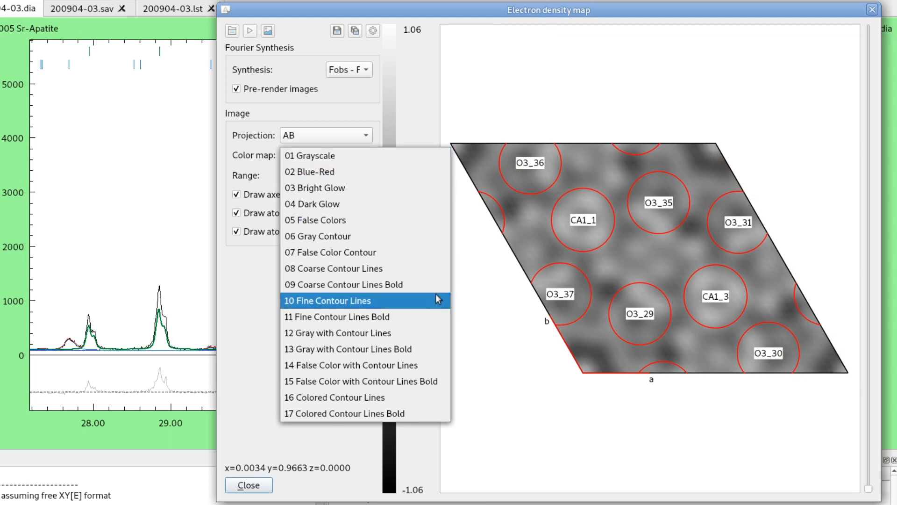
mouse_move(418, 220)
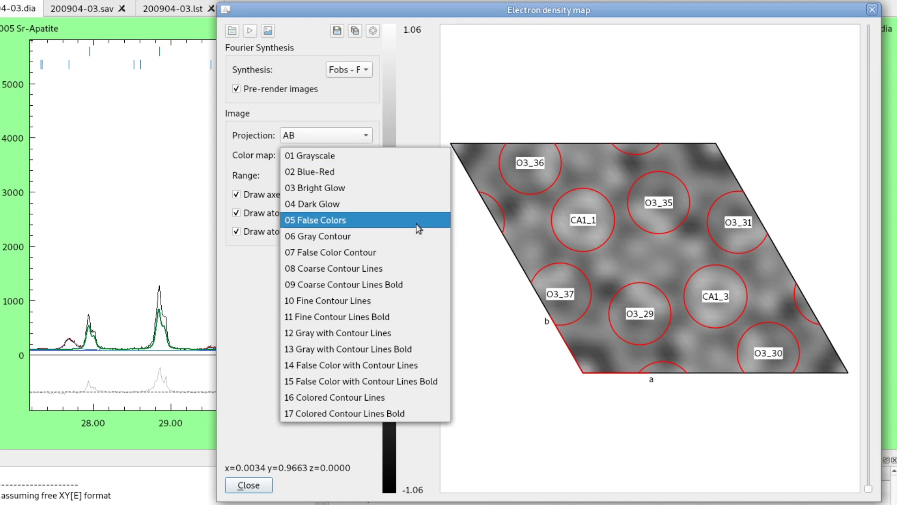
- Choose the 05 False Colors colour map
click(315, 220)
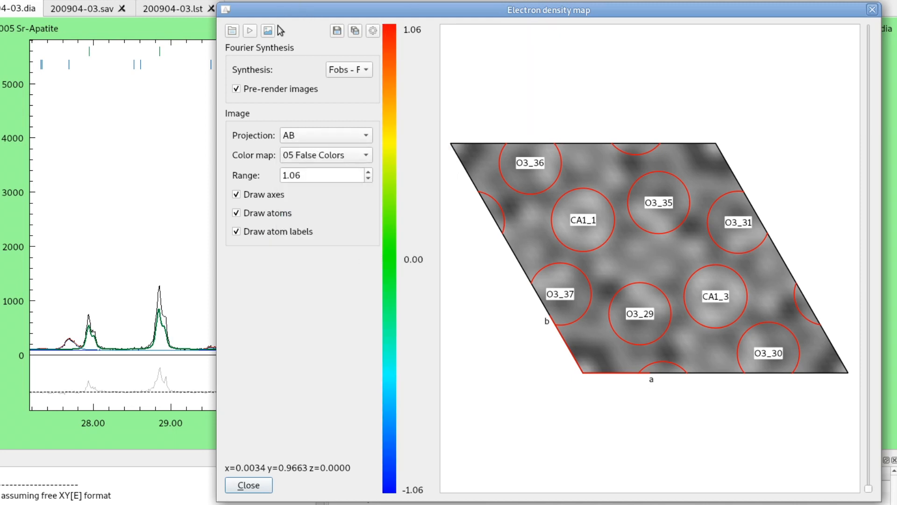
mouse_move(248, 30)
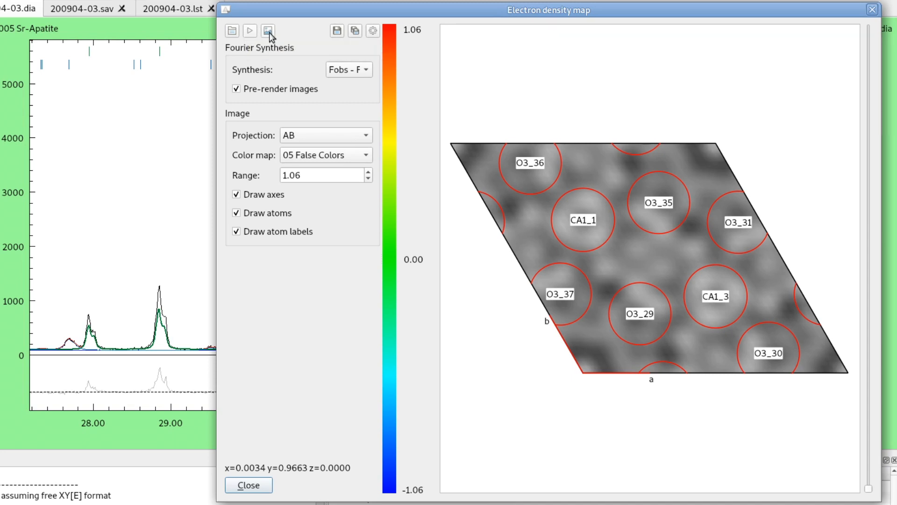
mouse_move(268, 30)
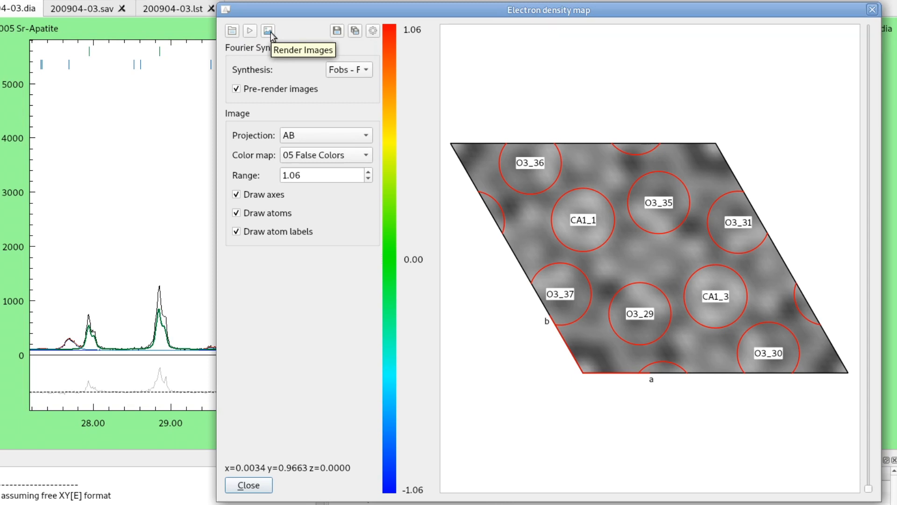
mouse_move(741, 296)
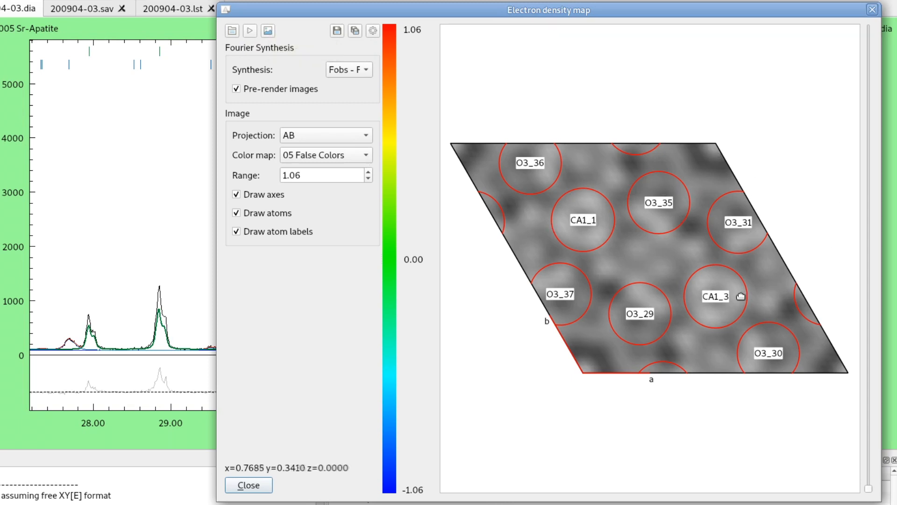
- Re-render the z = 0 difference map in False Colors
click(267, 30)
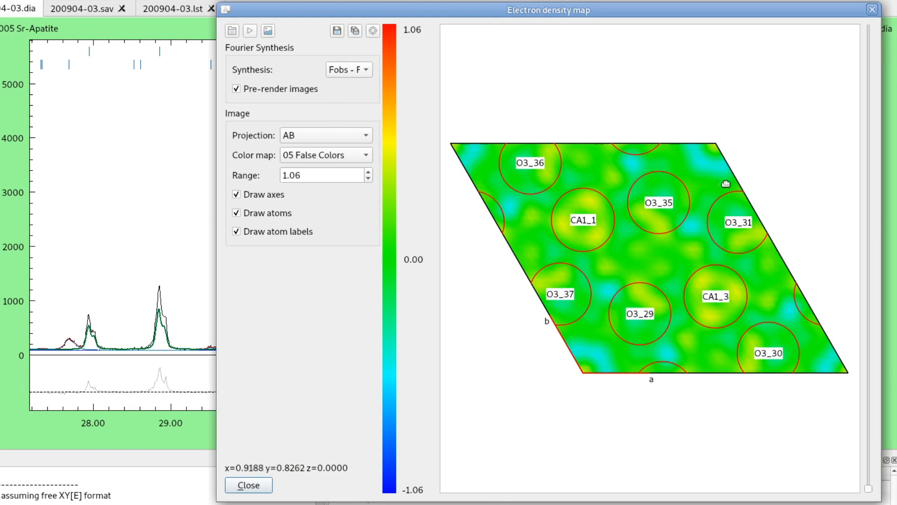
mouse_move(867, 287)
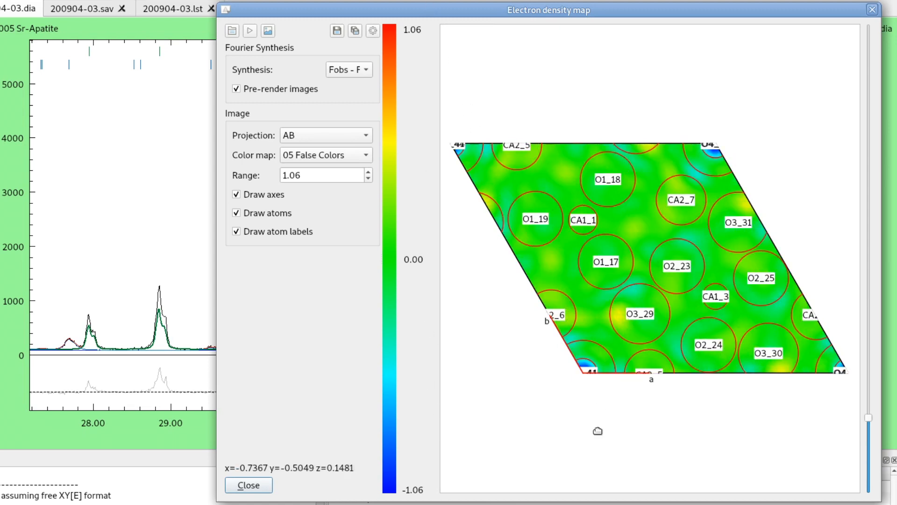
mouse_move(871, 274)
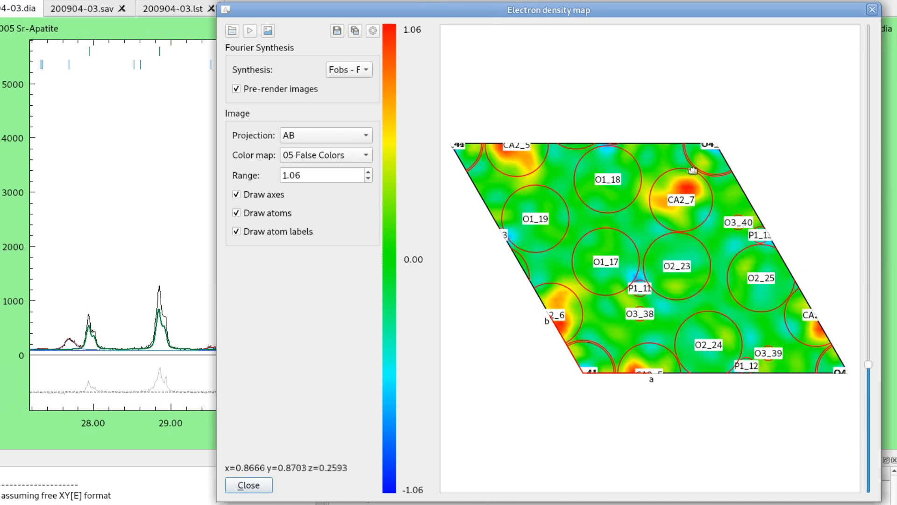
mouse_move(719, 229)
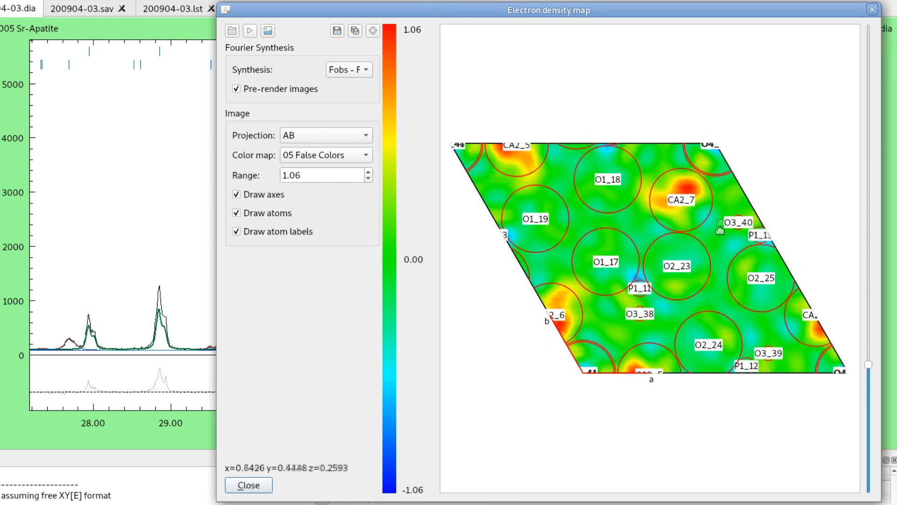
mouse_move(730, 190)
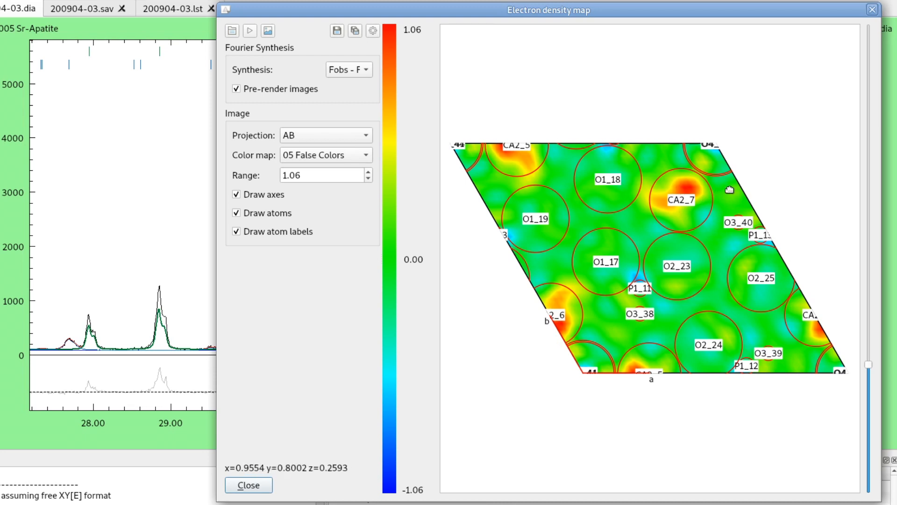
mouse_move(685, 200)
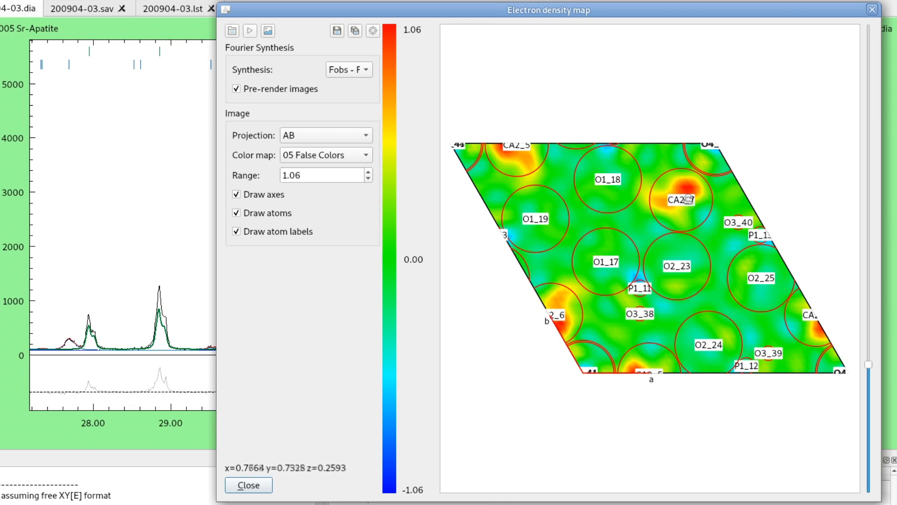
mouse_move(690, 198)
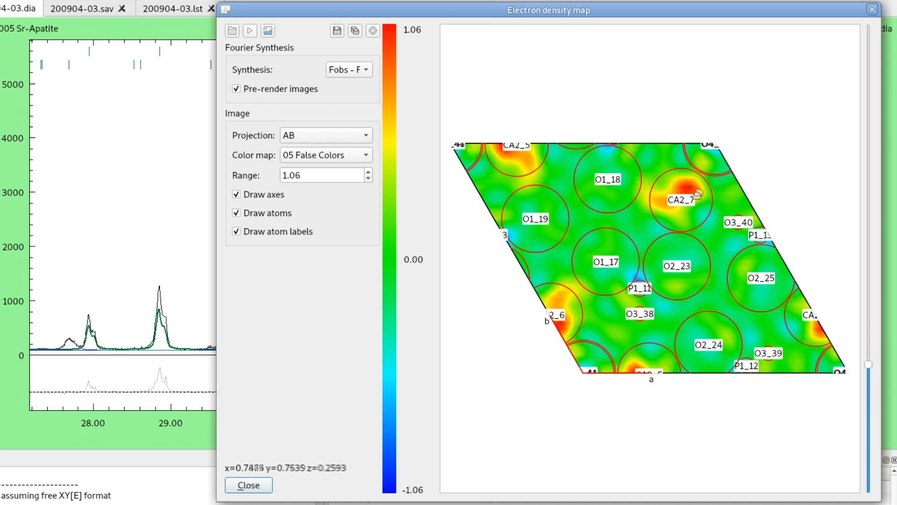
mouse_move(832, 422)
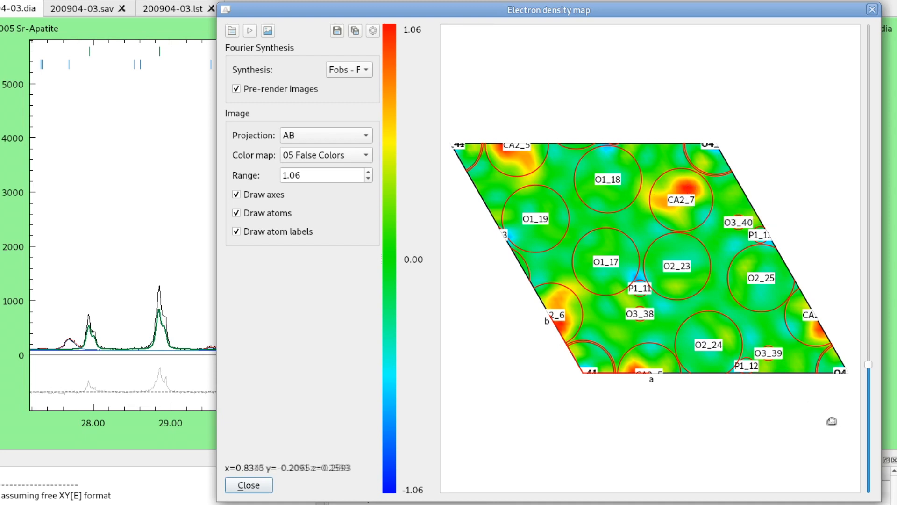
mouse_move(865, 442)
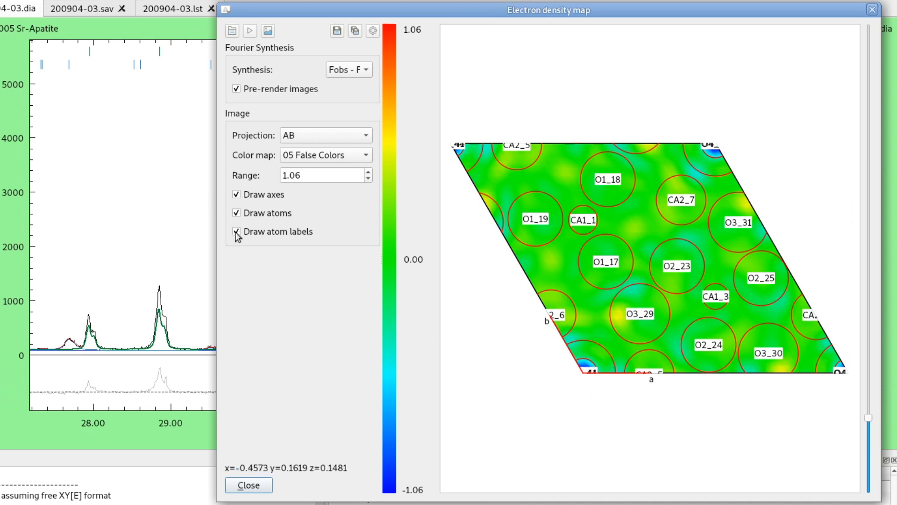
- Turn off Draw atom labels, leaving Draw atoms enabled after toggling it off and on
click(235, 231)
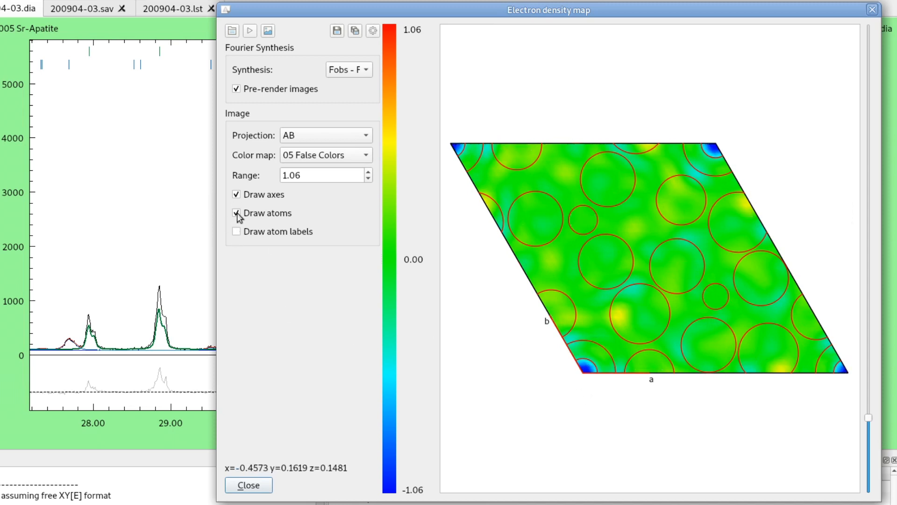
click(236, 213)
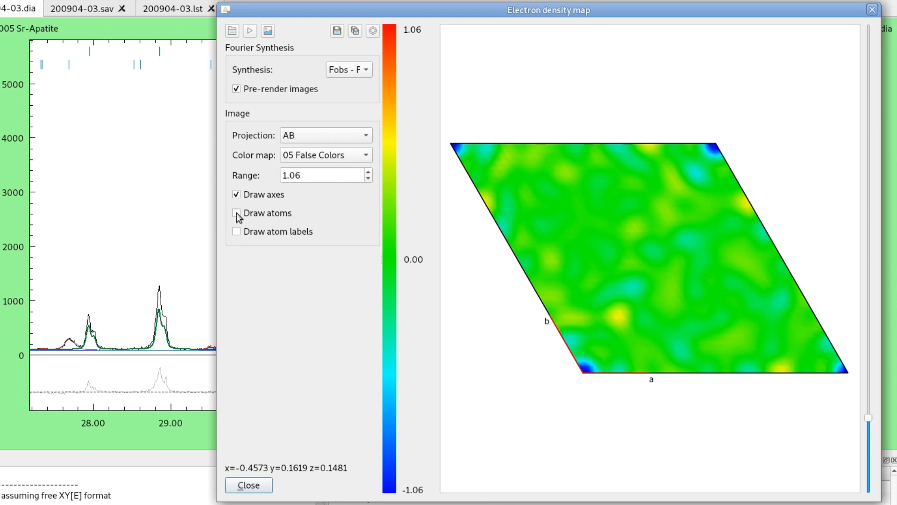
click(237, 213)
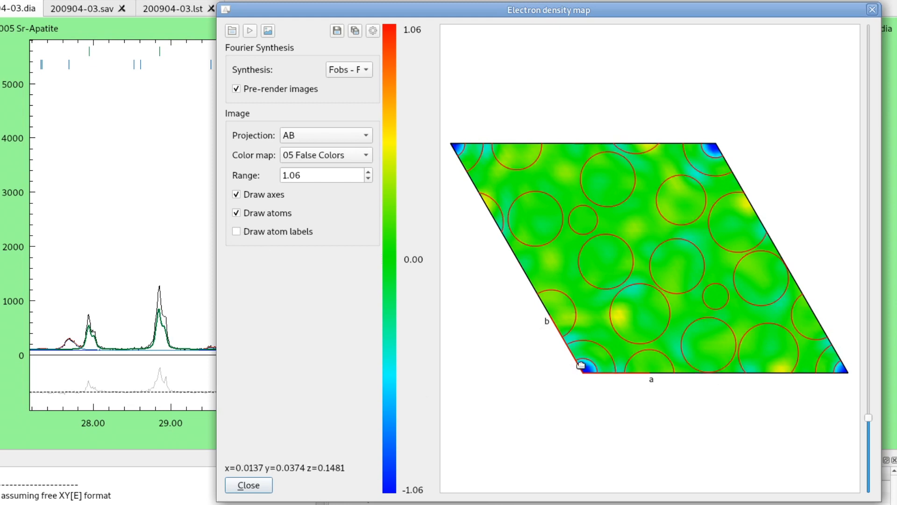
mouse_move(587, 365)
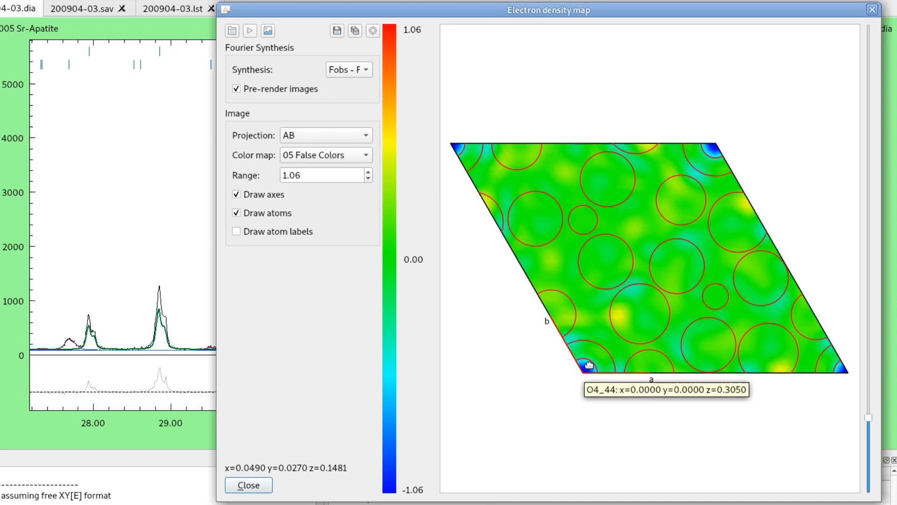
mouse_move(581, 356)
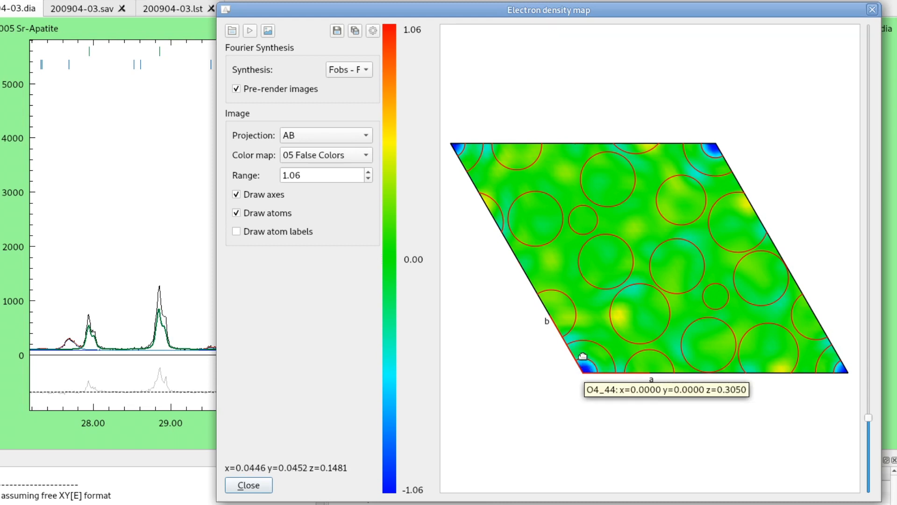
mouse_move(597, 328)
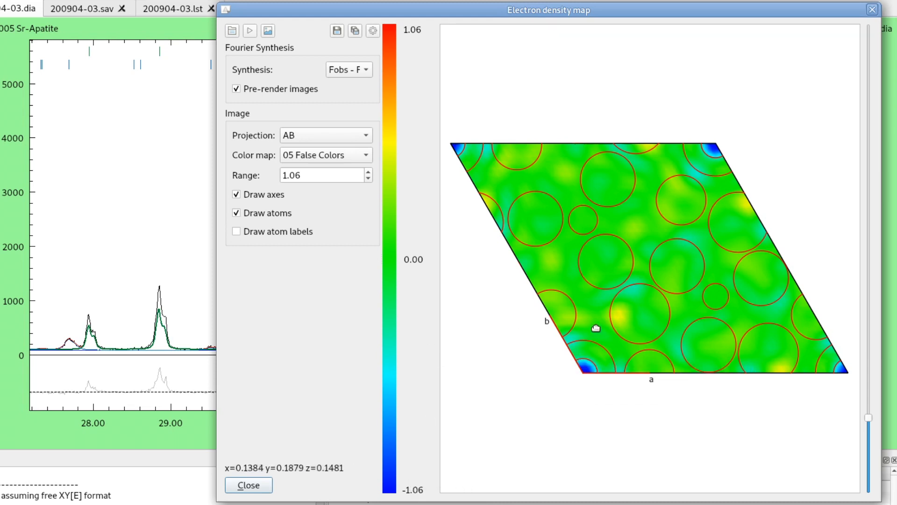
mouse_move(588, 359)
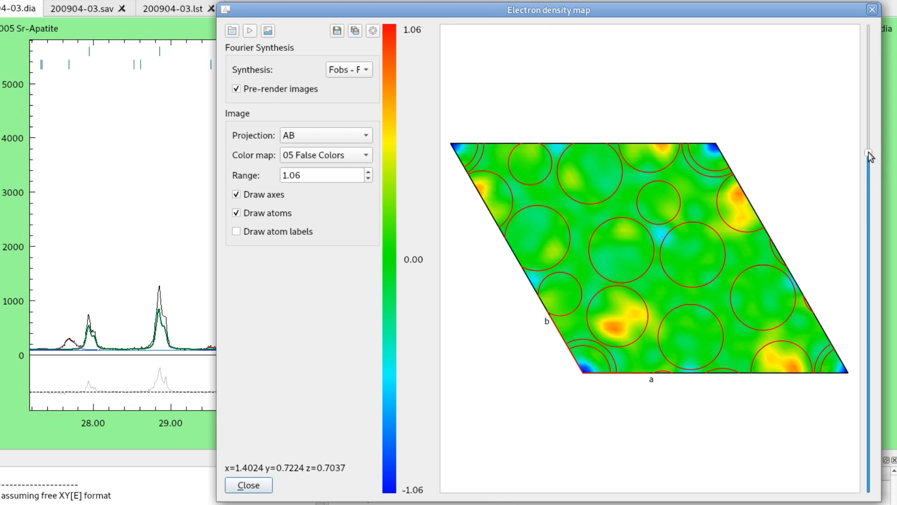
click(236, 231)
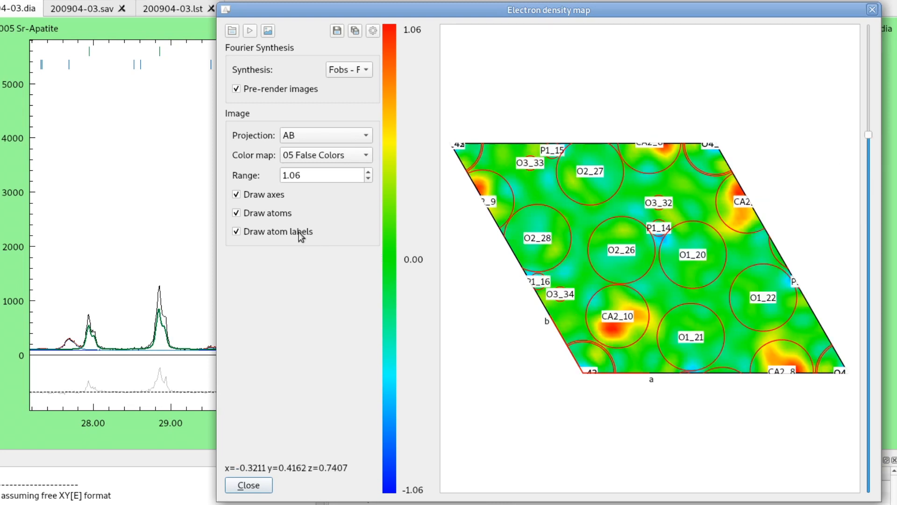
mouse_move(476, 354)
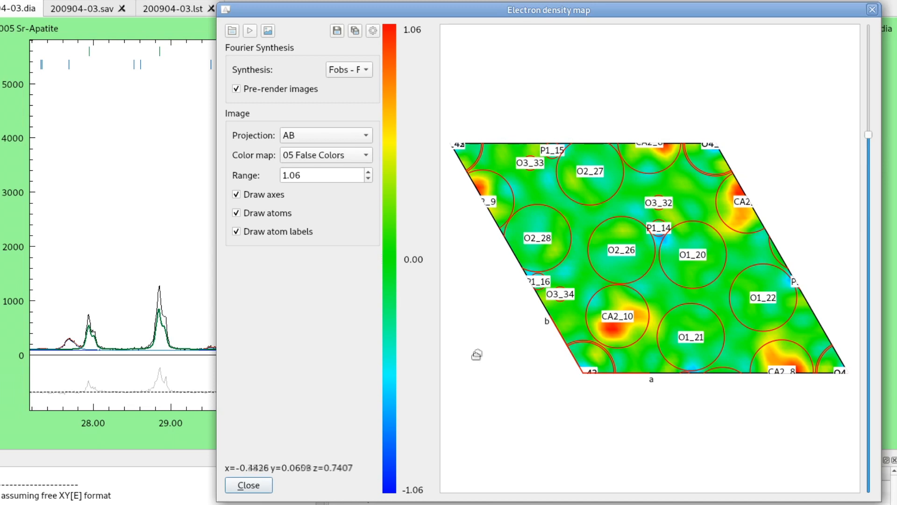
mouse_move(579, 321)
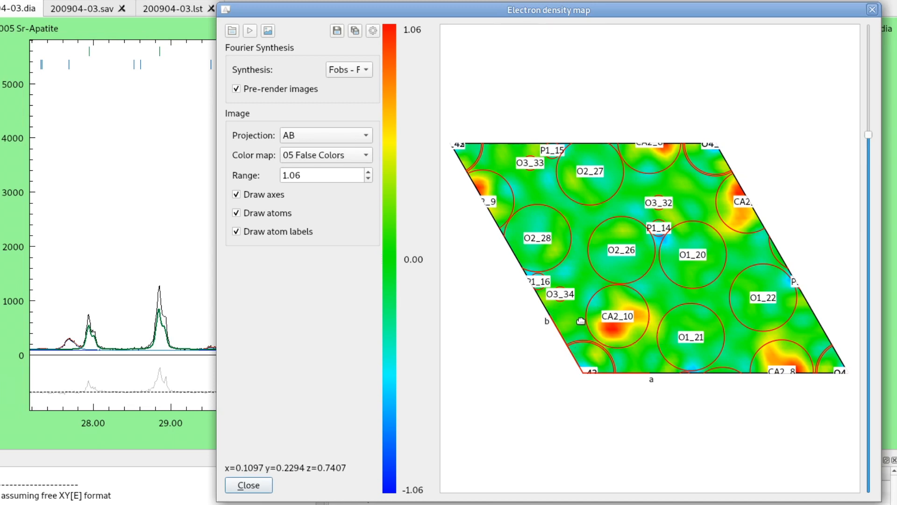
mouse_move(635, 261)
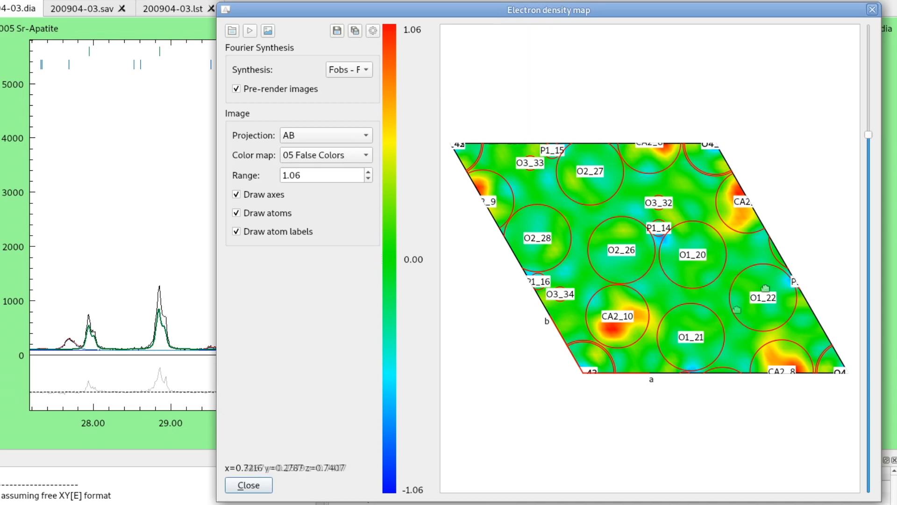
mouse_move(599, 338)
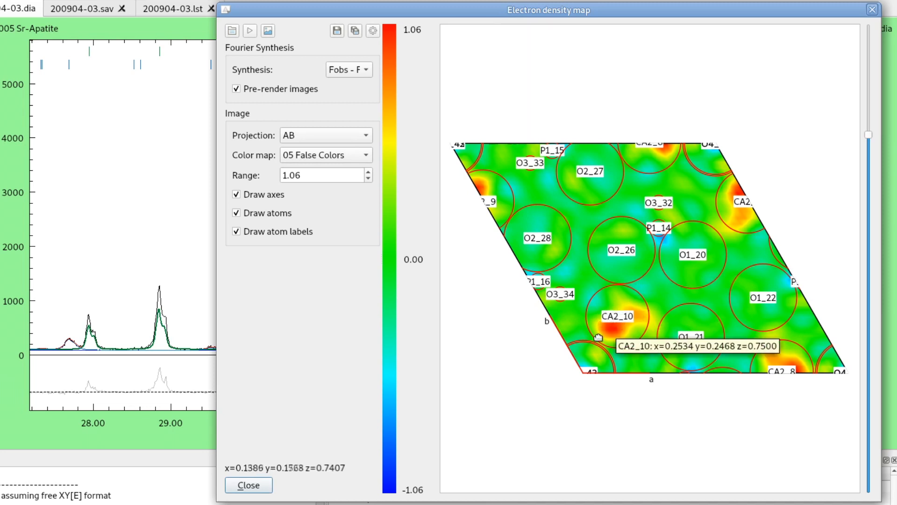
mouse_move(611, 264)
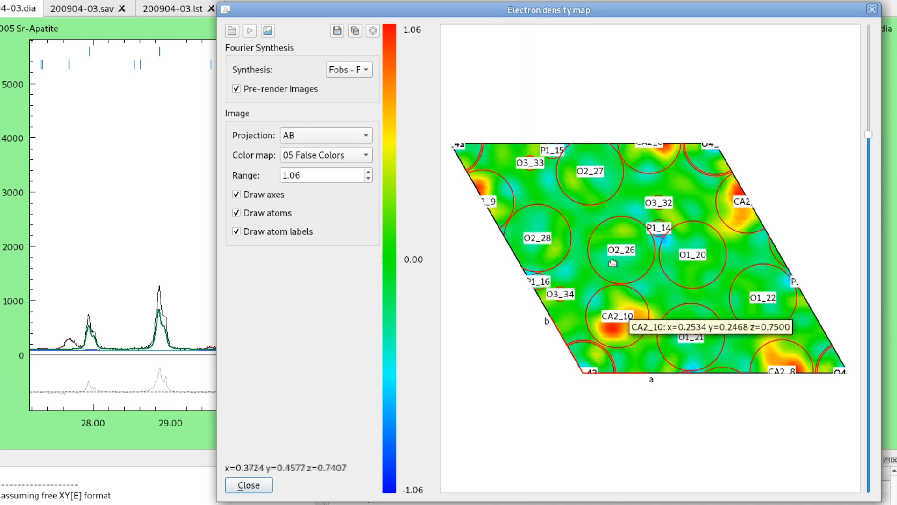
mouse_move(617, 316)
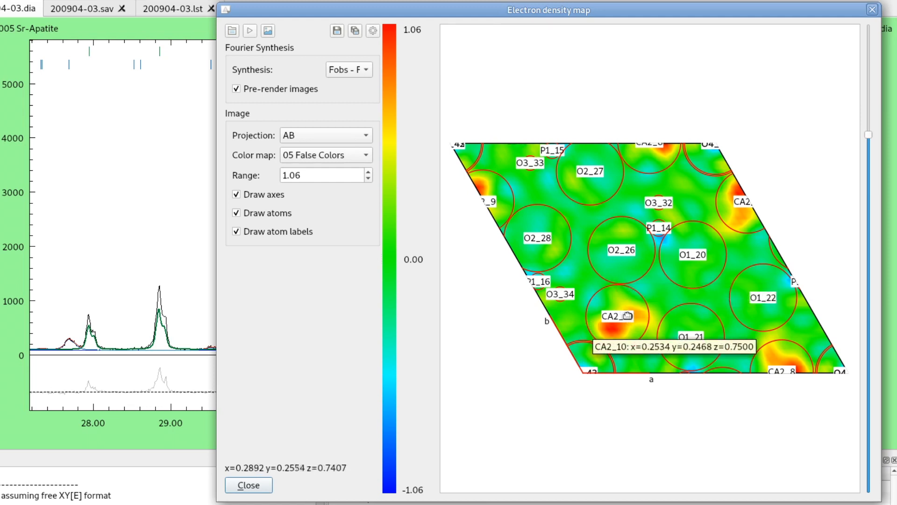
mouse_move(632, 327)
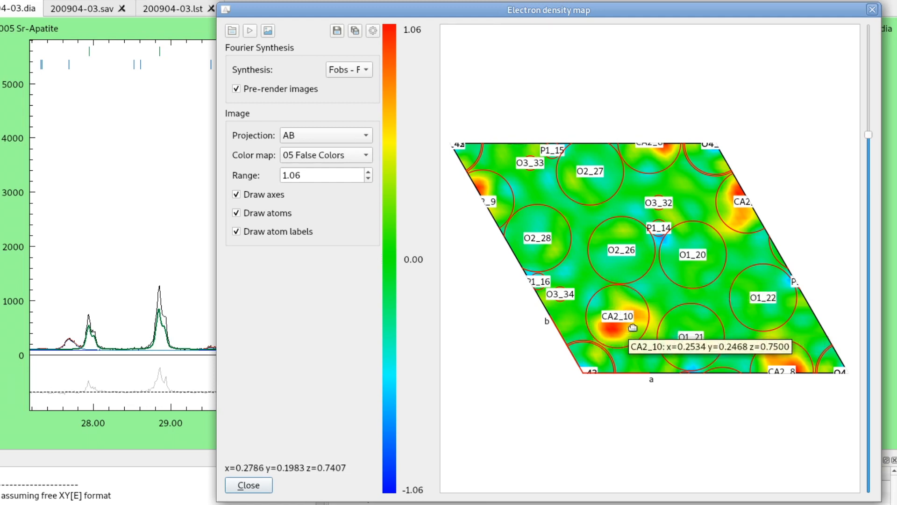
mouse_move(261, 300)
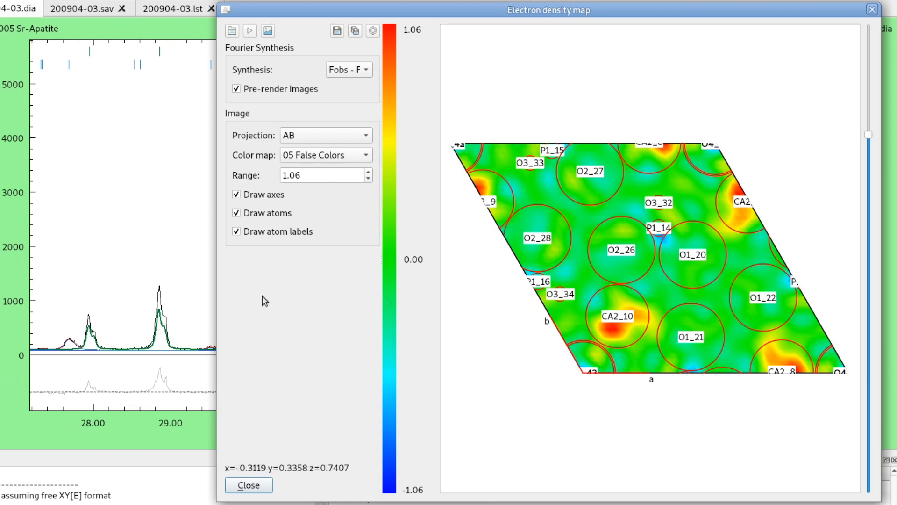
mouse_move(341, 284)
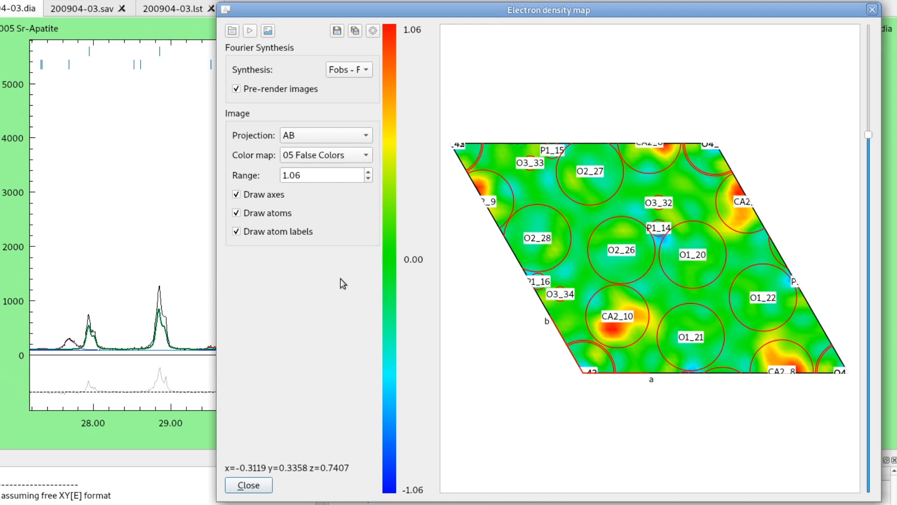
mouse_move(403, 33)
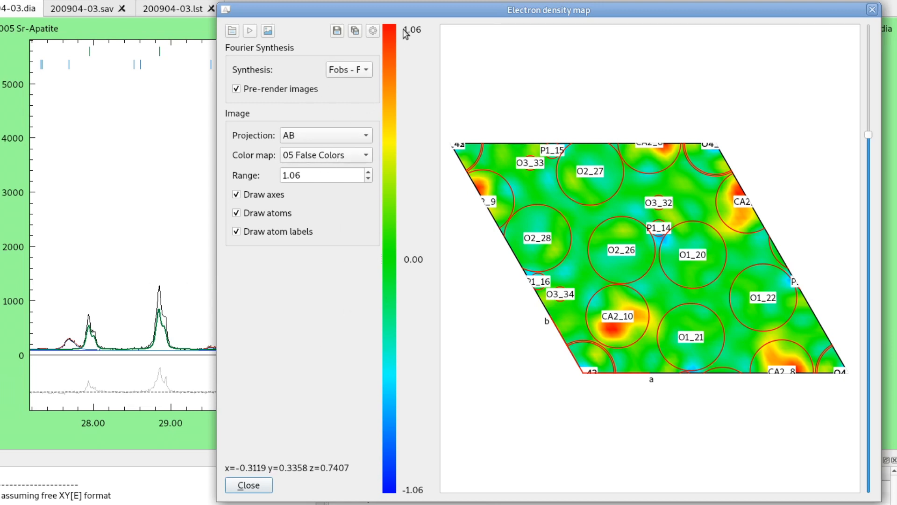
mouse_move(295, 62)
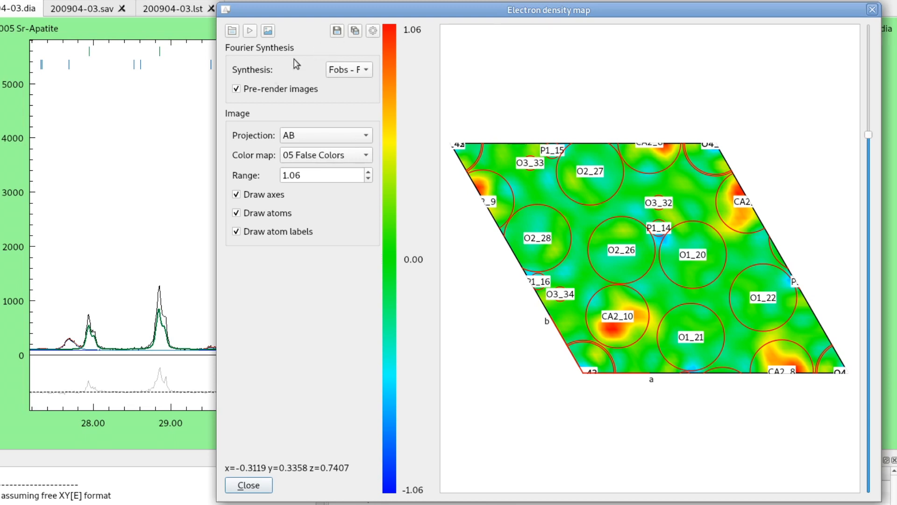
mouse_move(256, 348)
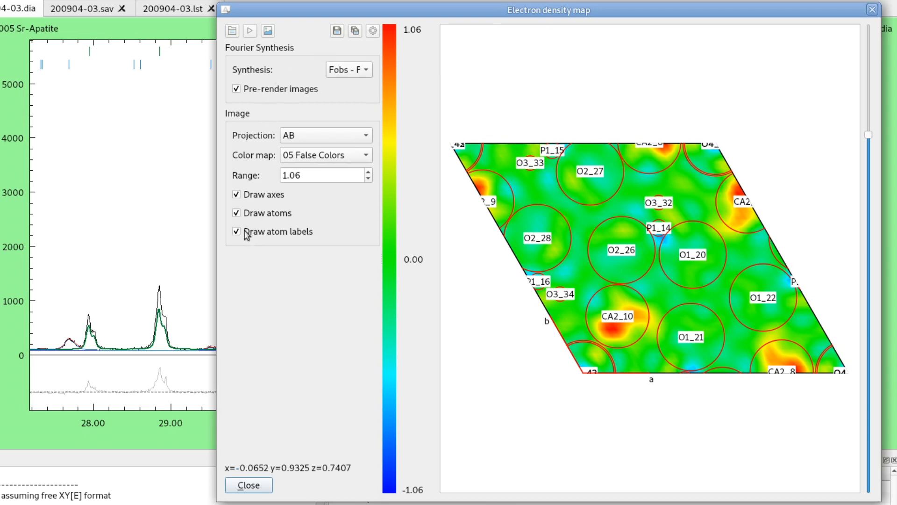
click(235, 230)
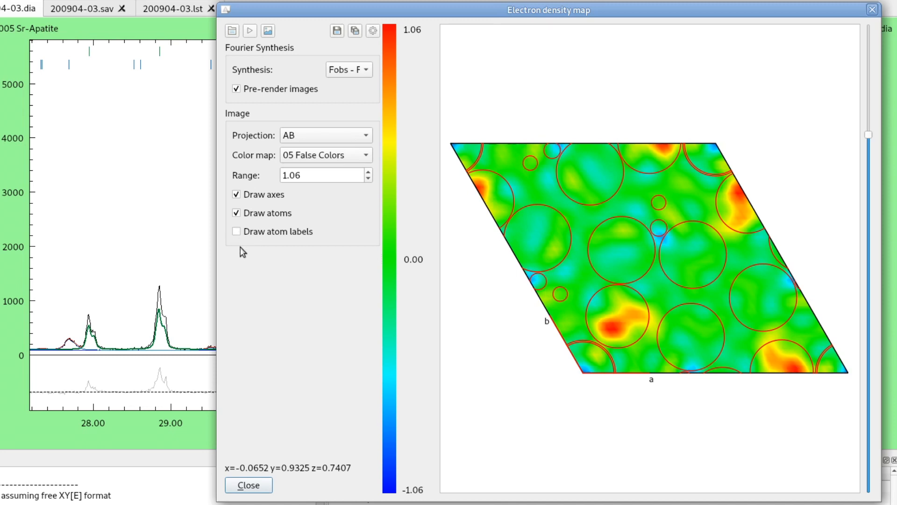
click(235, 230)
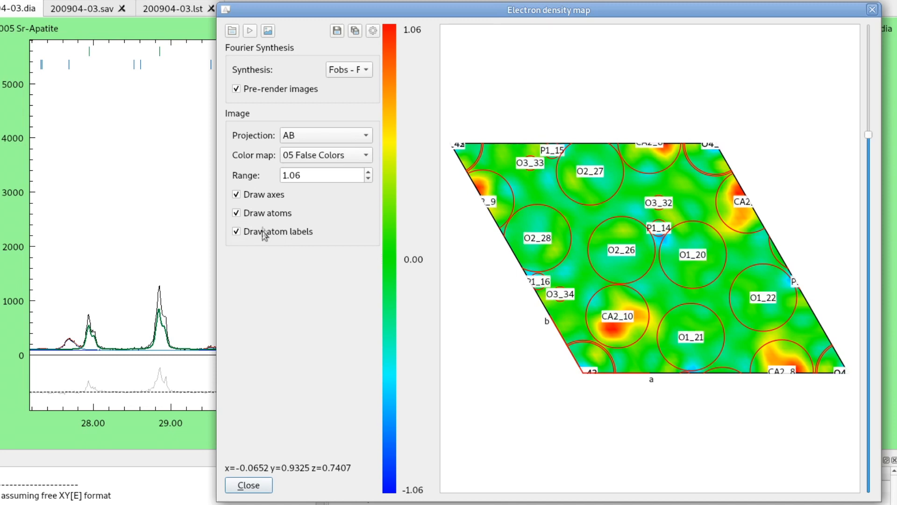
click(235, 212)
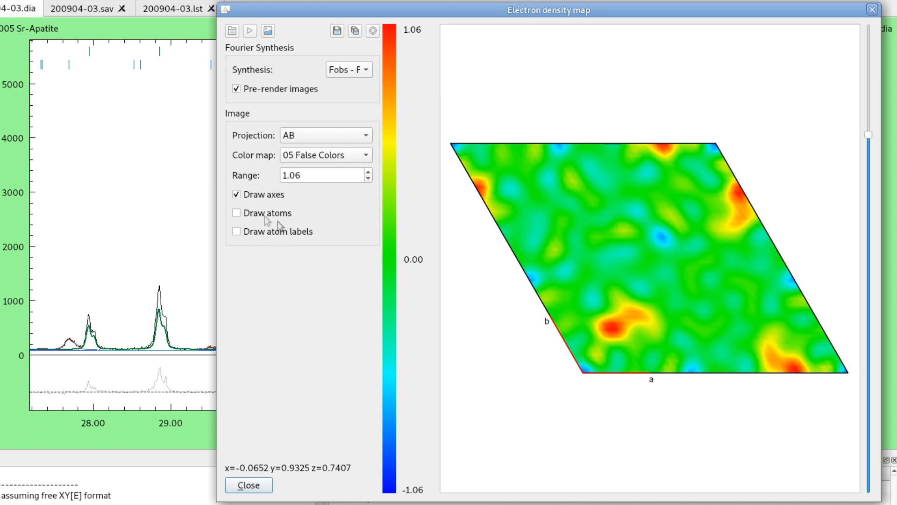
click(236, 194)
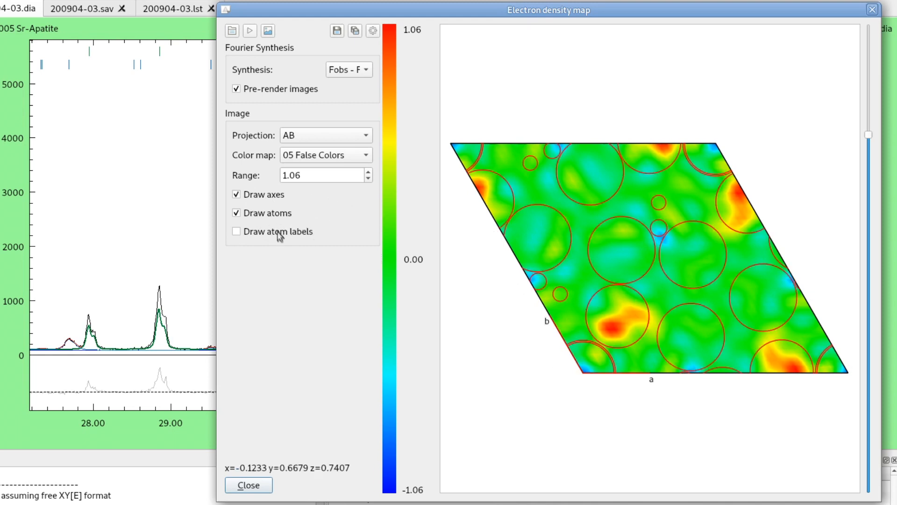
click(236, 230)
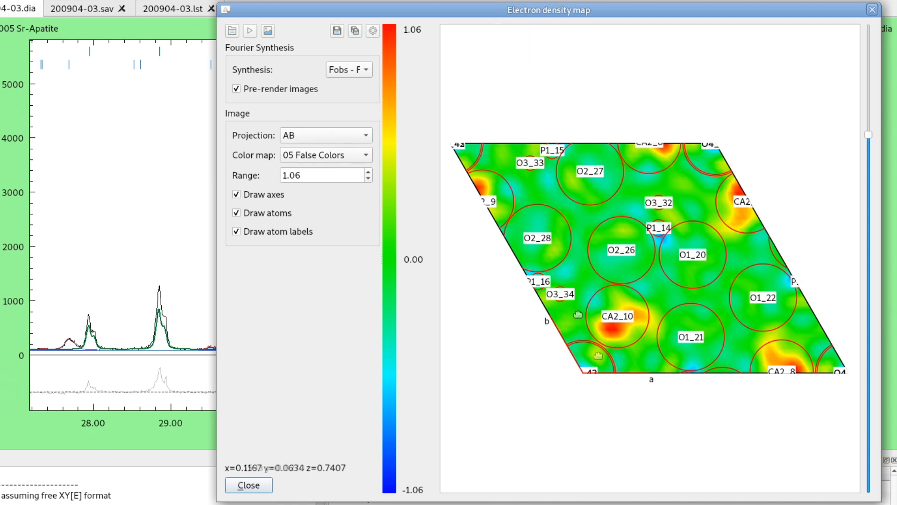
mouse_move(702, 374)
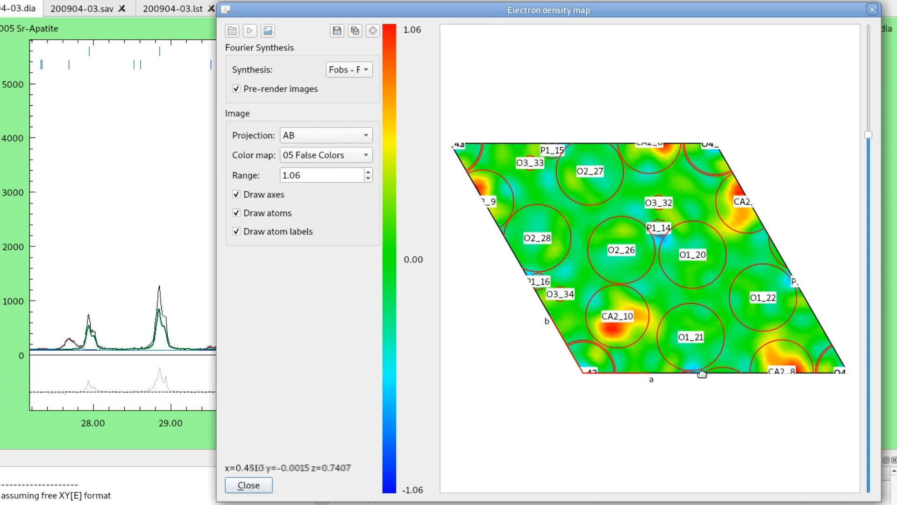
mouse_move(702, 306)
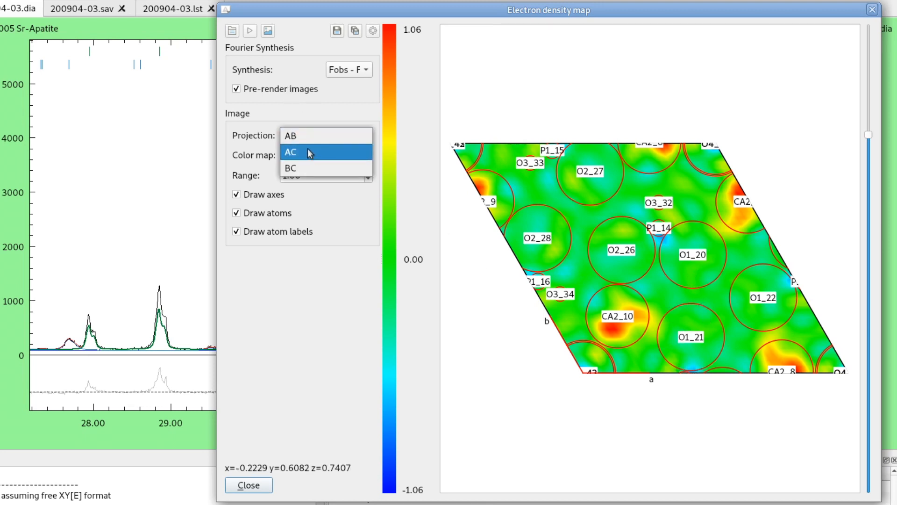
- Switch the map projection to AC and recalculate the electron density map
click(290, 151)
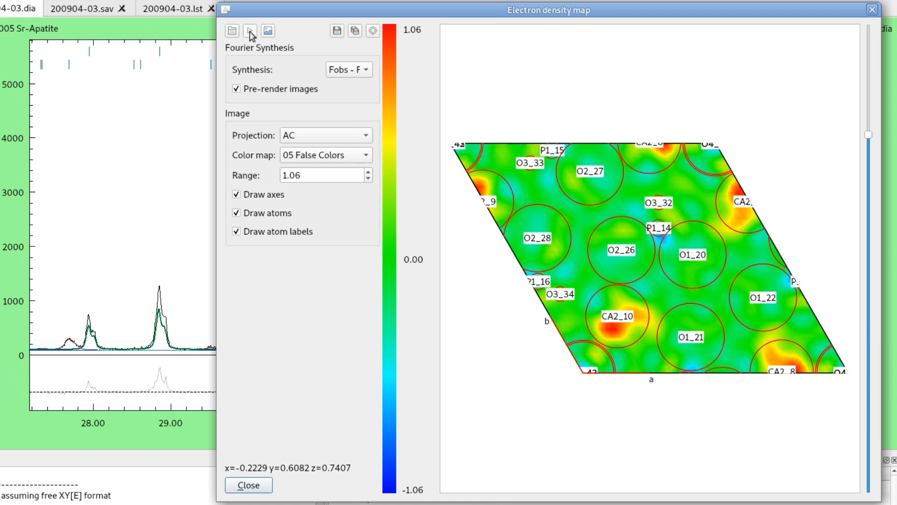
mouse_move(250, 30)
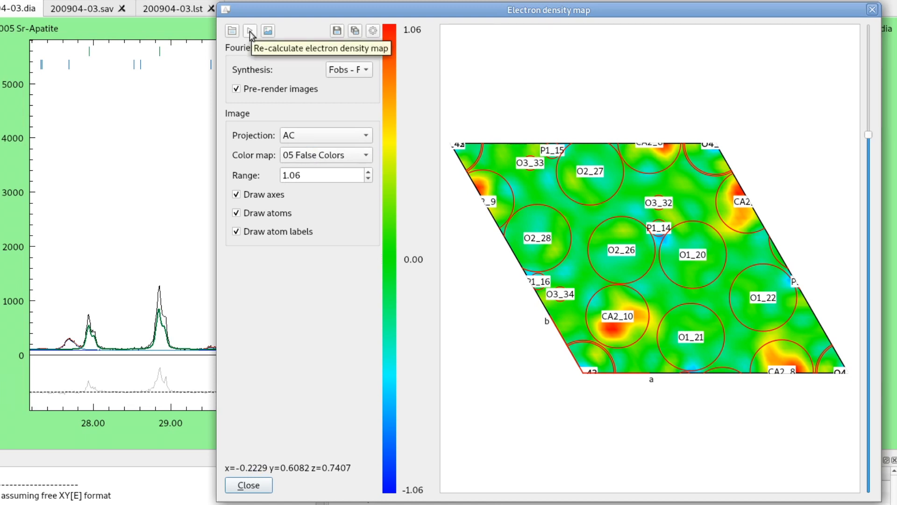
click(250, 30)
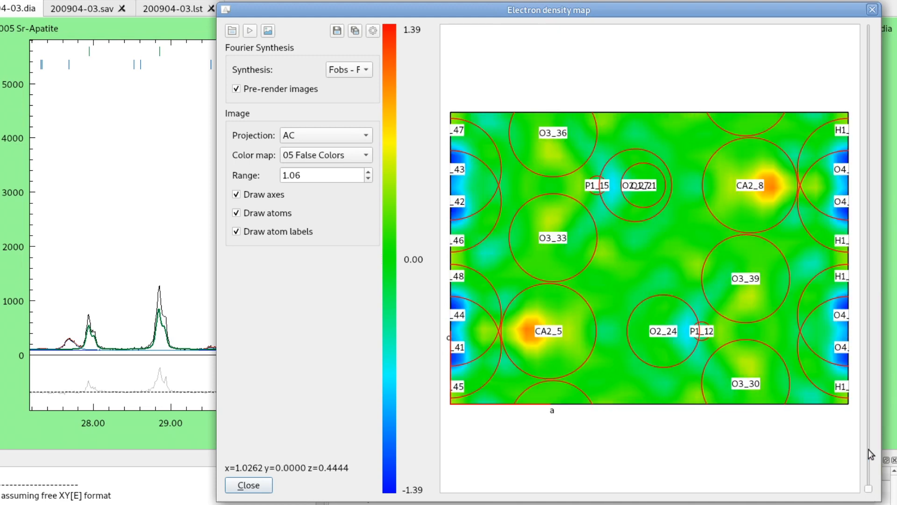
mouse_move(452, 108)
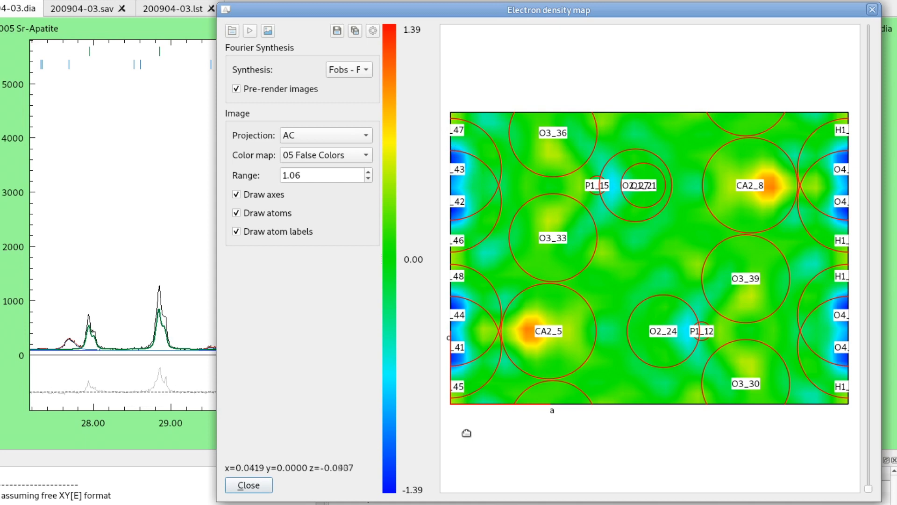
mouse_move(467, 377)
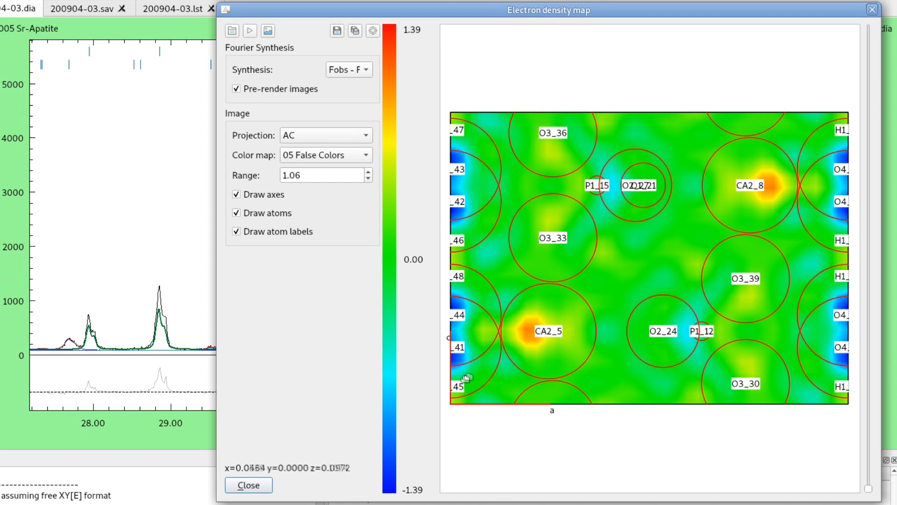
mouse_move(459, 291)
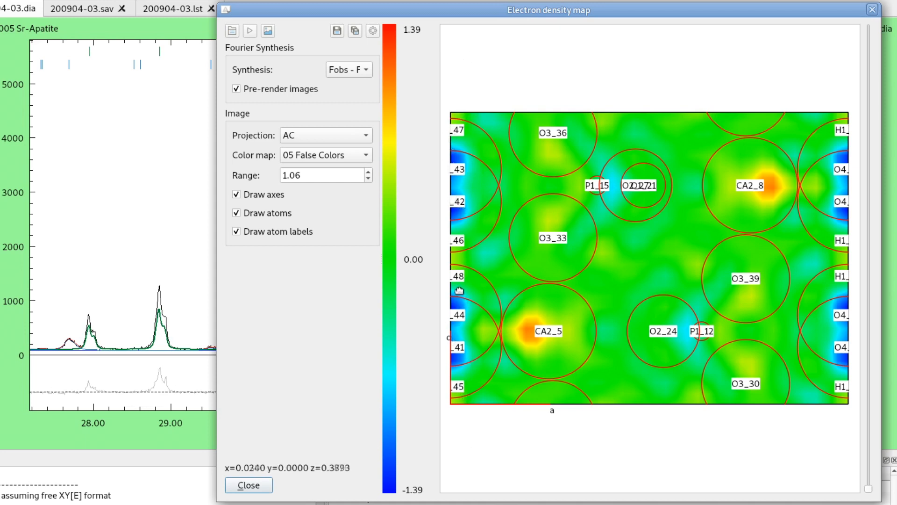
mouse_move(462, 172)
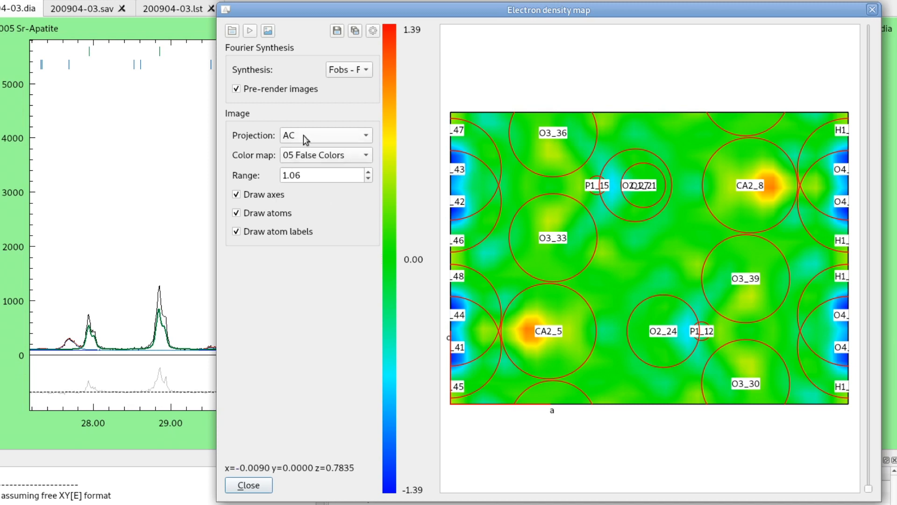
- Recalculate the density map in BC projection, then again back in AB projection
click(324, 135)
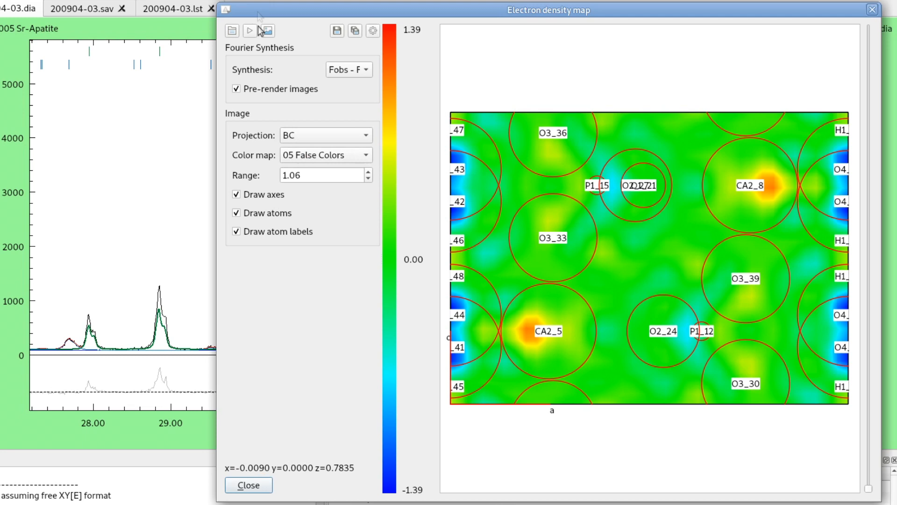
click(250, 31)
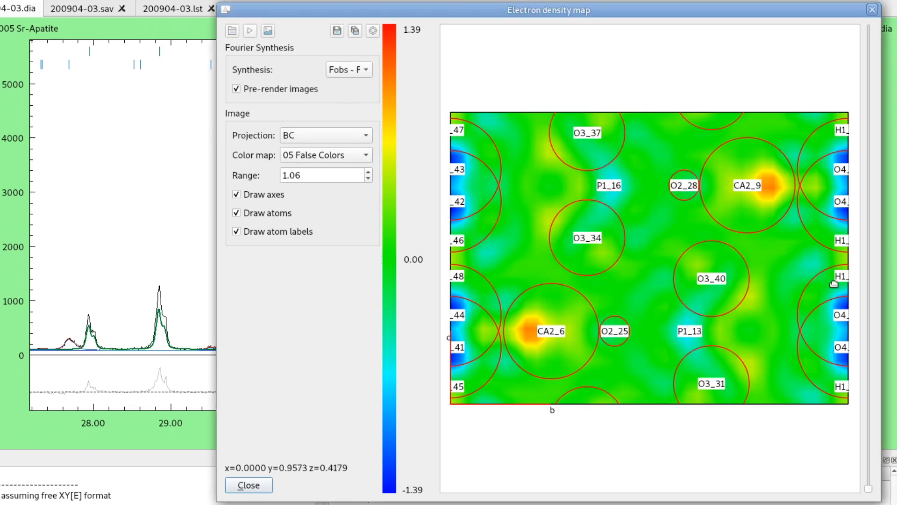
click(326, 134)
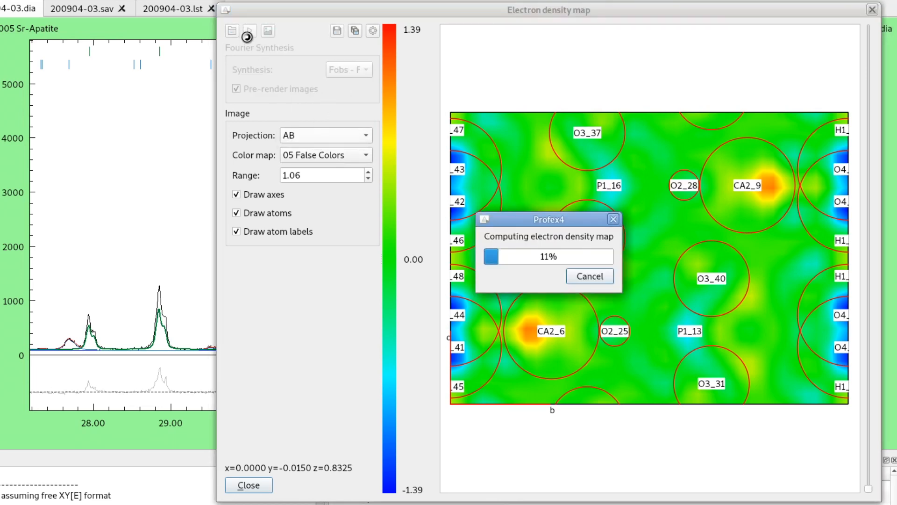
click(247, 31)
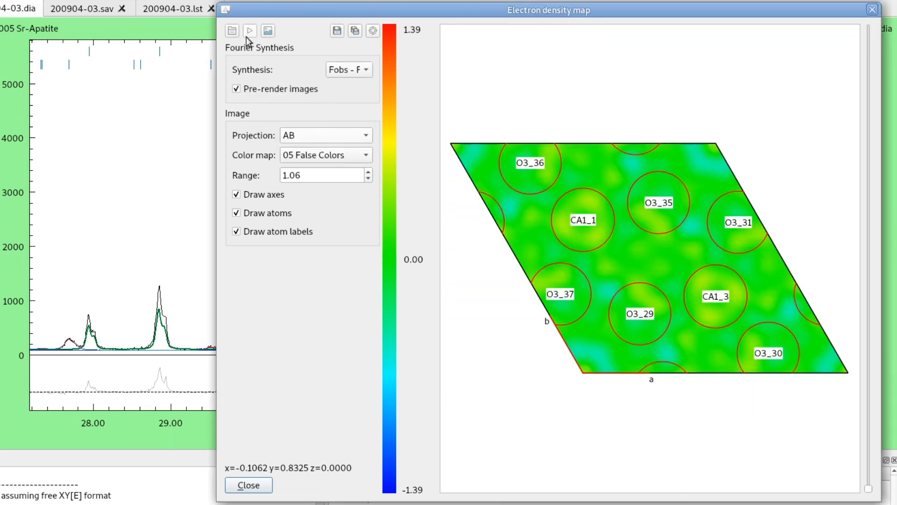
- Try colour maps 07 Bright Glow and 08, then settle on 14 False Color with Contour Lines
click(324, 154)
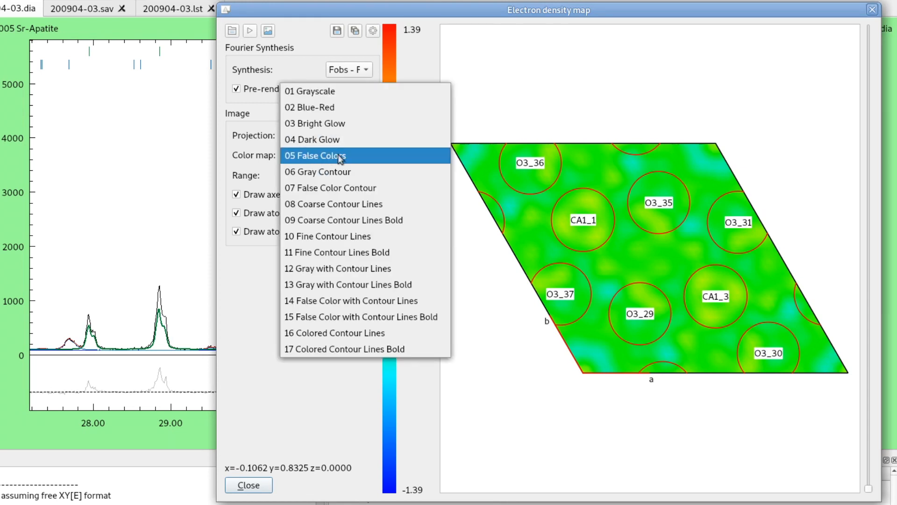
mouse_move(309, 91)
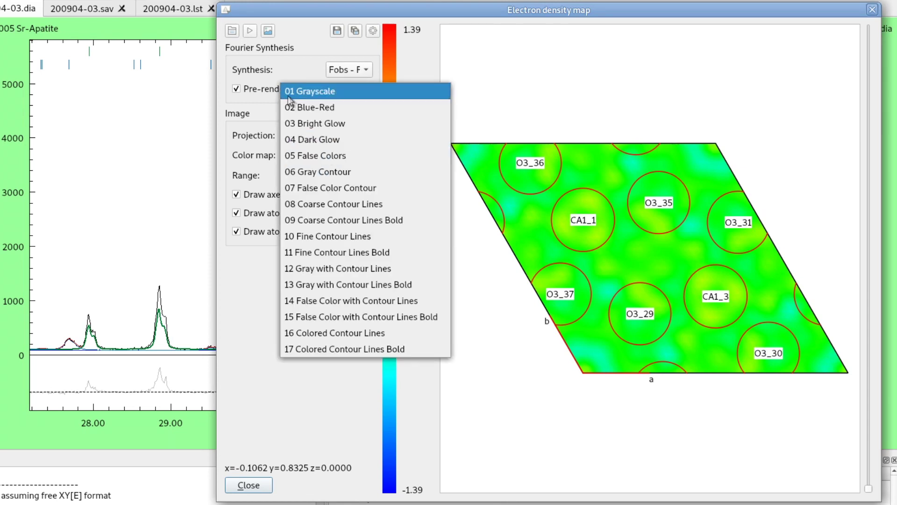
mouse_move(318, 171)
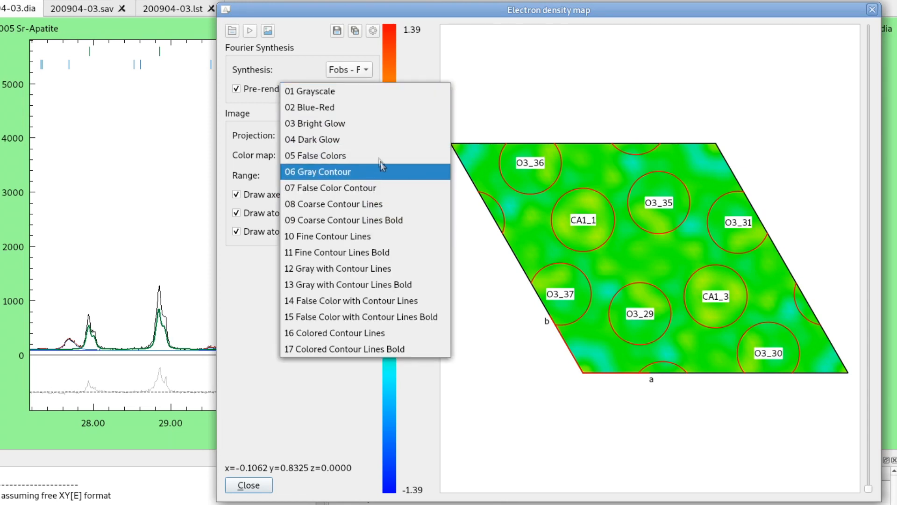
mouse_move(368, 139)
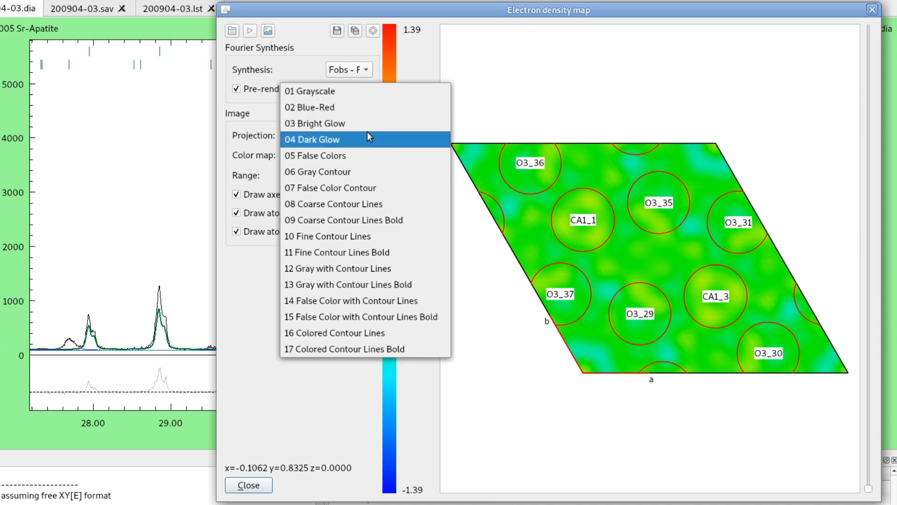
click(315, 124)
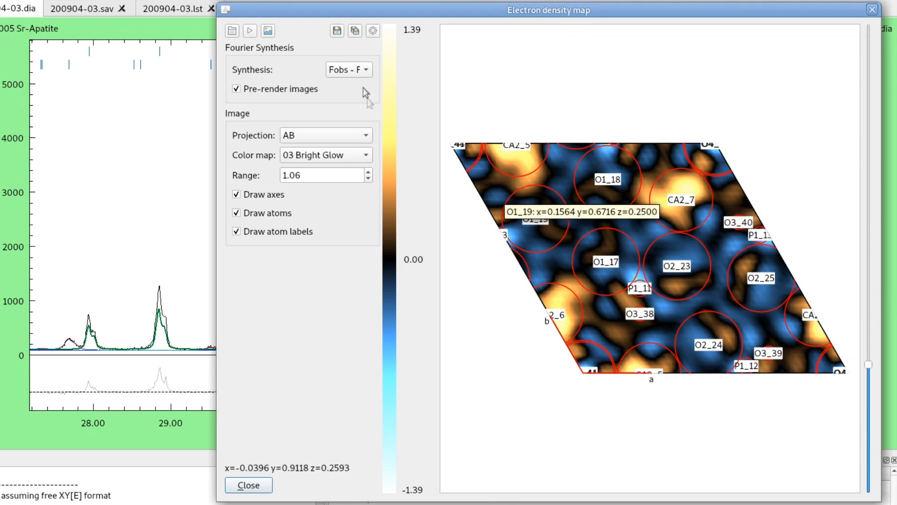
click(325, 155)
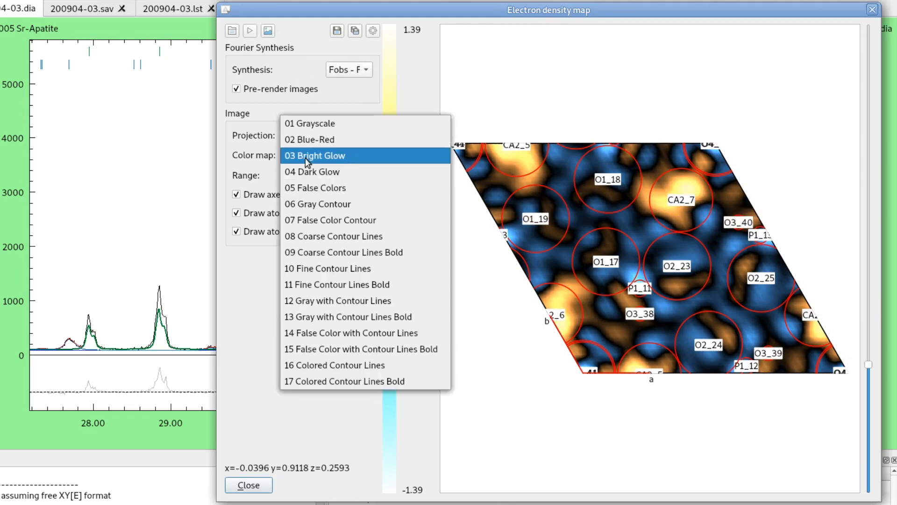
mouse_move(354, 220)
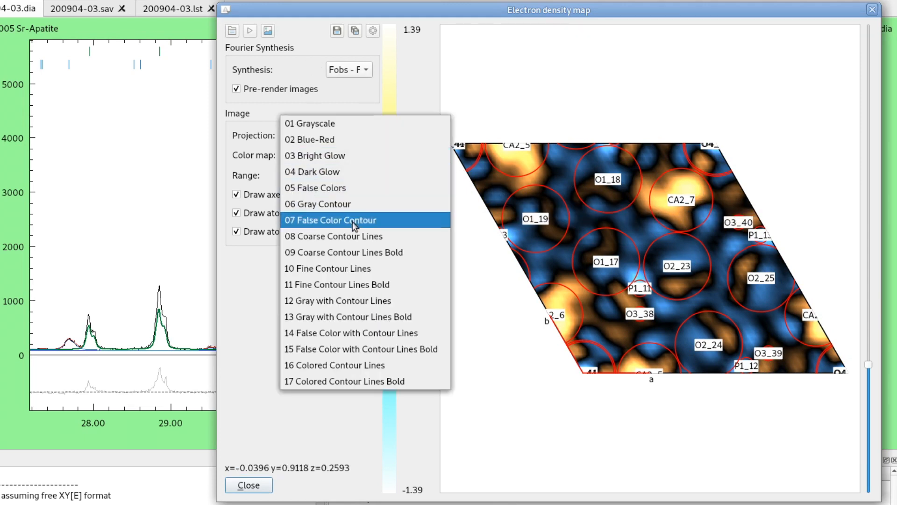
click(329, 220)
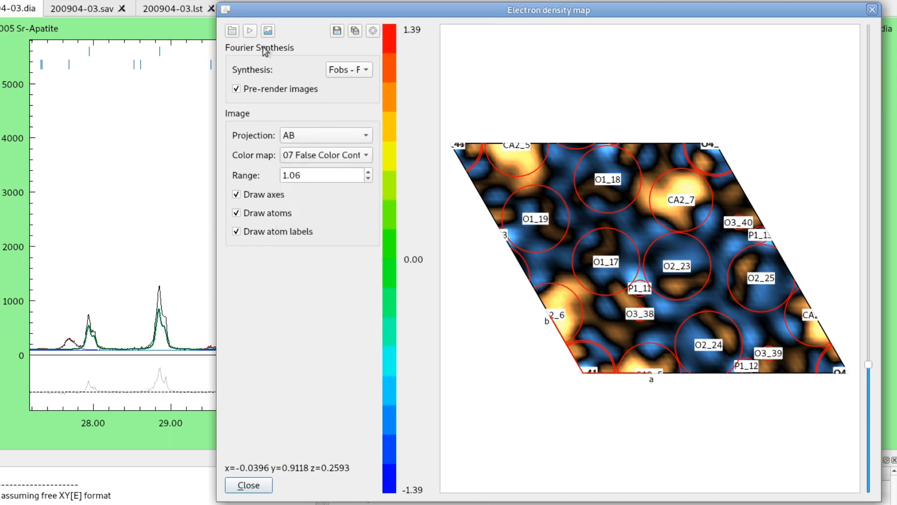
mouse_move(387, 395)
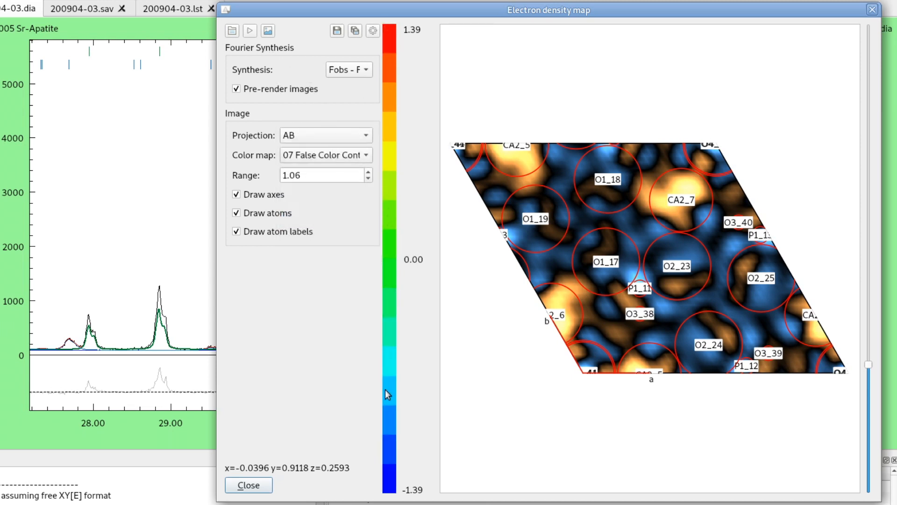
mouse_move(334, 156)
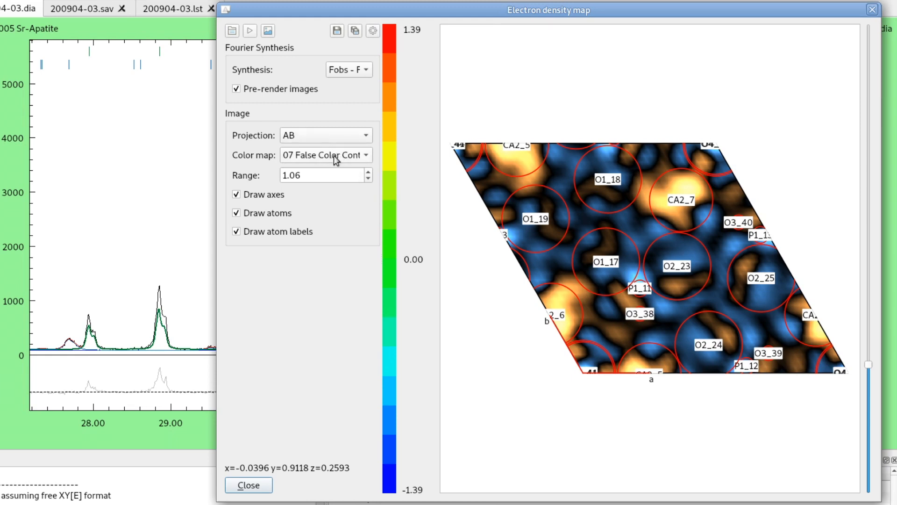
click(325, 155)
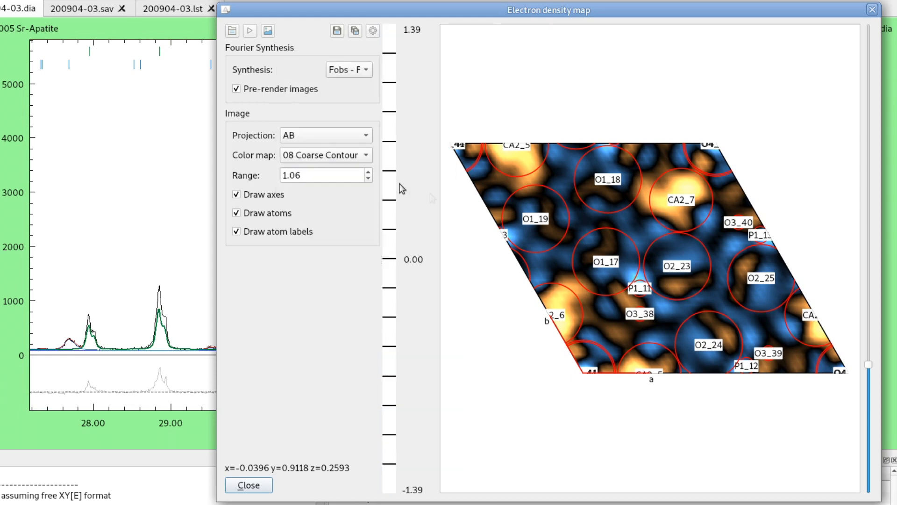
click(325, 155)
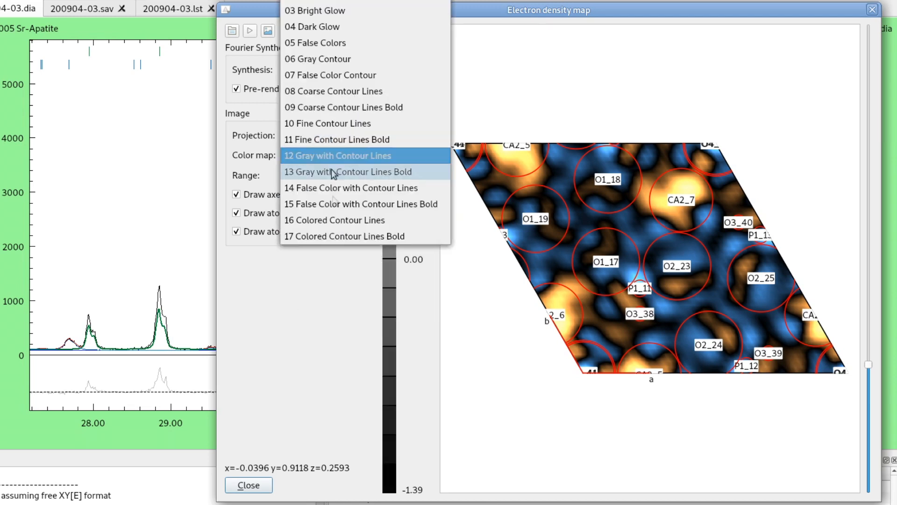
click(349, 187)
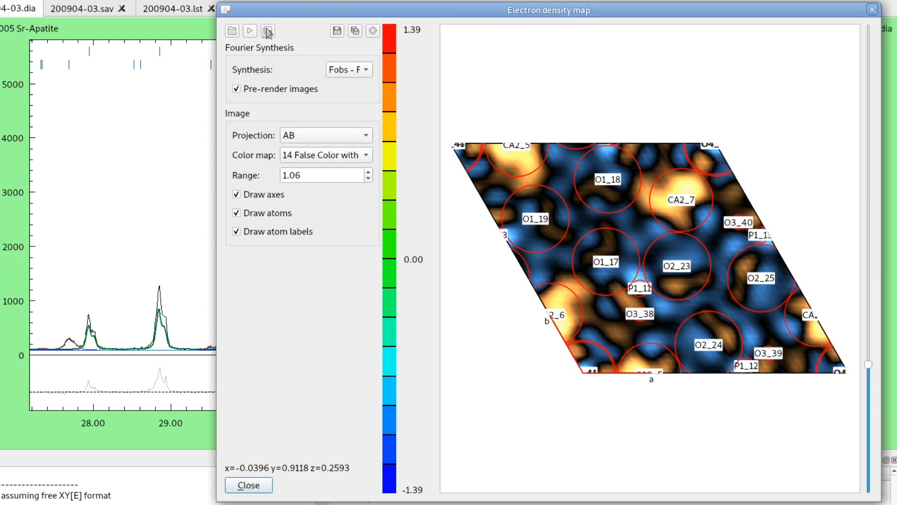
- Render the AB map with the False Color with Contour Lines scheme
click(268, 31)
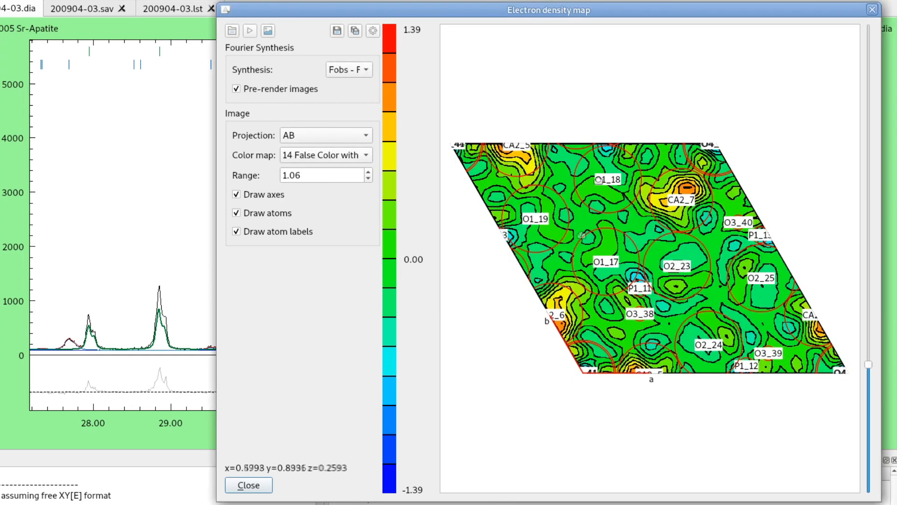
mouse_move(606, 303)
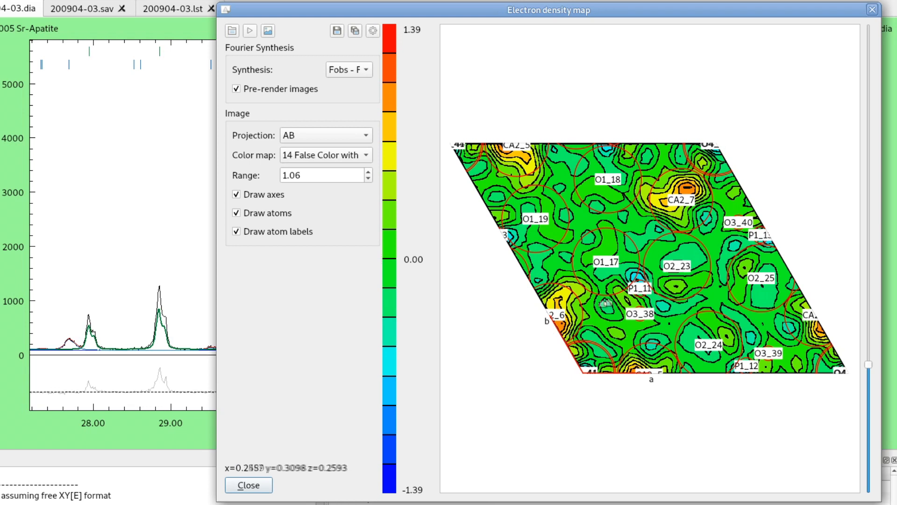
mouse_move(641, 297)
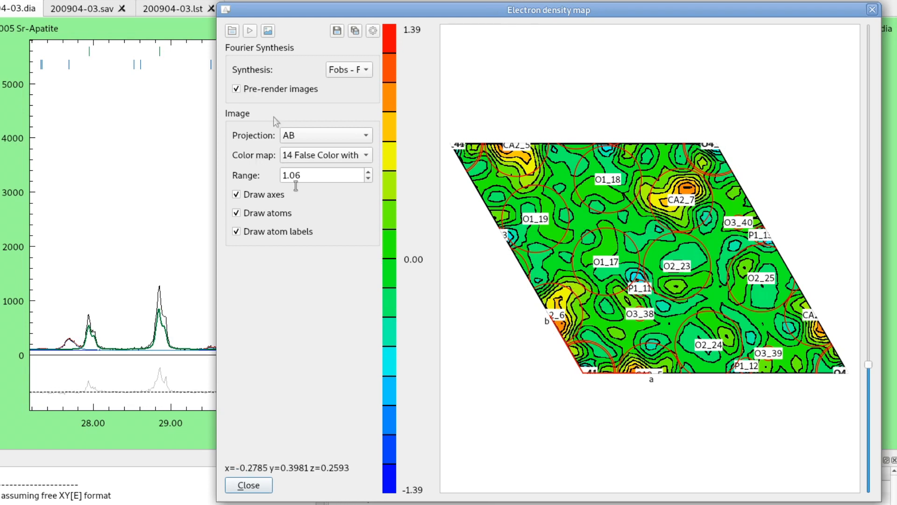
mouse_move(404, 174)
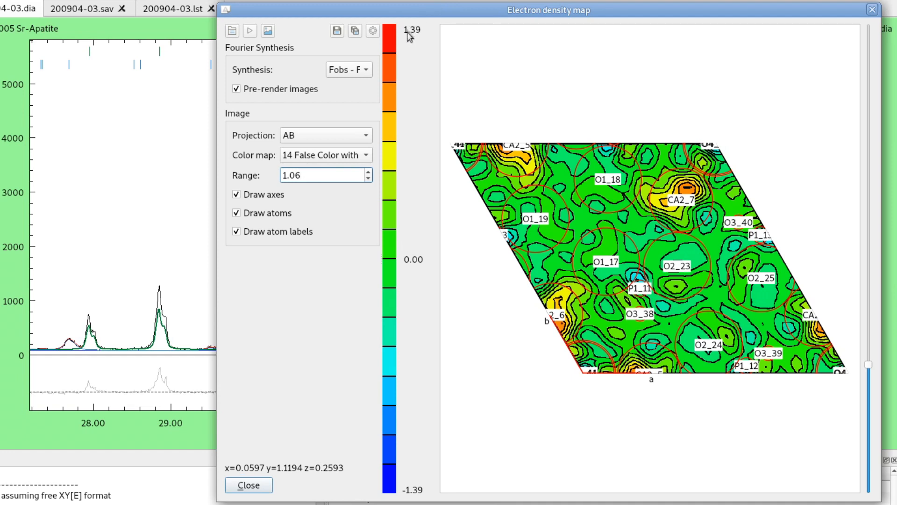
mouse_move(420, 503)
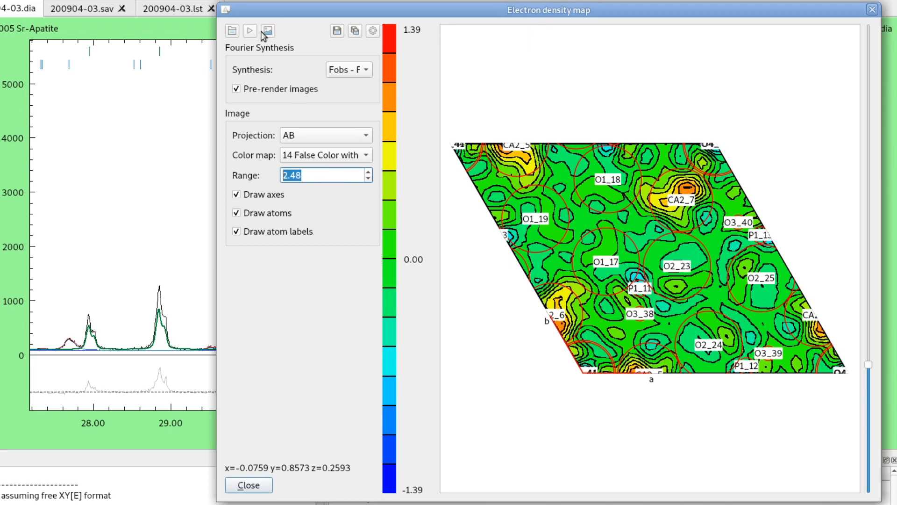
- Set the density Range to 2.04 and re-render the contour map at ±2.04
click(250, 30)
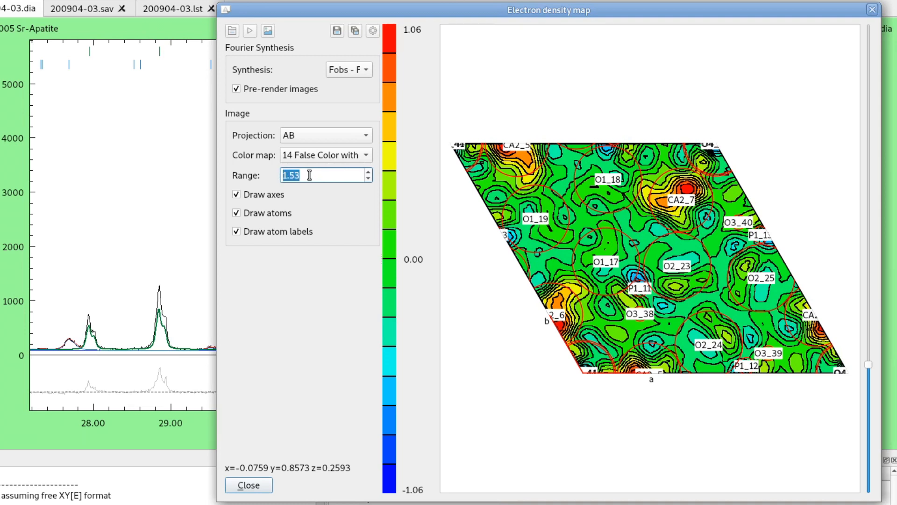
text(2.04)
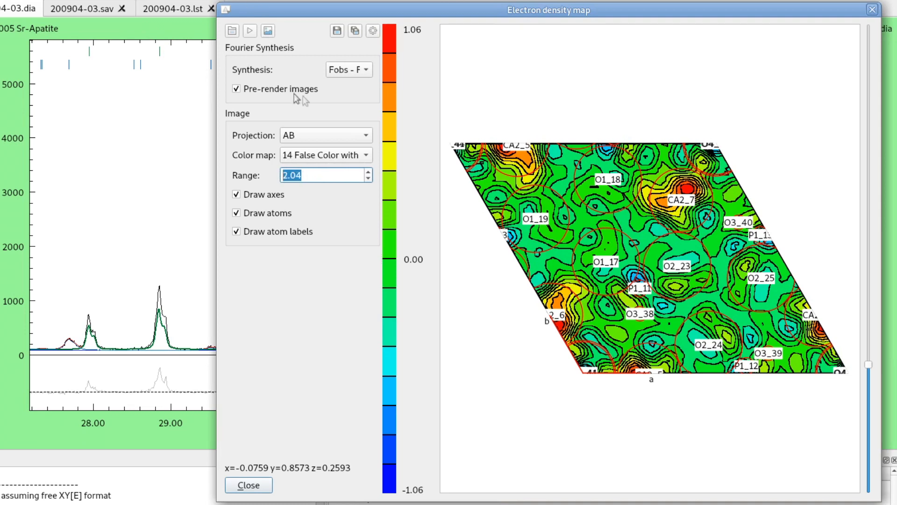
mouse_move(268, 31)
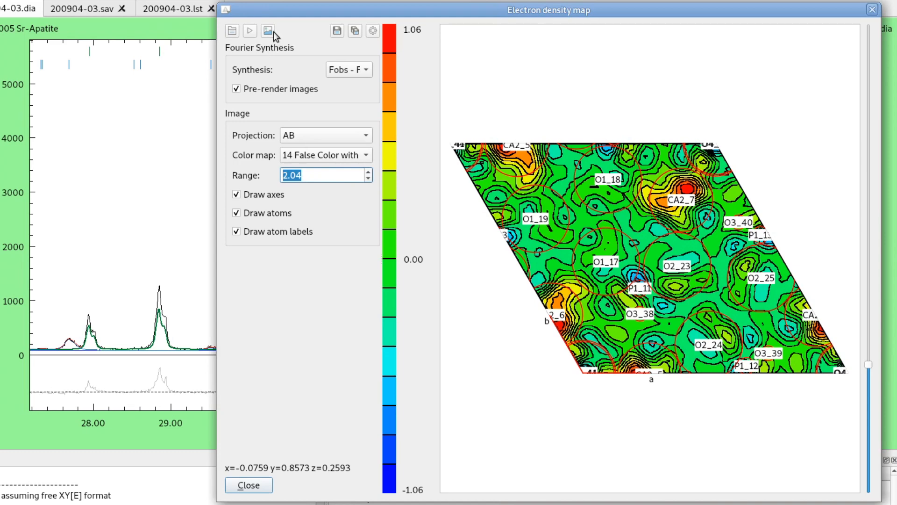
click(268, 30)
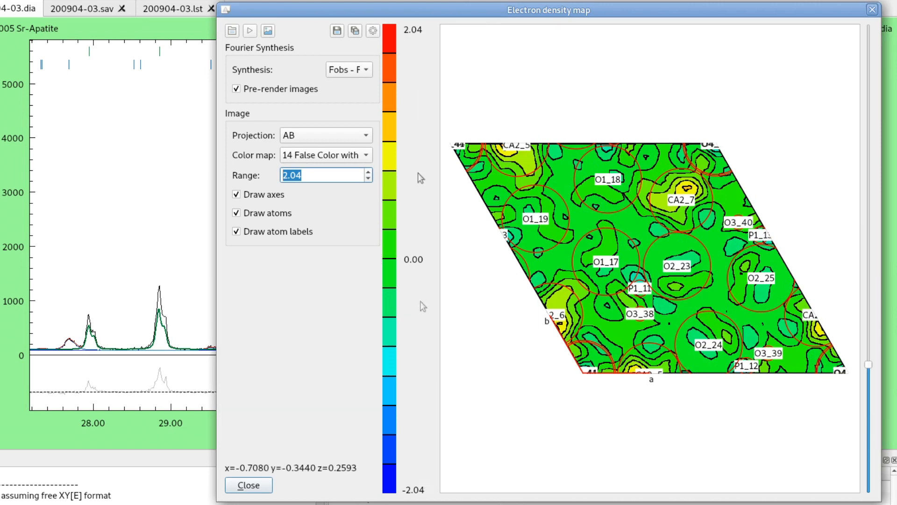
mouse_move(443, 447)
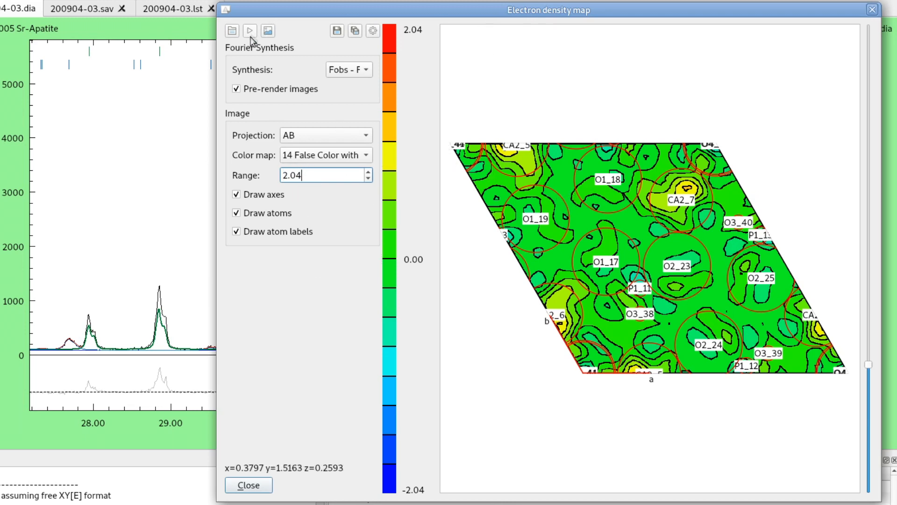
mouse_move(271, 180)
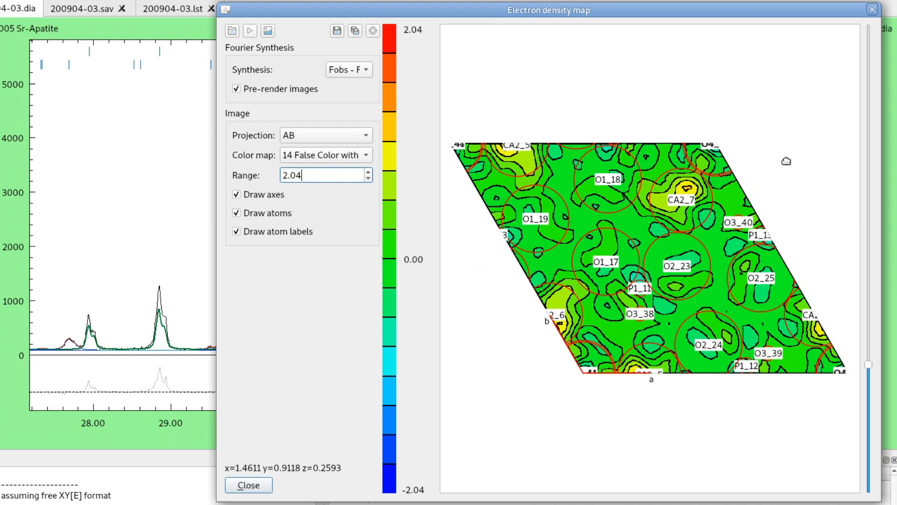
mouse_move(650, 232)
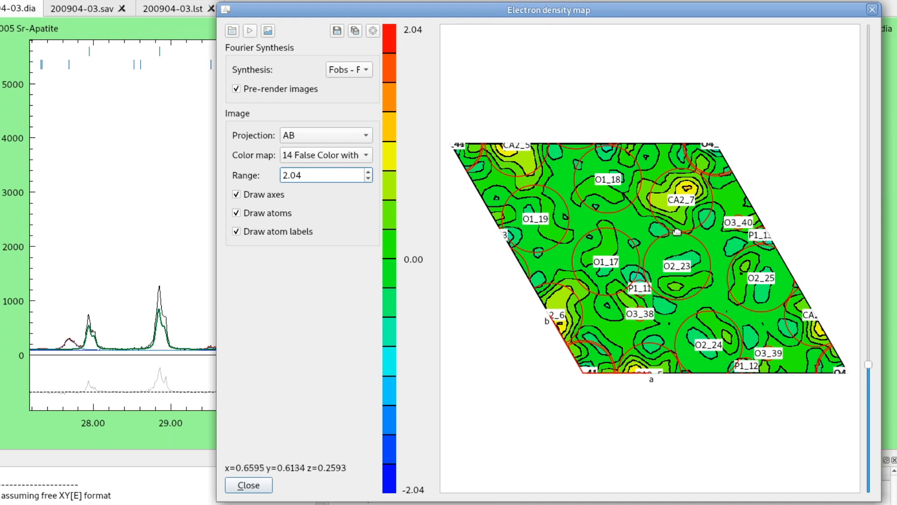
mouse_move(666, 200)
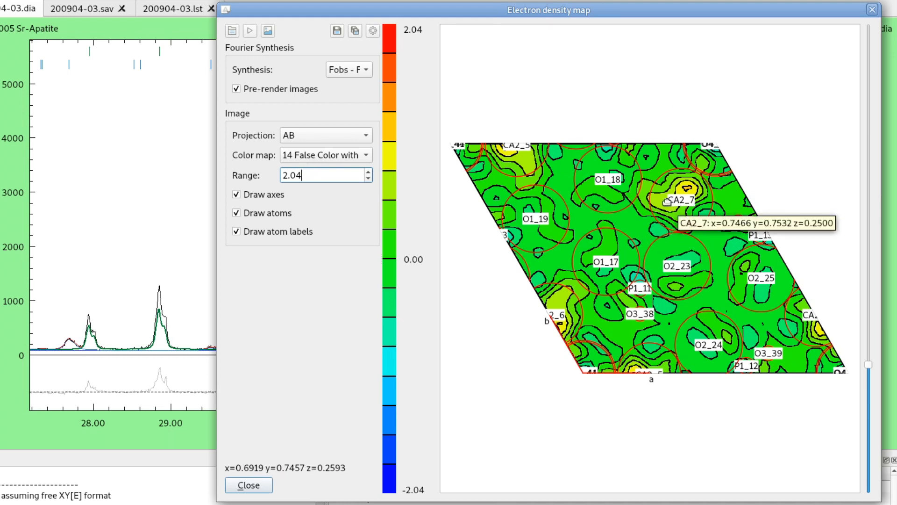
mouse_move(251, 31)
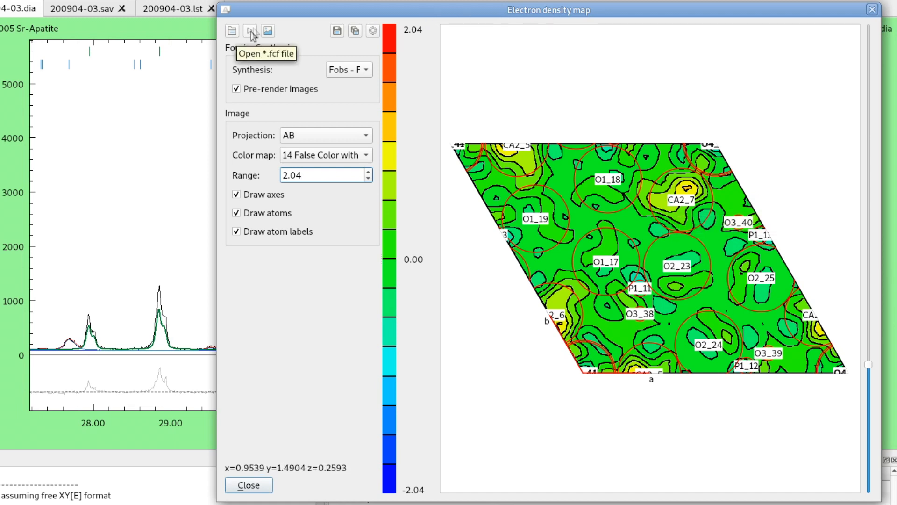
mouse_move(288, 26)
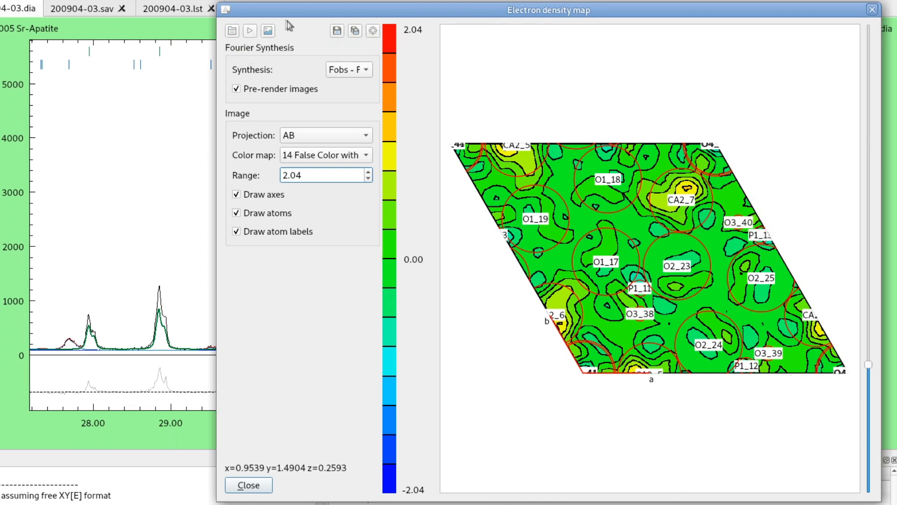
mouse_move(232, 31)
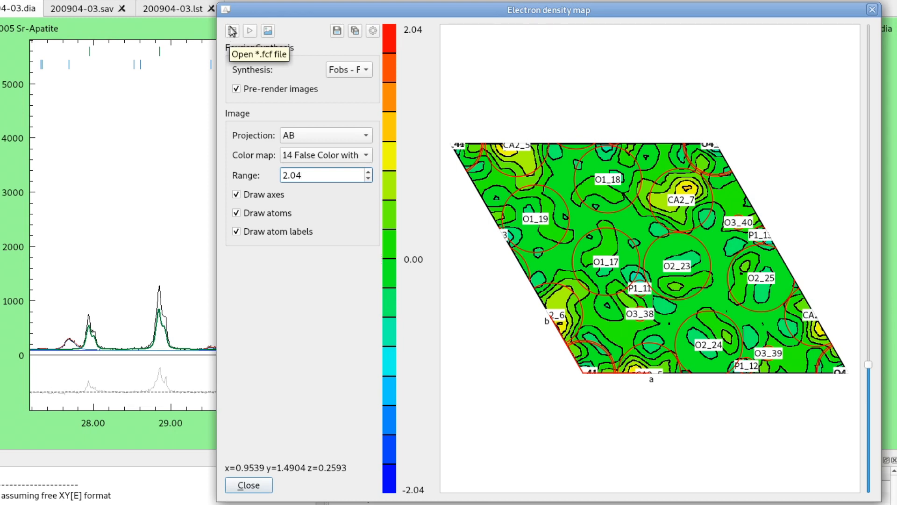
mouse_move(253, 62)
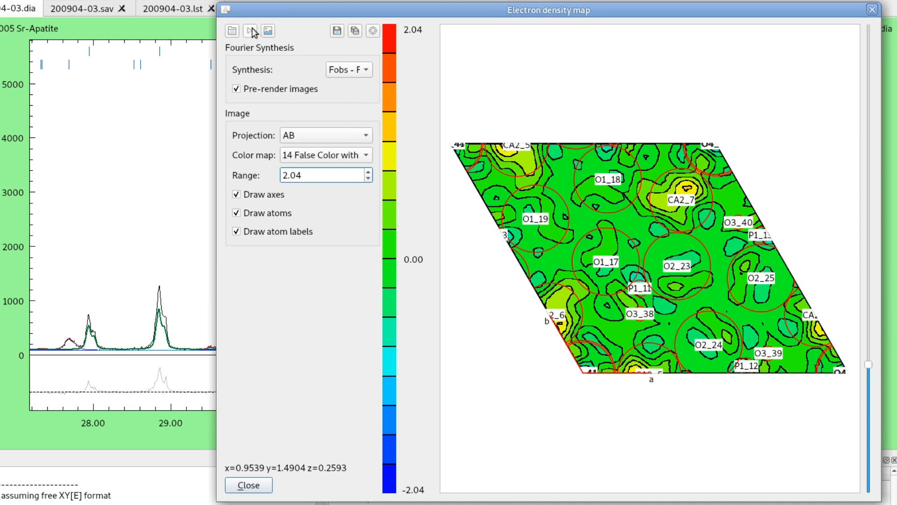
- Rerun the Fourier synthesis so the map Range resets to 1.06
click(325, 175)
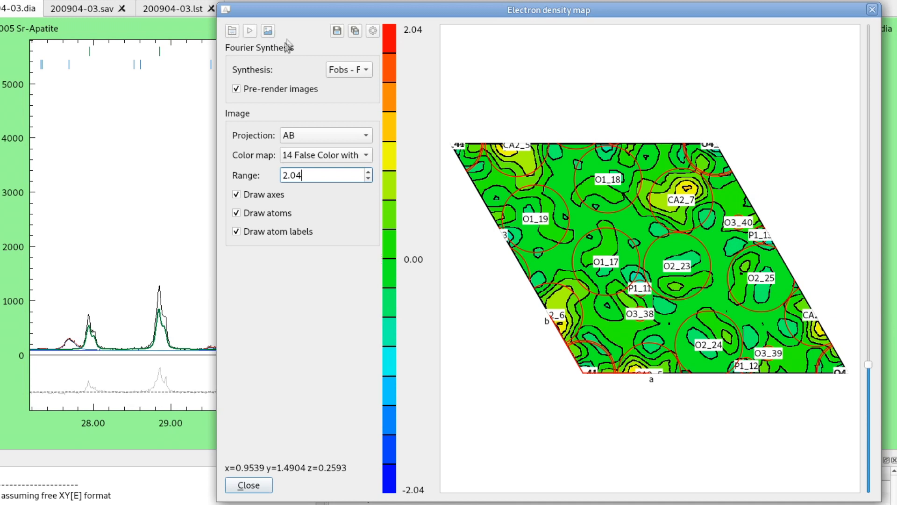
mouse_move(232, 30)
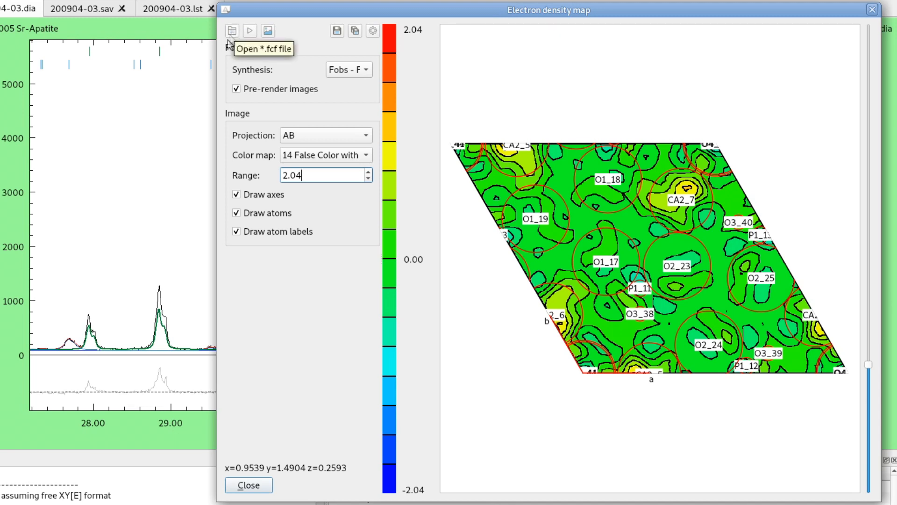
mouse_move(236, 49)
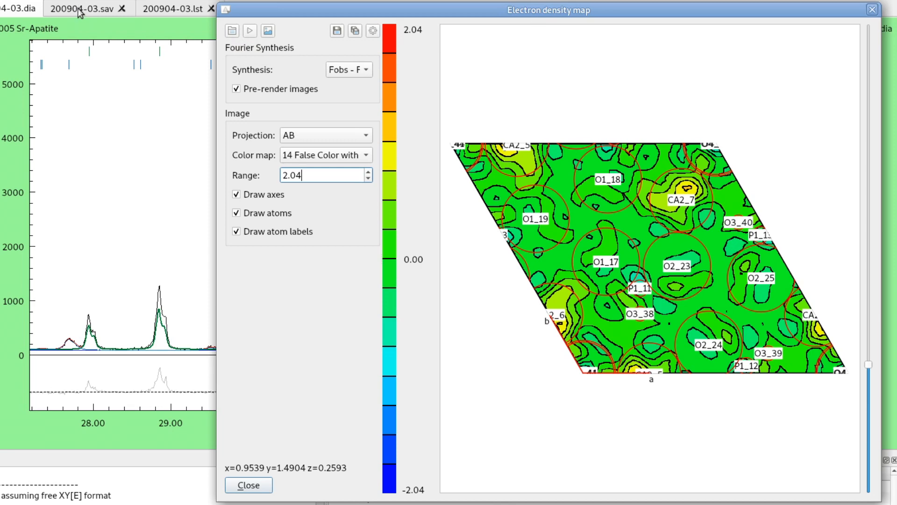
click(17, 8)
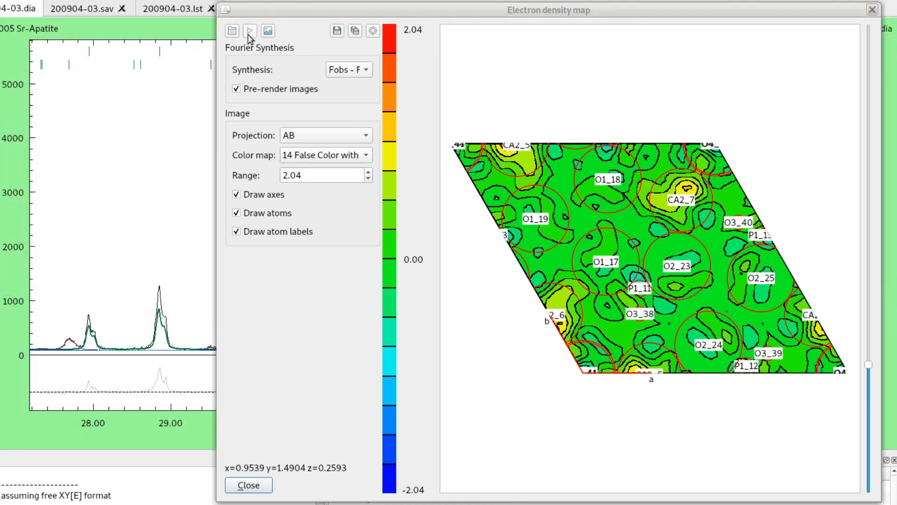
click(250, 30)
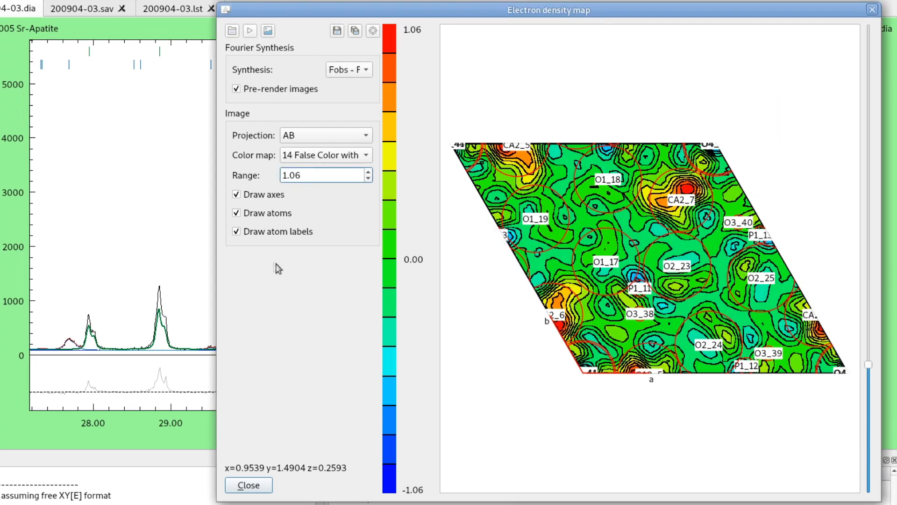
- Select the 09 Coarse Contour Lines Bold colour map and render the AB map with it
click(320, 175)
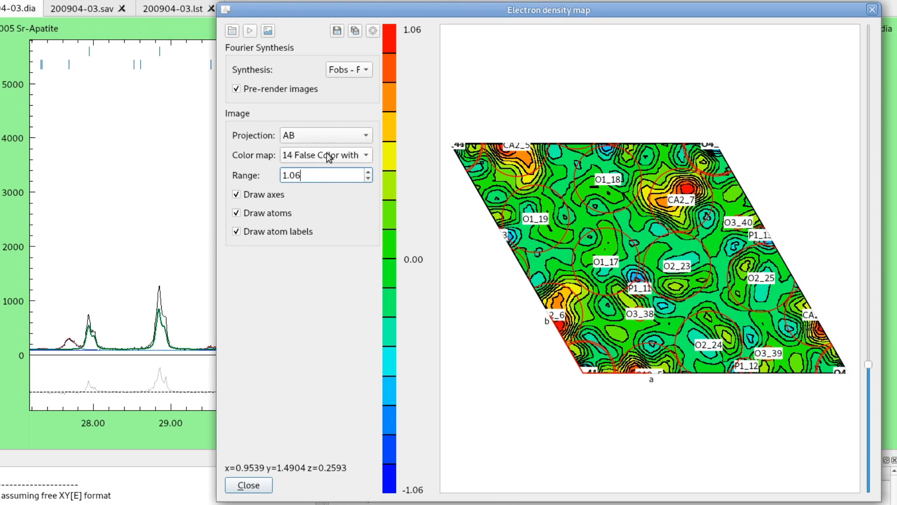
click(324, 154)
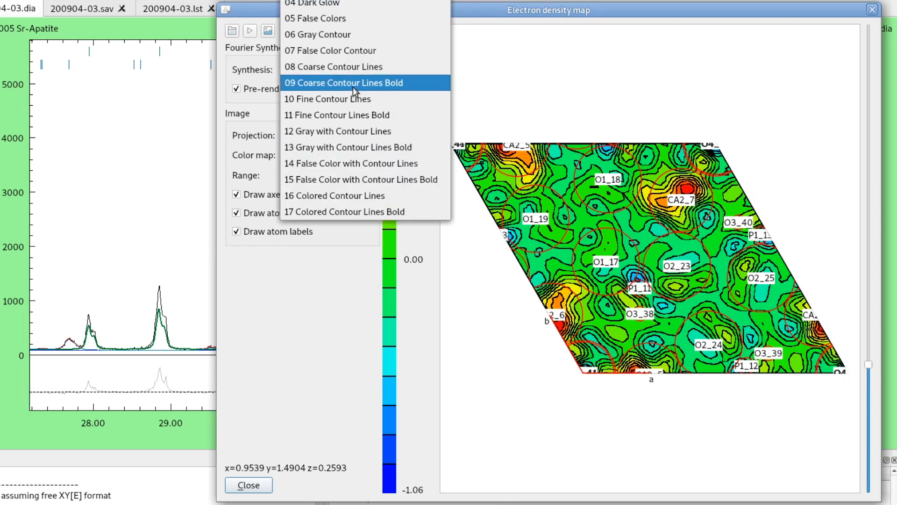
click(343, 83)
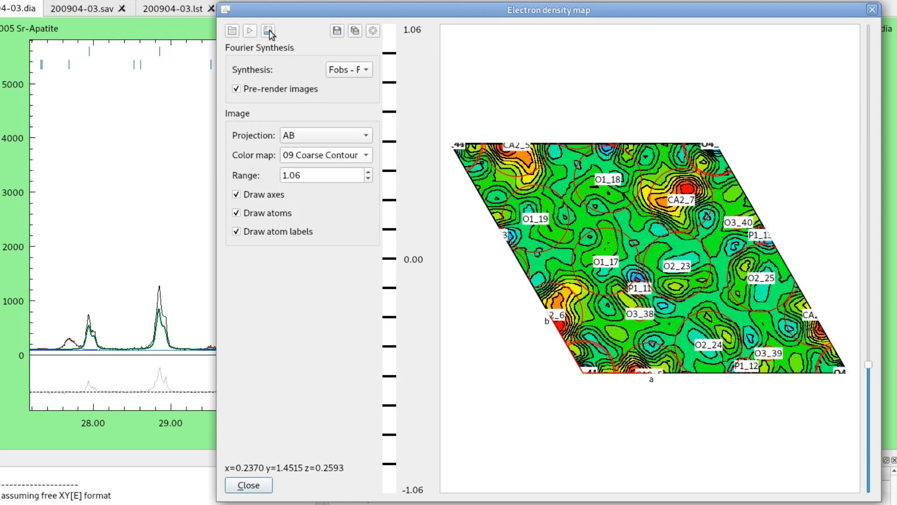
click(268, 30)
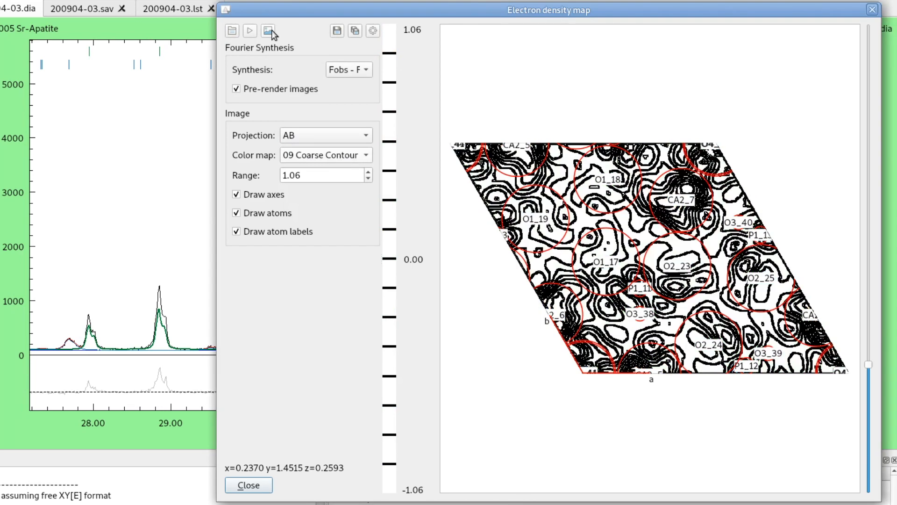
mouse_move(304, 135)
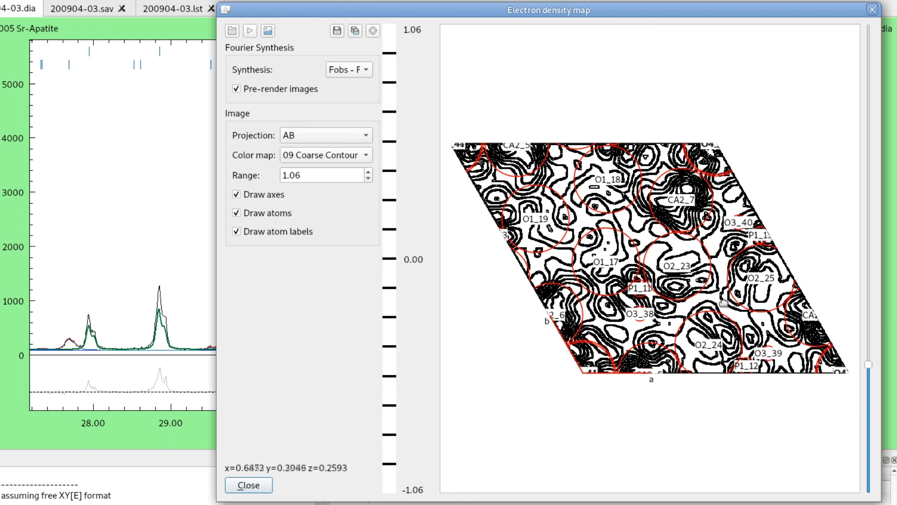
mouse_move(604, 251)
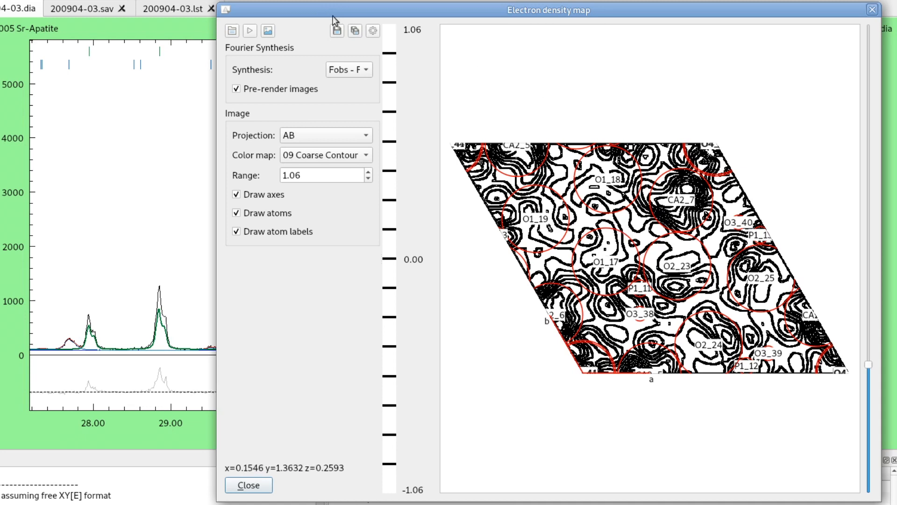
mouse_move(355, 31)
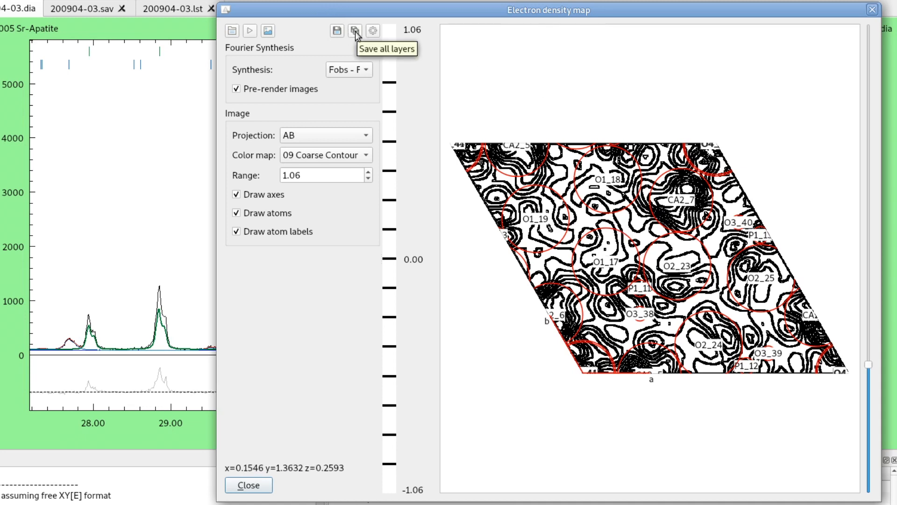
mouse_move(868, 155)
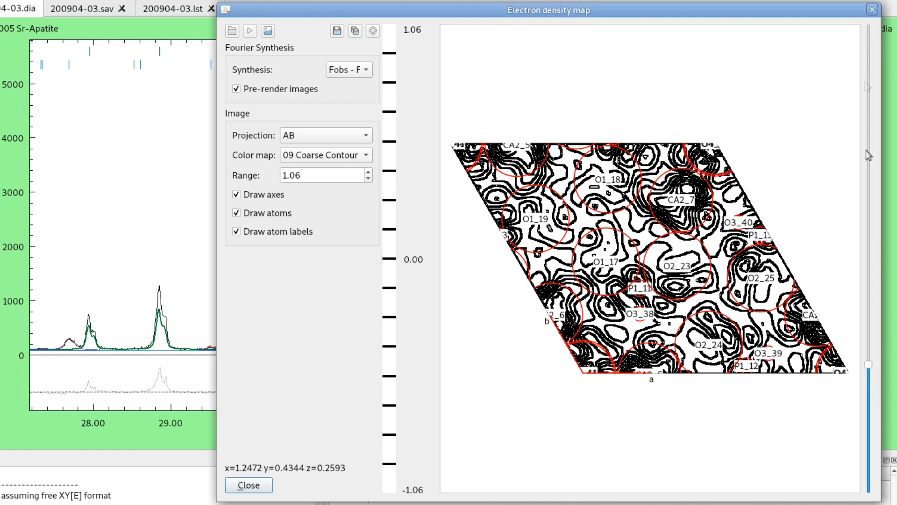
mouse_move(355, 31)
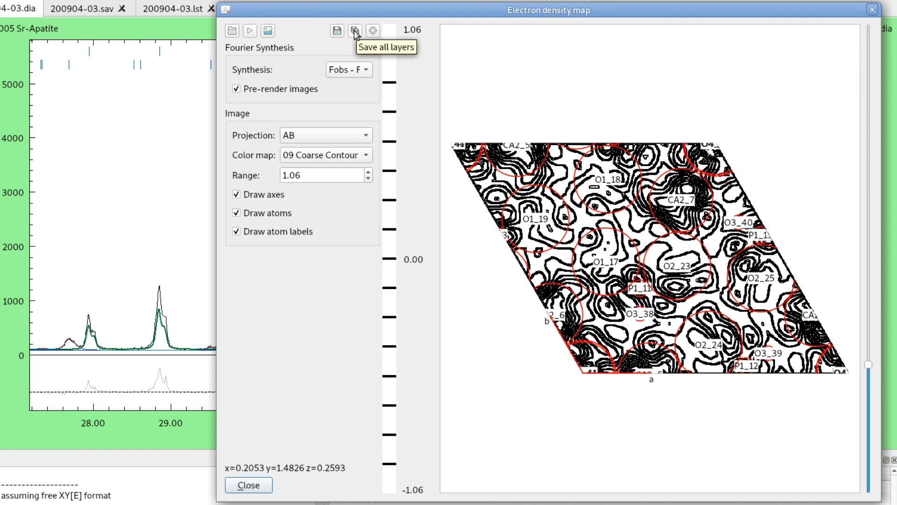
- In the image rendering settings, change Image size from 768 to 1536 and confirm
click(373, 30)
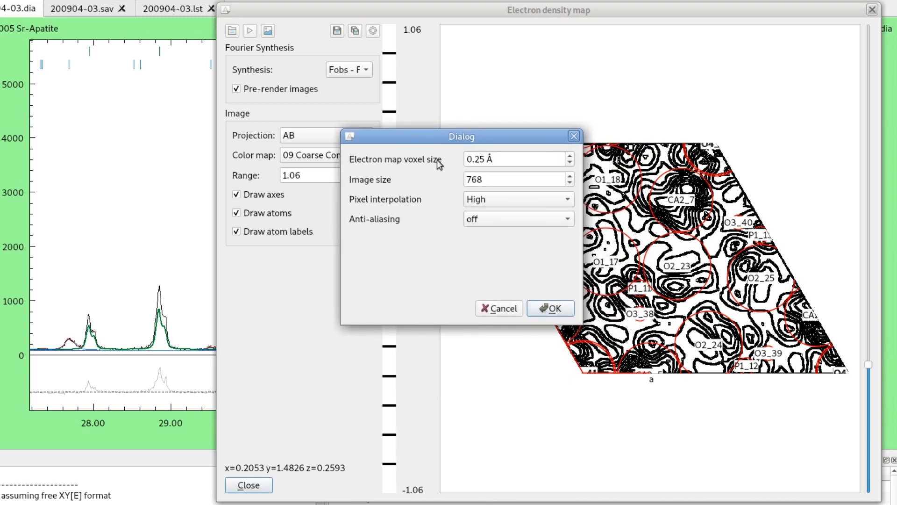
mouse_move(525, 159)
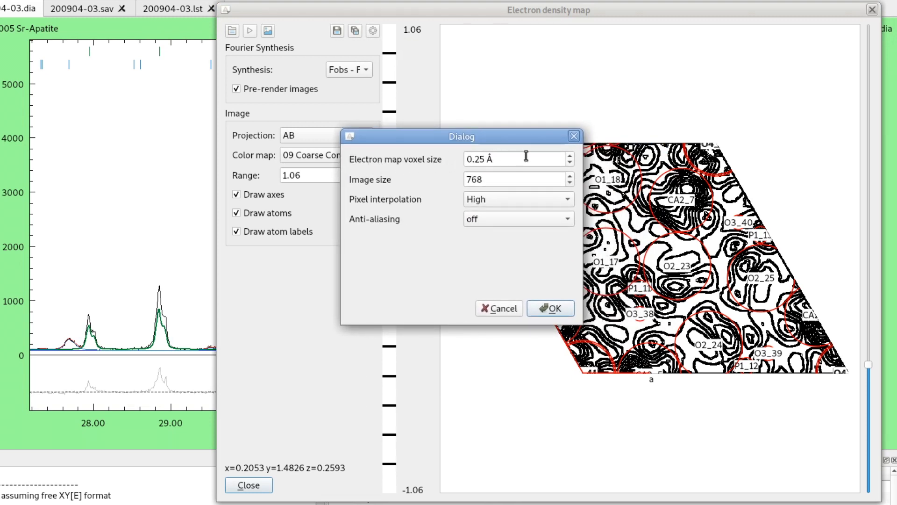
mouse_move(388, 165)
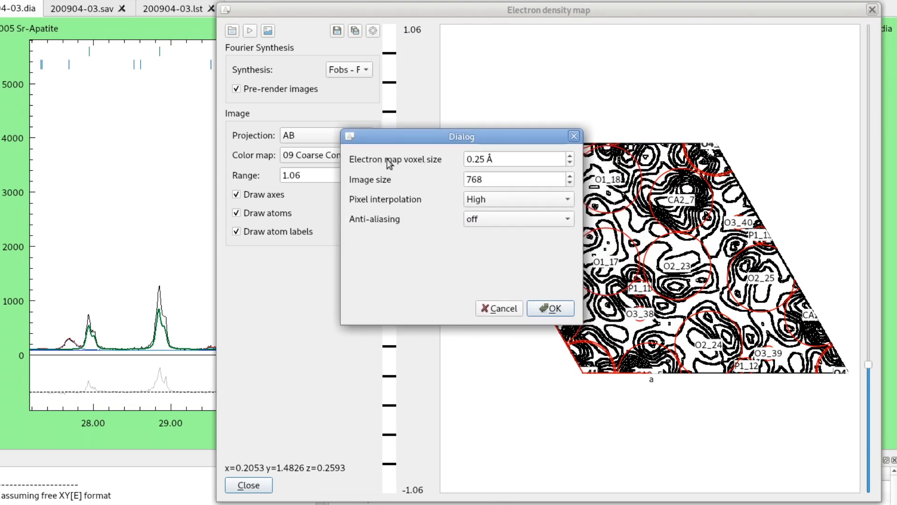
click(512, 179)
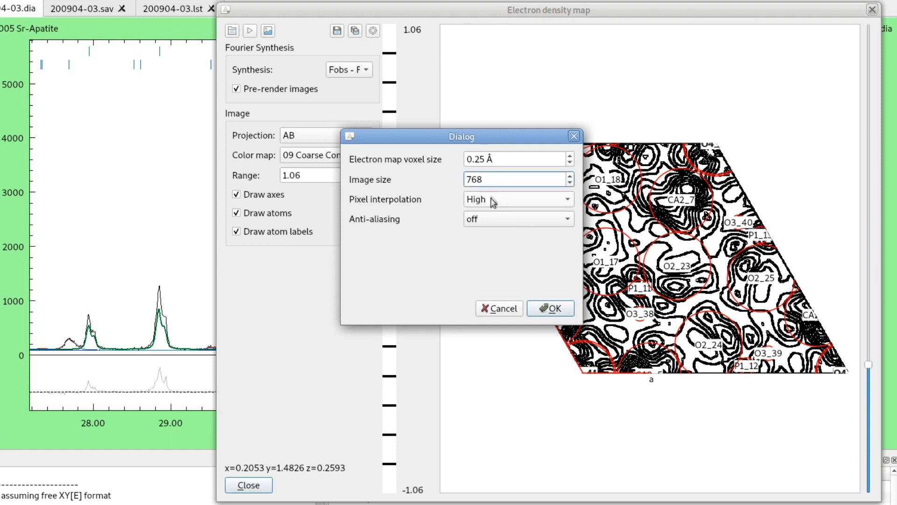
triple_click(510, 179)
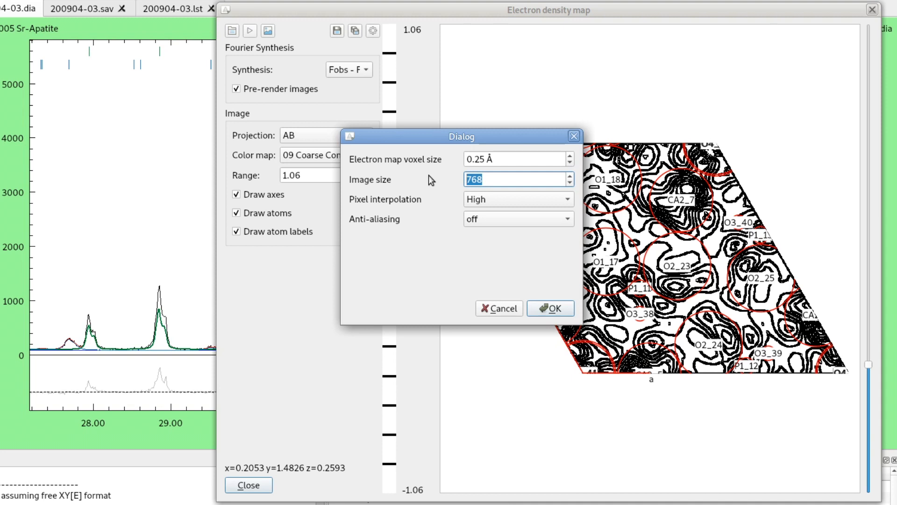
text(153)
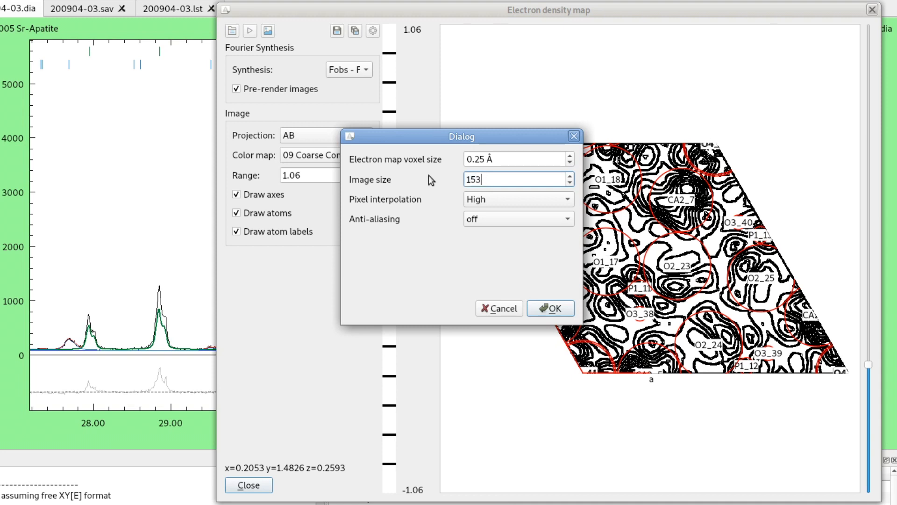
text(6)
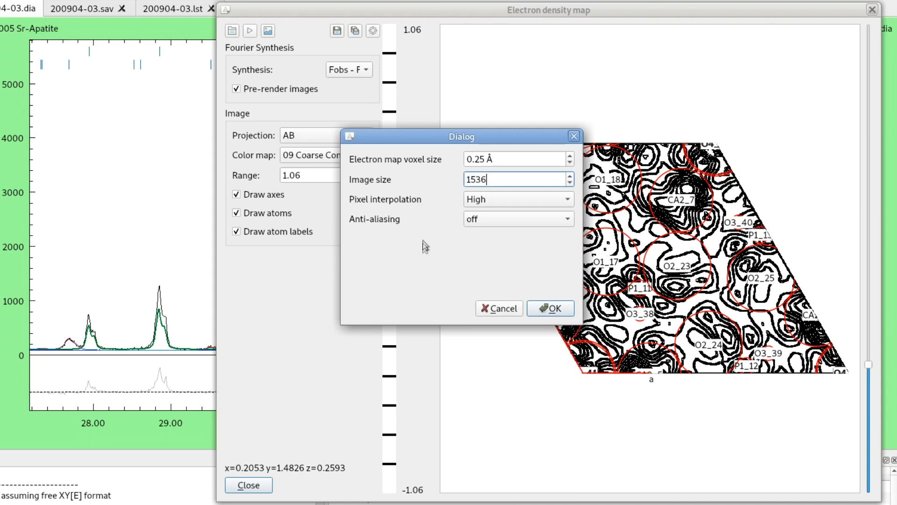
click(550, 308)
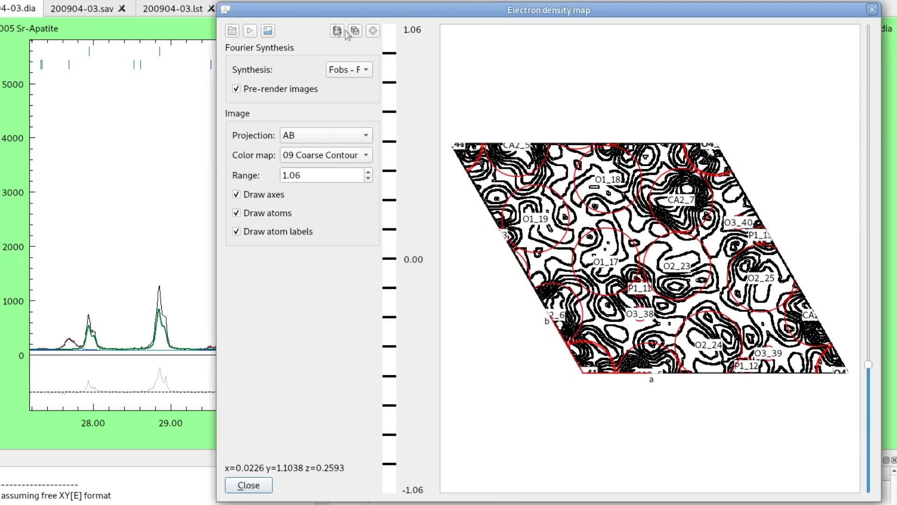
- Re-render the bold-contour AB map at the 1536 image size
click(338, 30)
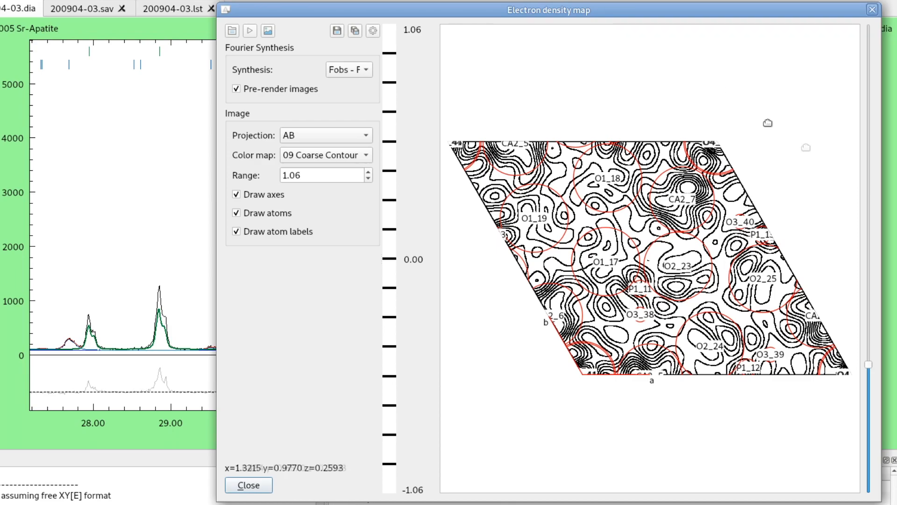
mouse_move(649, 259)
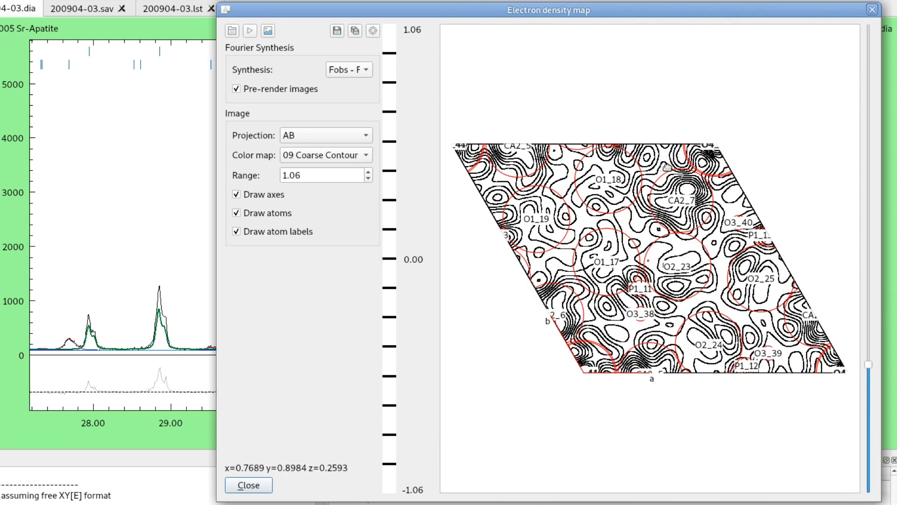
mouse_move(654, 230)
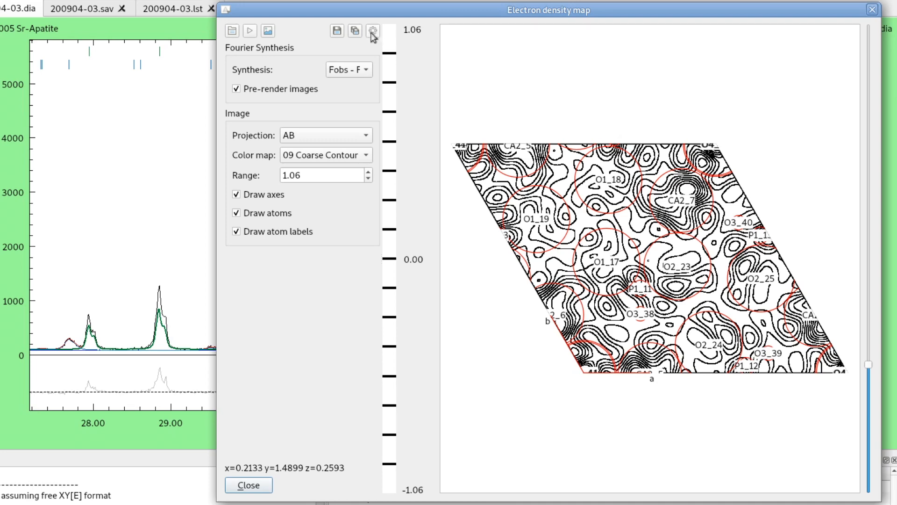
- Set render settings to High pixel interpolation with 2x anti-aliasing and apply
click(372, 30)
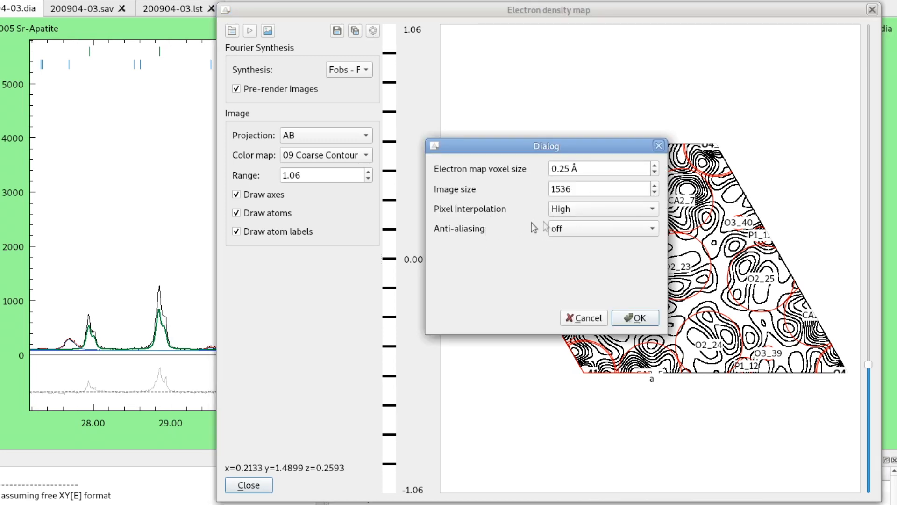
click(653, 208)
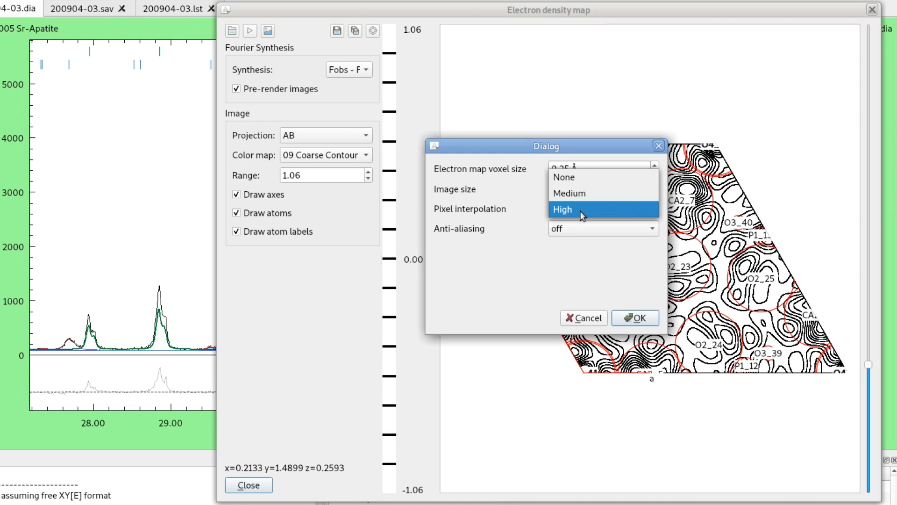
click(561, 209)
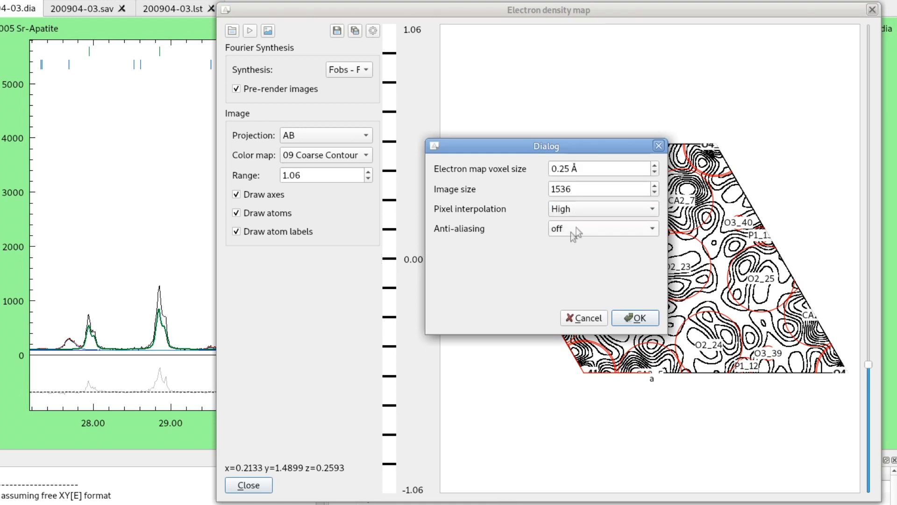
click(602, 228)
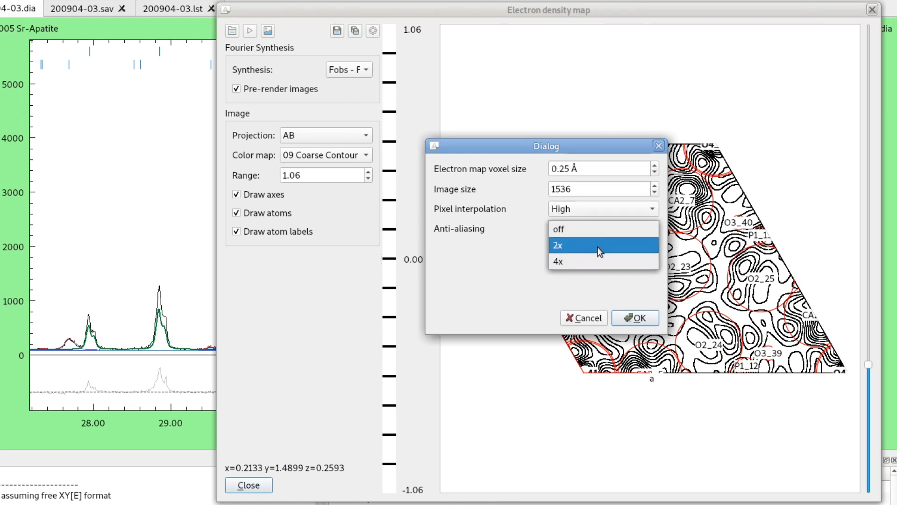
click(636, 318)
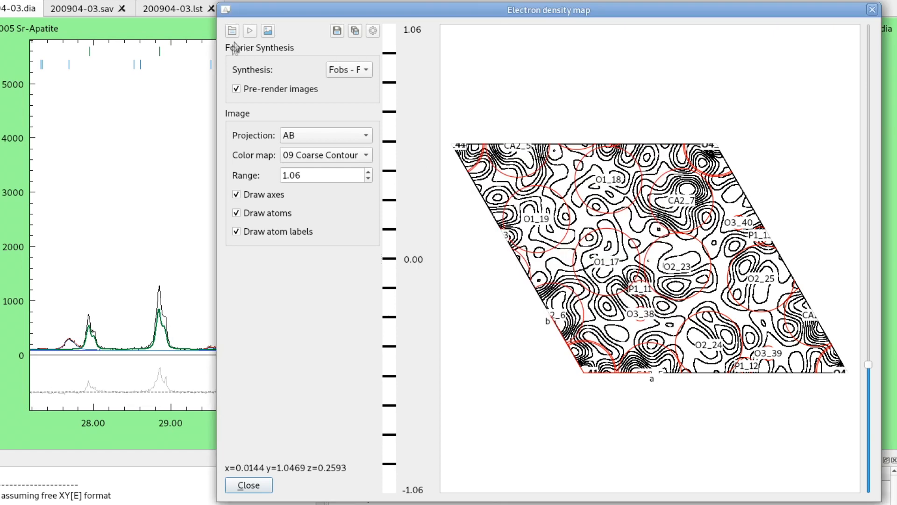
click(267, 30)
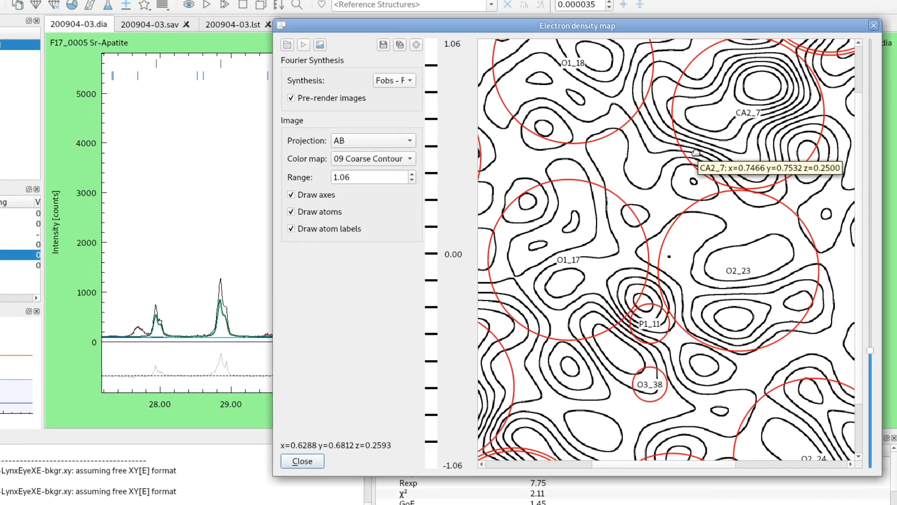
- Check the .sav control file, return to the .dia view and recalculate the electron density map
click(372, 159)
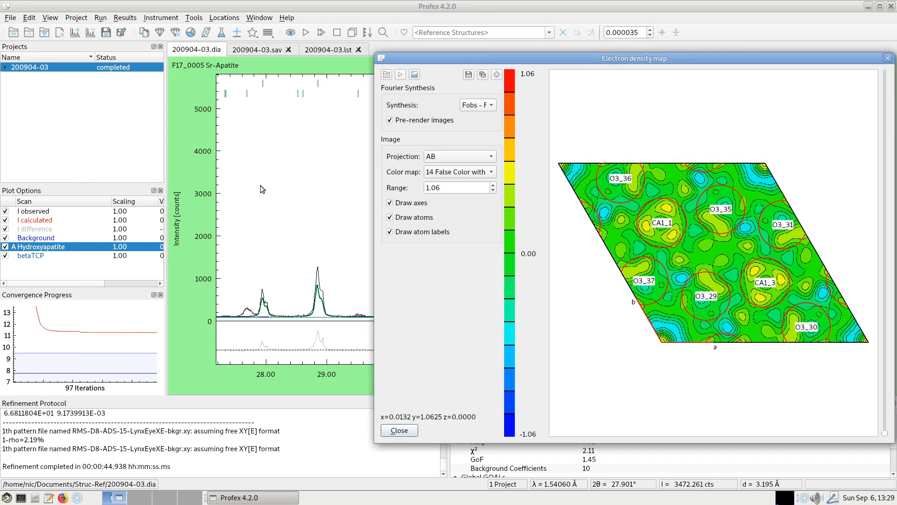
mouse_move(409, 143)
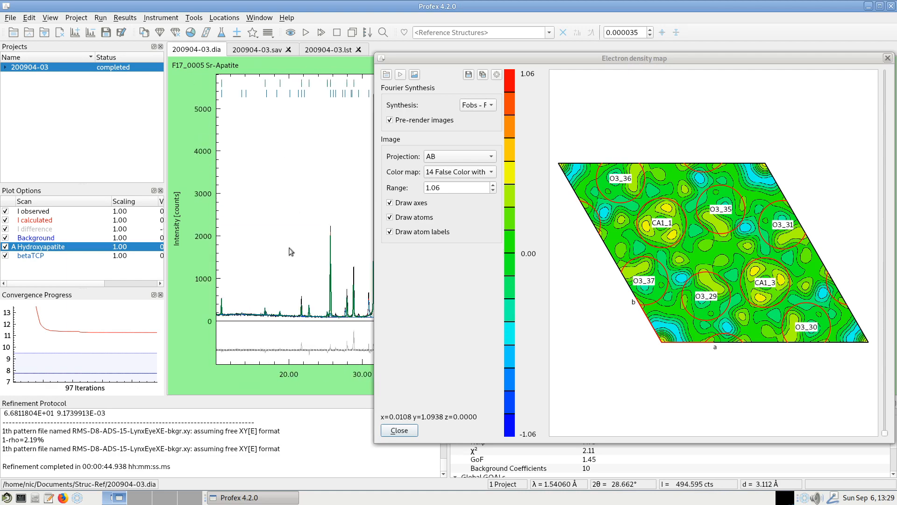
click(196, 49)
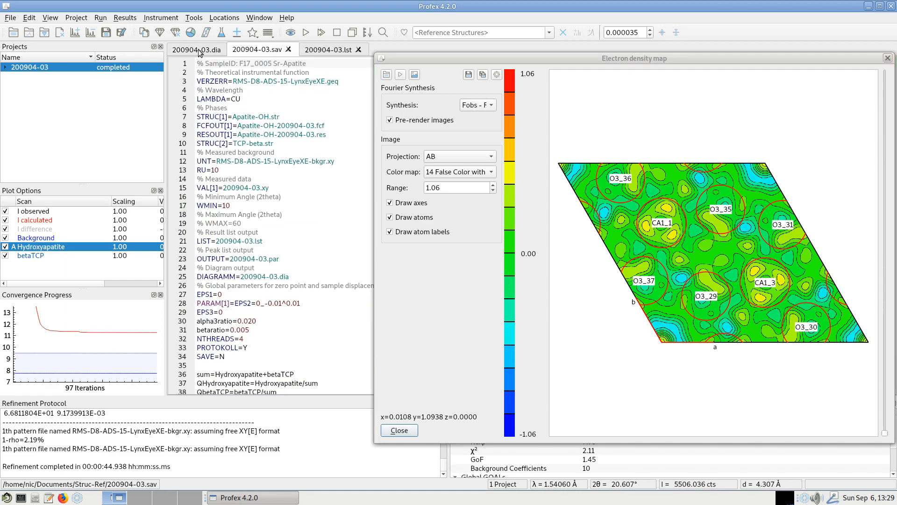
click(197, 49)
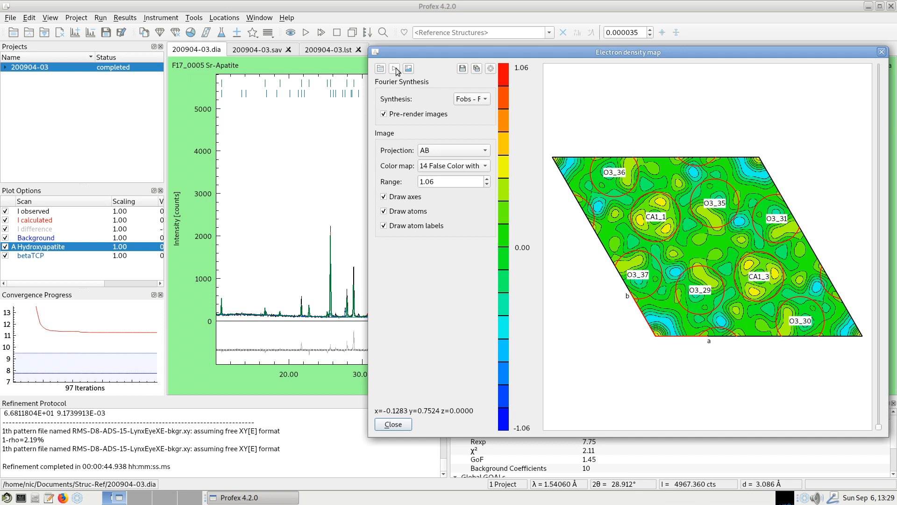
mouse_move(394, 68)
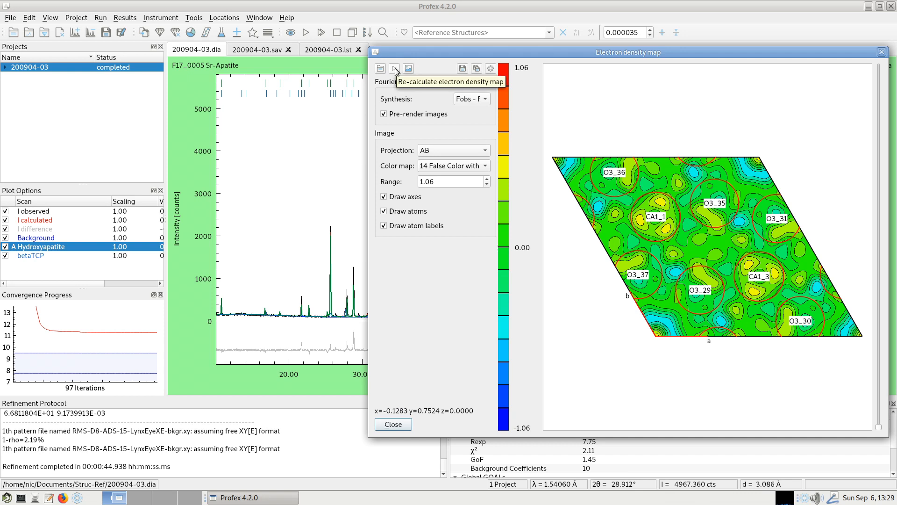
click(394, 68)
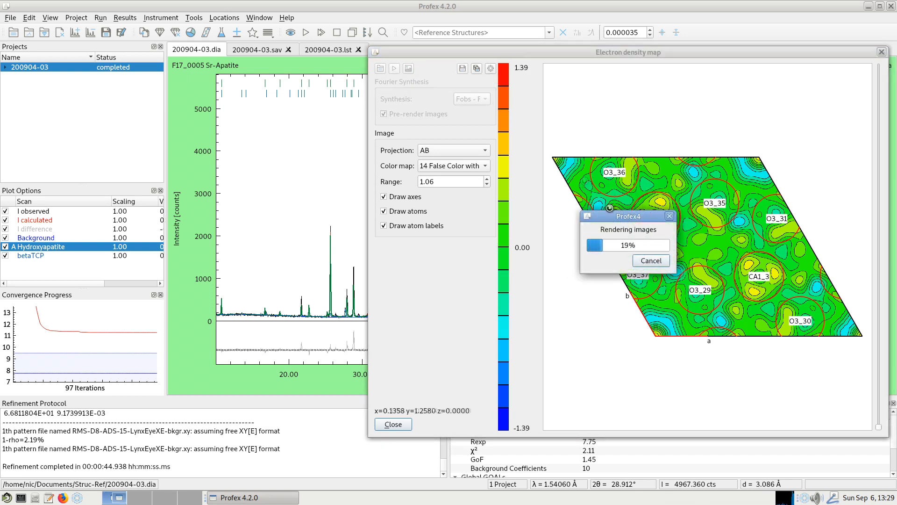